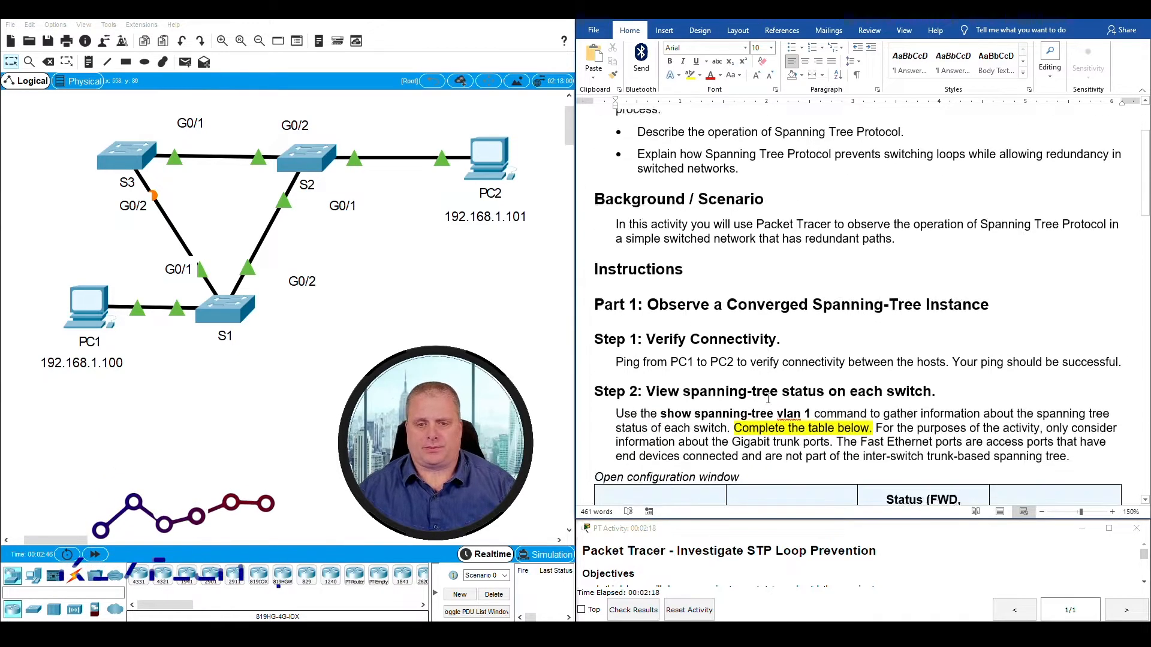
# Step: From PC1's command prompt, ping PC2 at 192.168.1.101 and confirm all four replies succeed
pyautogui.scroll(-3)
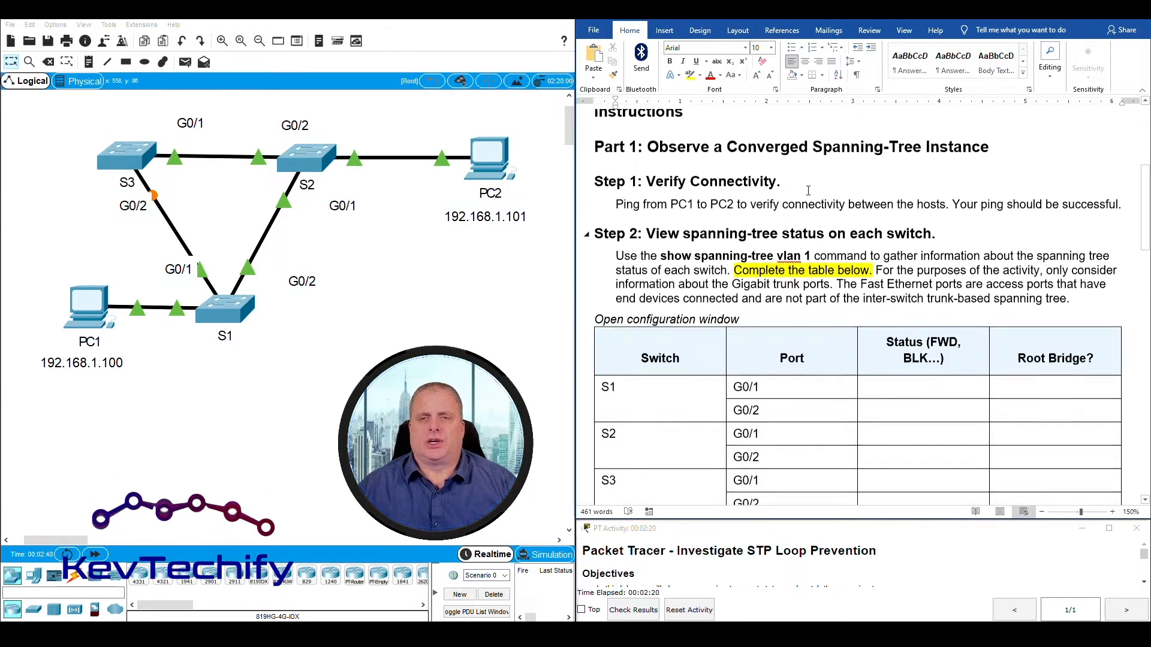
pyautogui.scroll(-3)
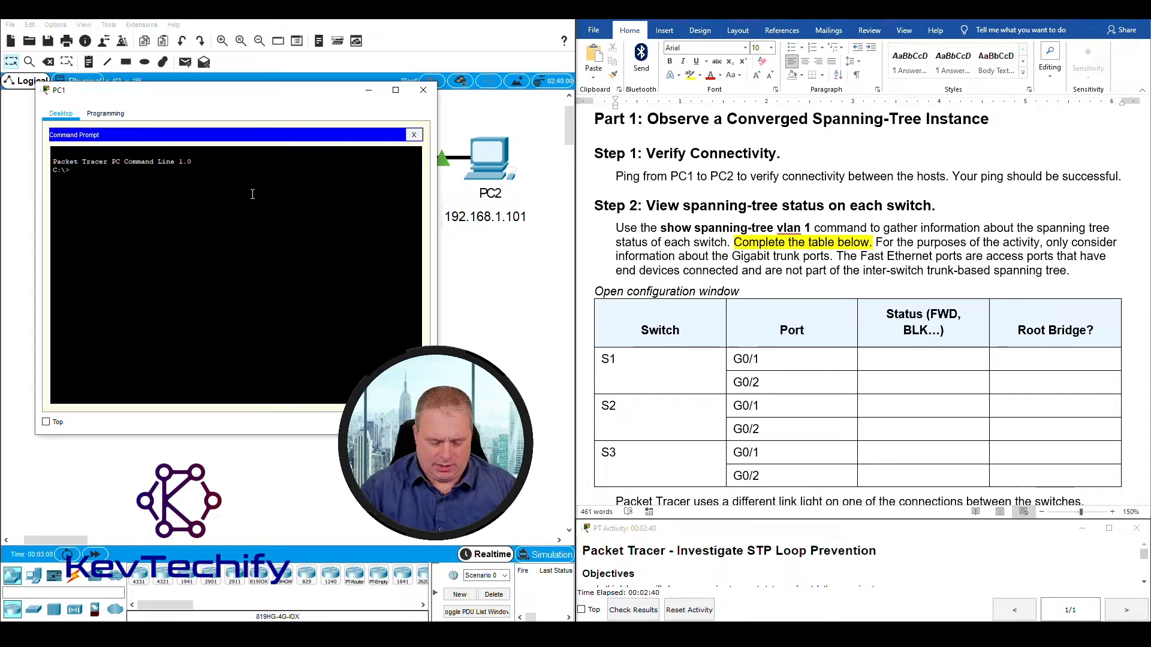
pyautogui.write('ping')
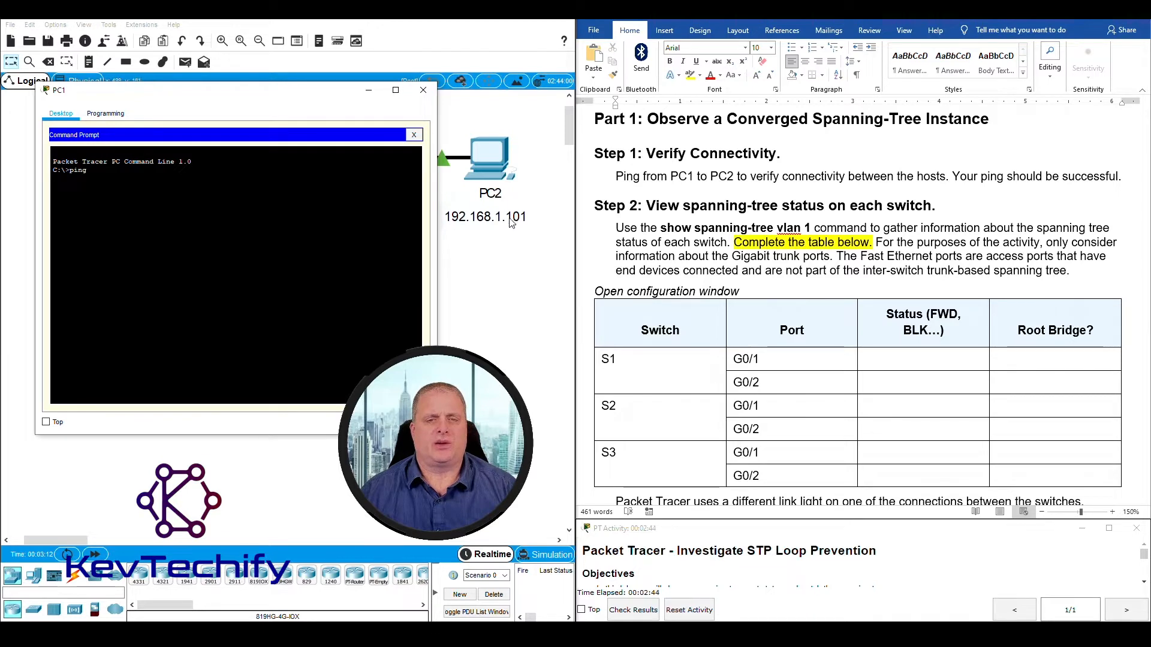
pyautogui.write('192.168.1.101')
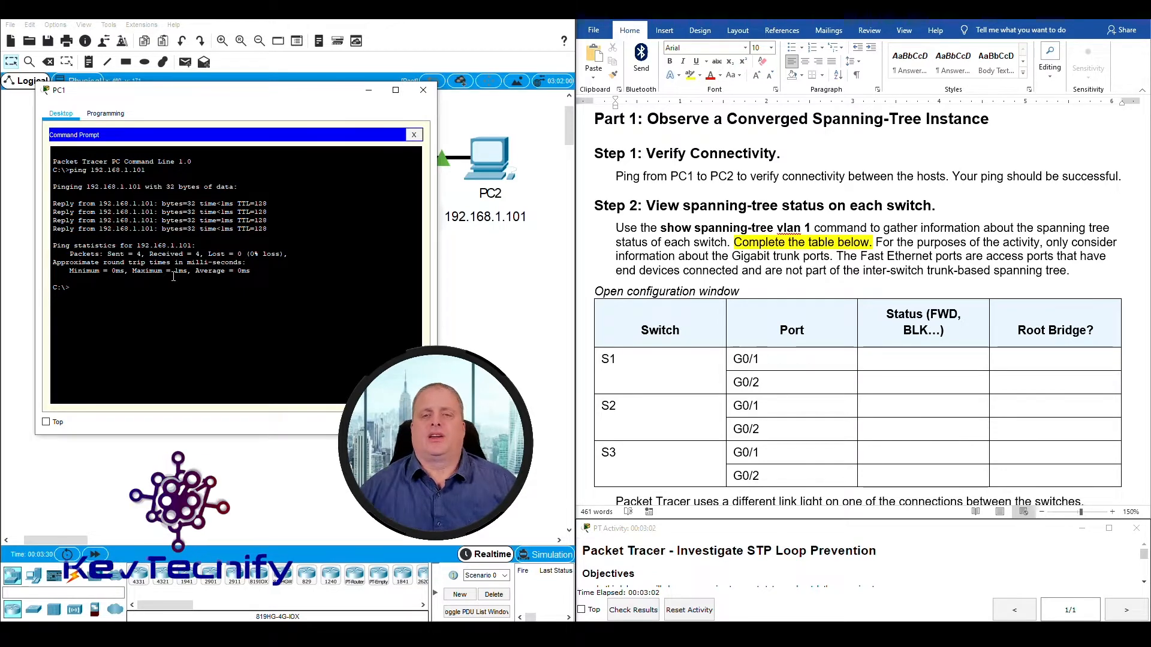
pyautogui.scroll(-3)
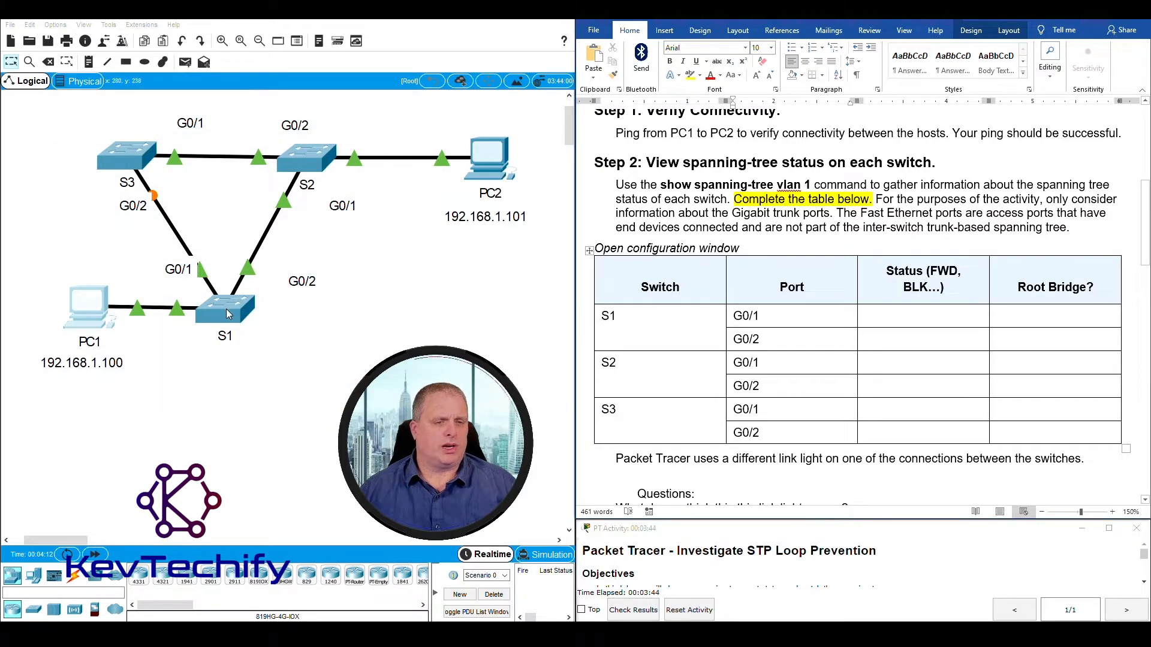
# Step: On S1's CLI, enter enable and run show spanning-tree vlan 1
pyautogui.click(226, 308)
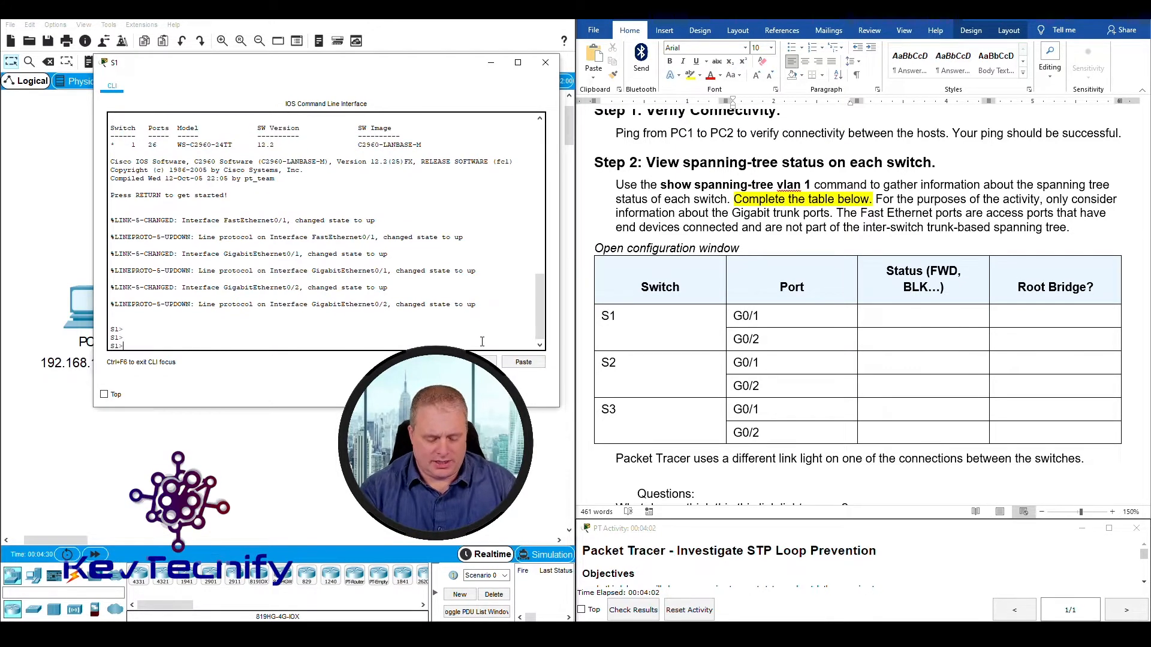
pyautogui.write('enable')
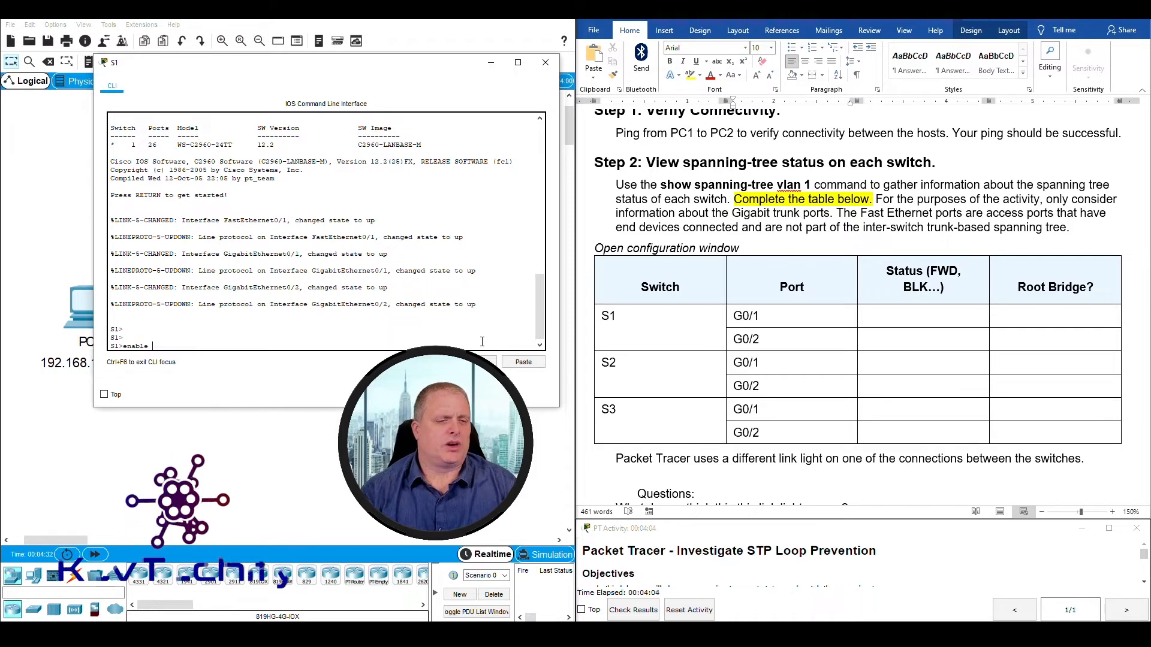
pyautogui.press('enter')
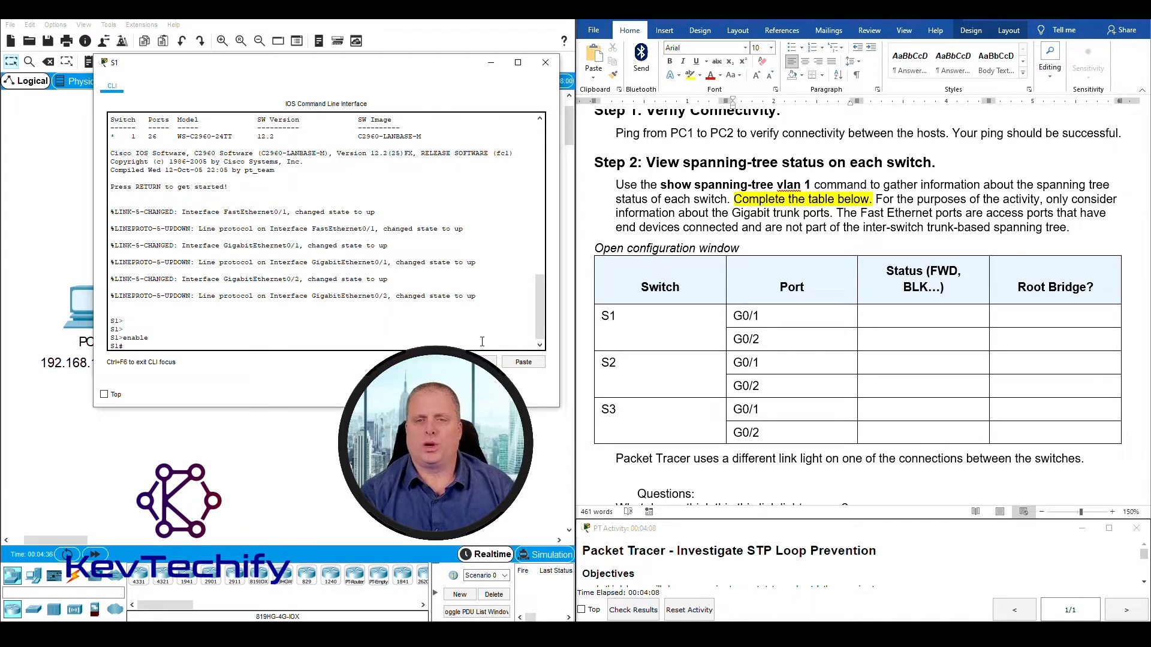
pyautogui.write('sh')
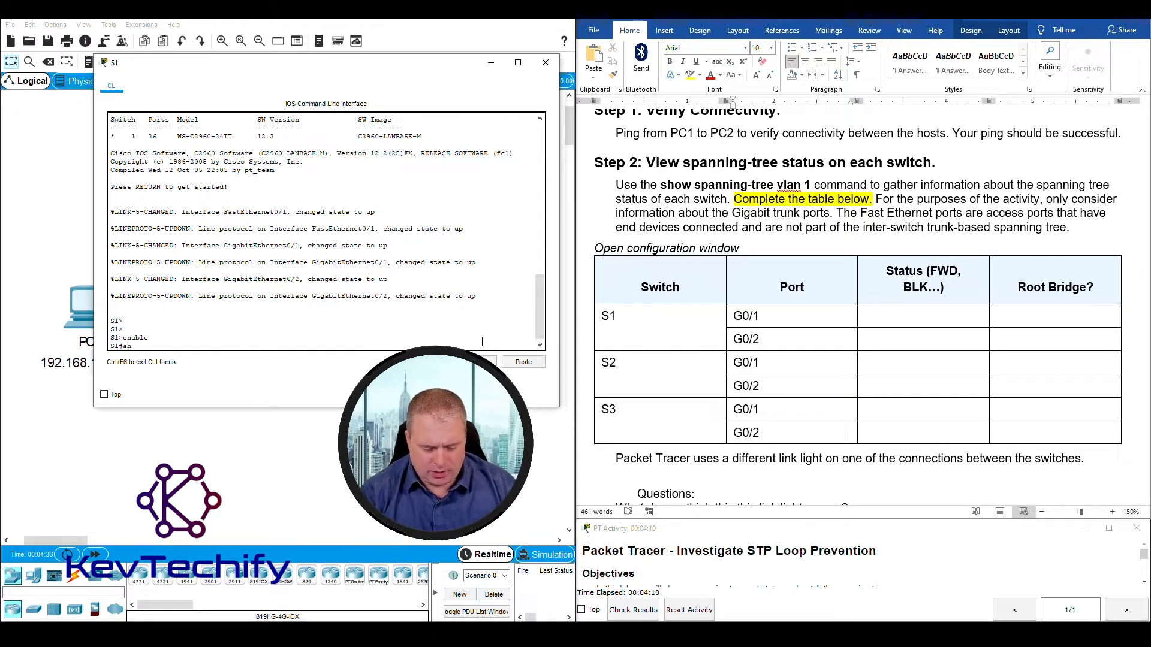
pyautogui.write('show spanning-tree vlan 1')
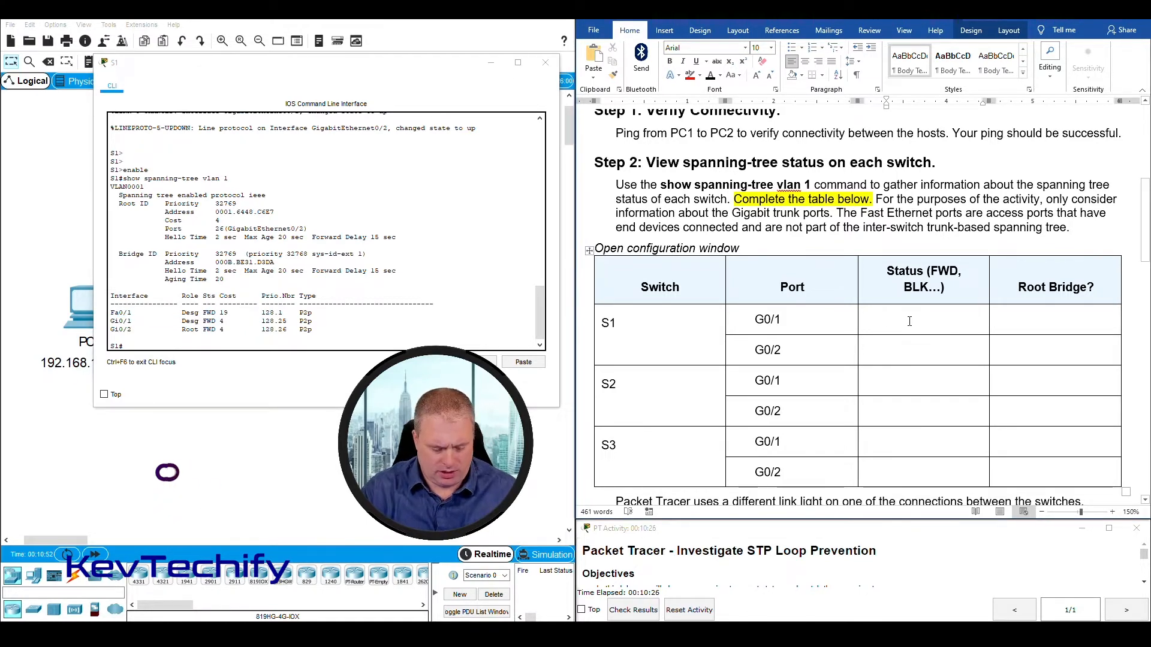
# Step: Fill S1's table rows: G0/1 and G0/2 both FWD with Root Bridge No
pyautogui.write('FWD')
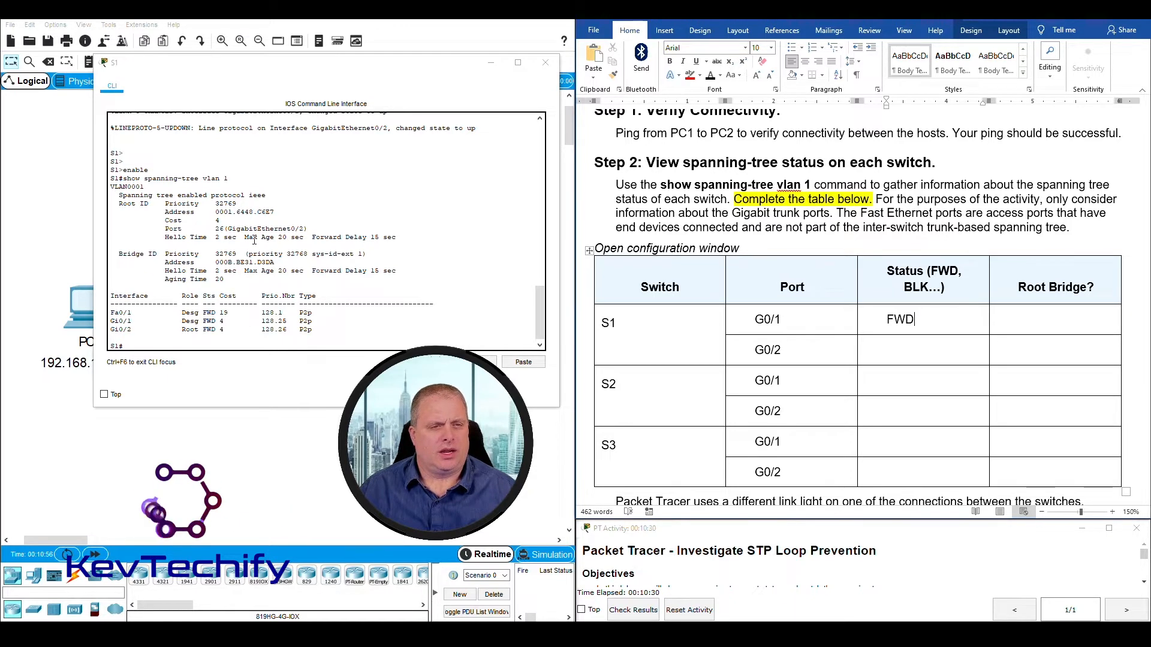
pyautogui.click(1042, 319)
pyautogui.write('No')
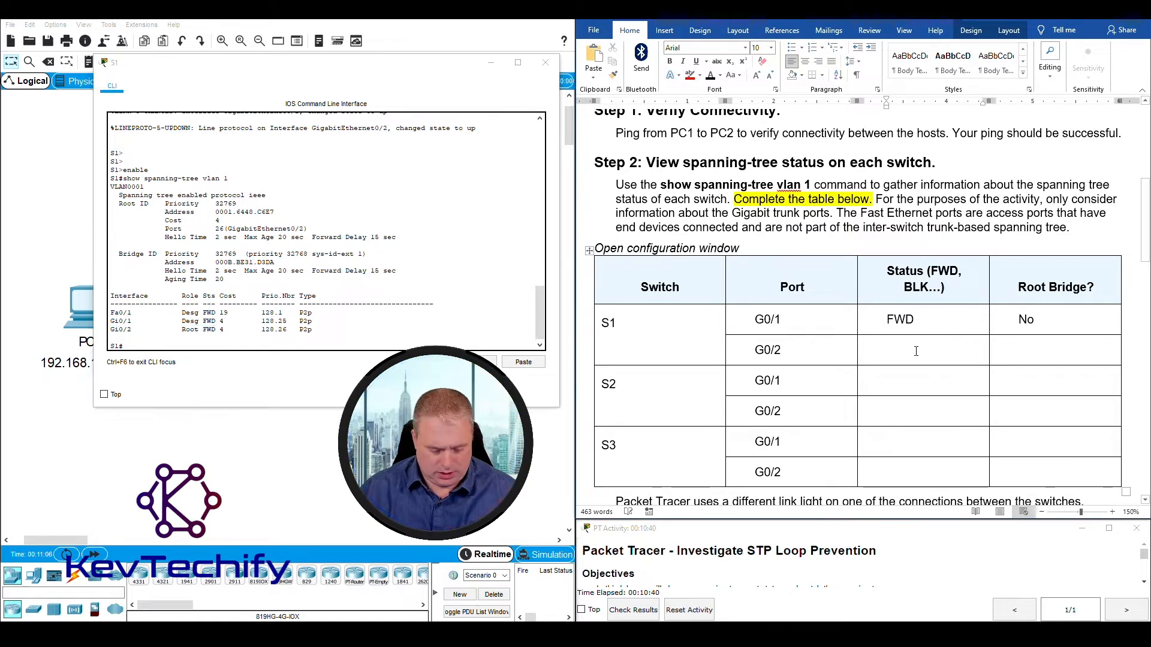
pyautogui.write('Fwd')
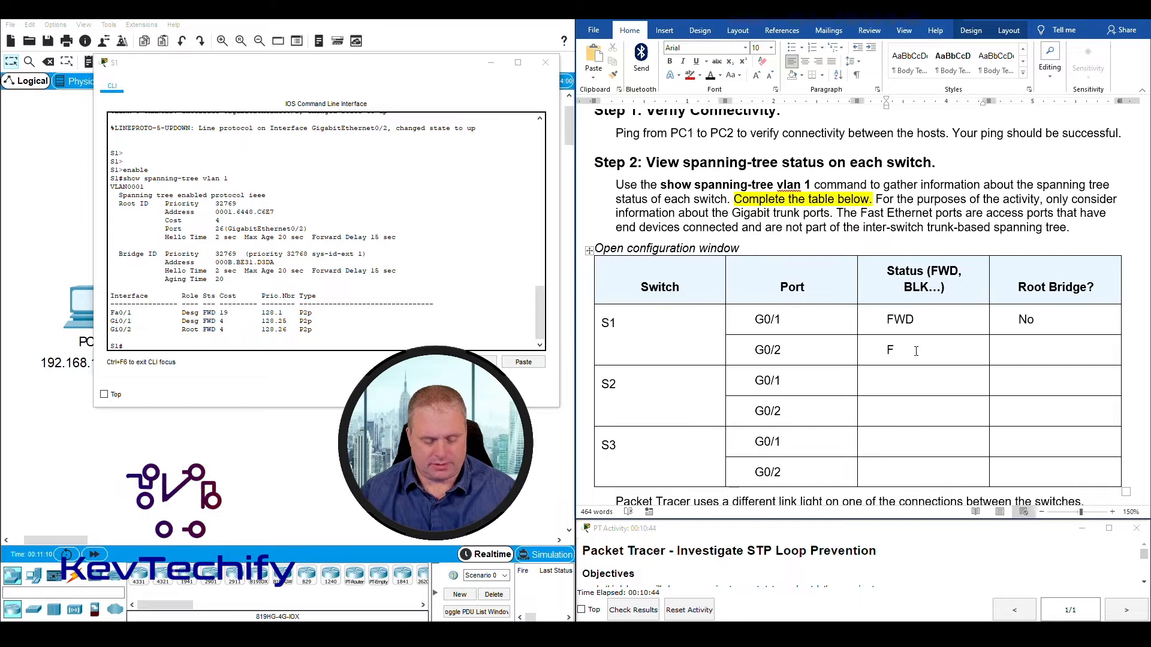
pyautogui.write('WD')
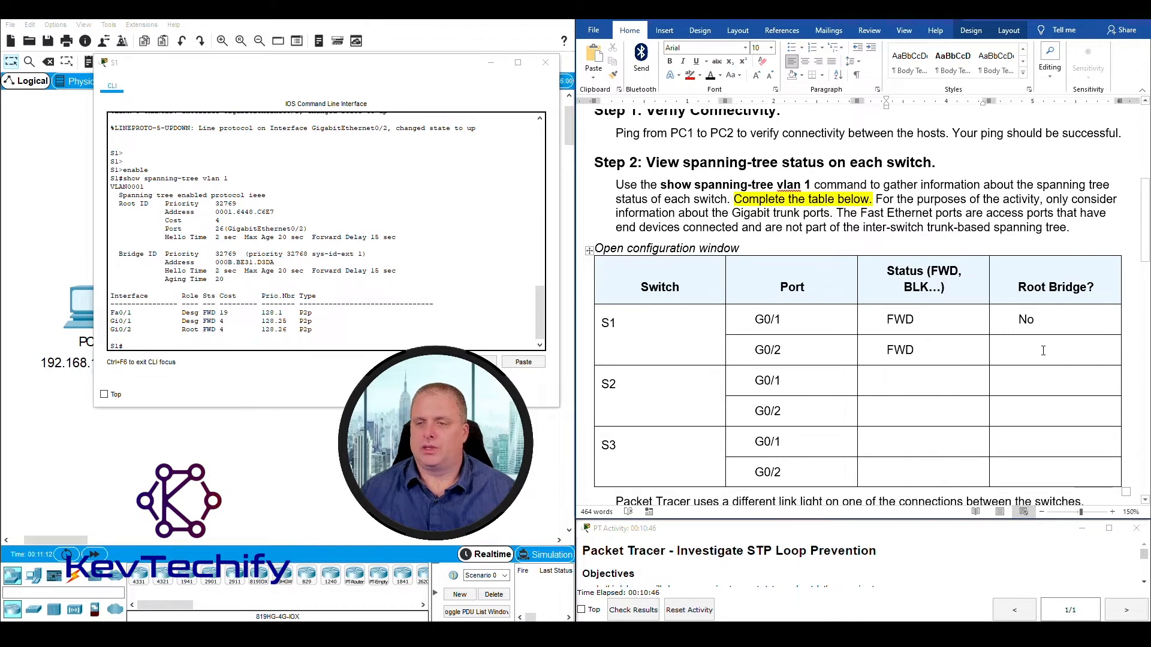
pyautogui.write('No')
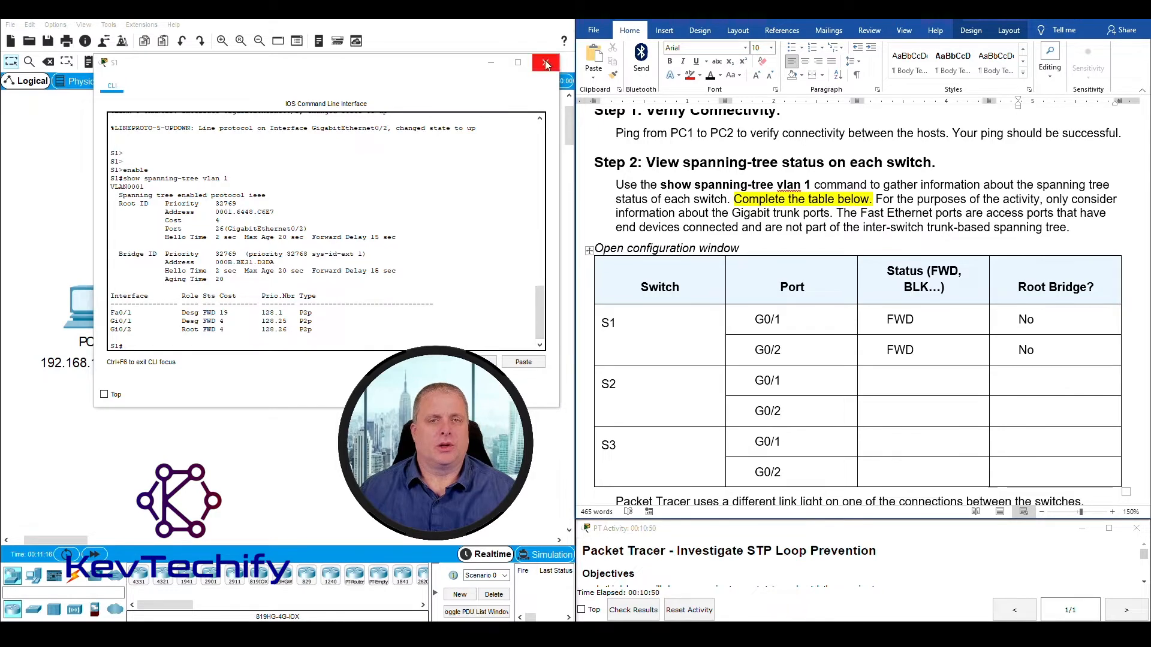
# Step: Close S1's window, then on S2 enter enable and run show spanning-tree vlan 1
pyautogui.click(545, 62)
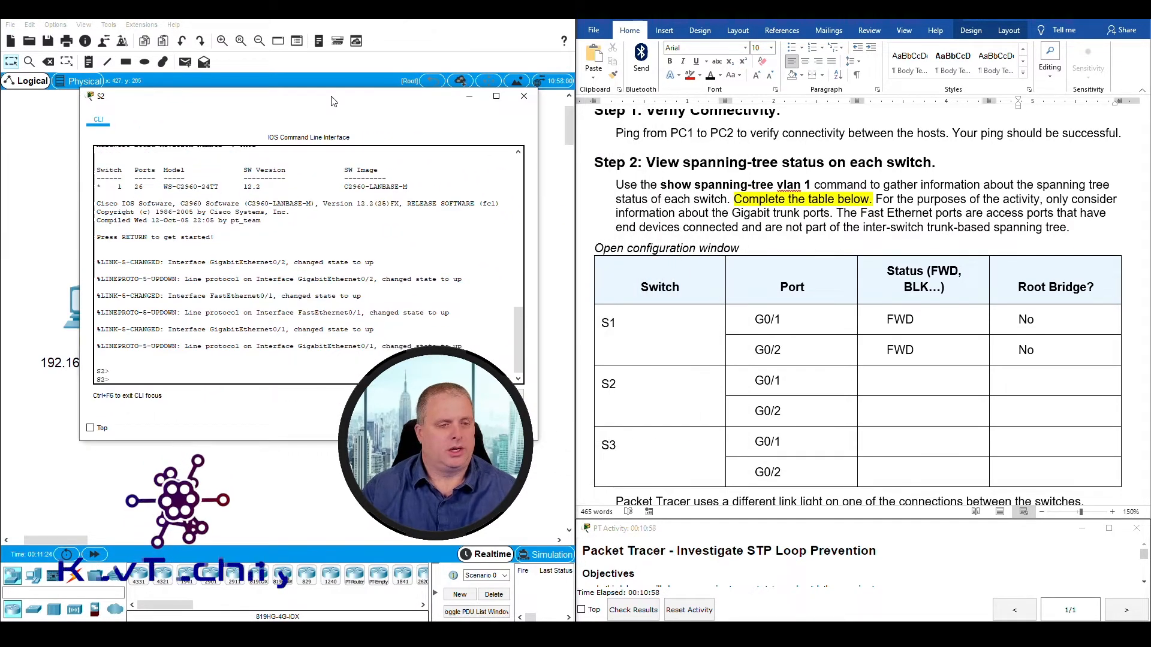
pyautogui.write('enable')
pyautogui.write('show')
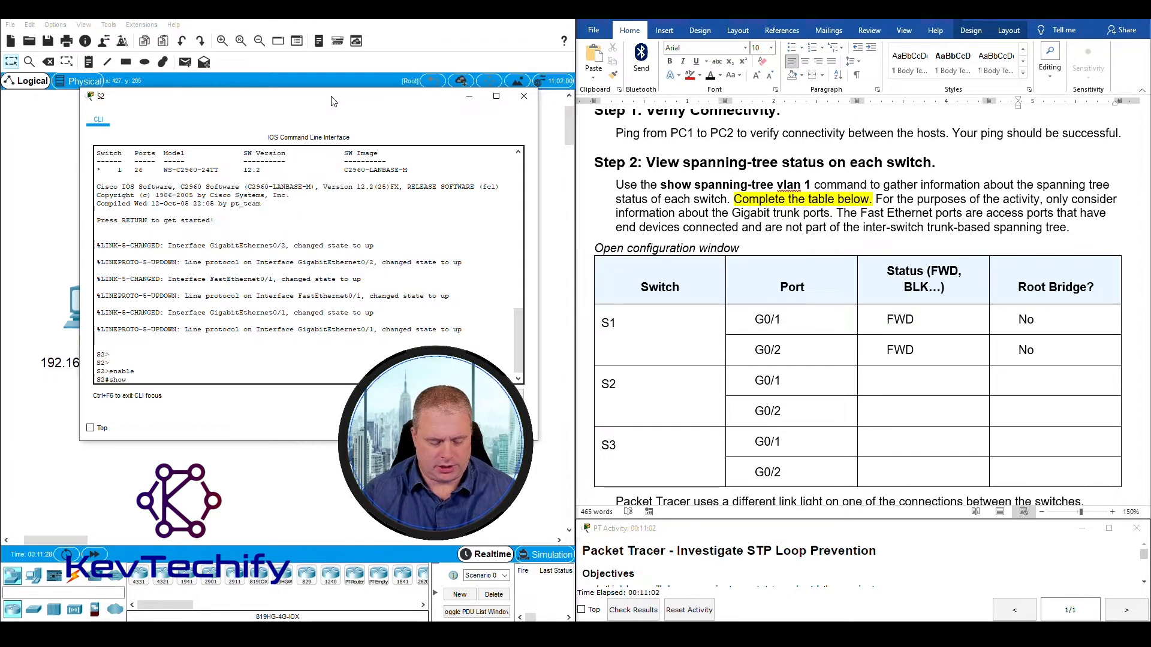
pyautogui.write('s')
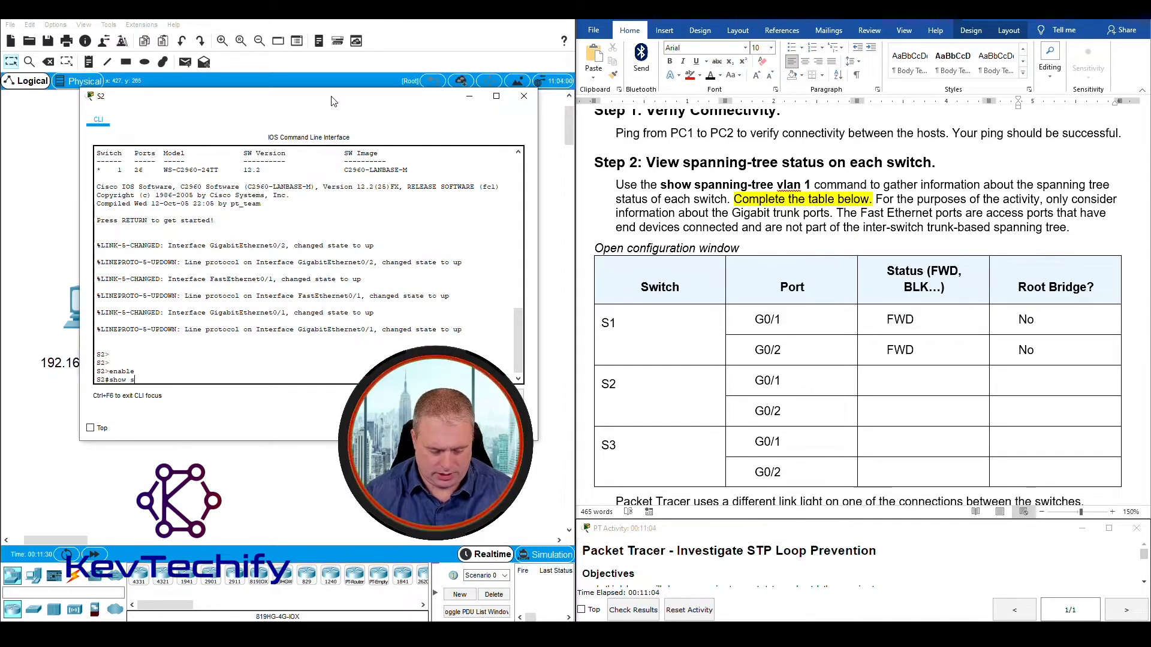
pyautogui.write('panning-tree vlan 1')
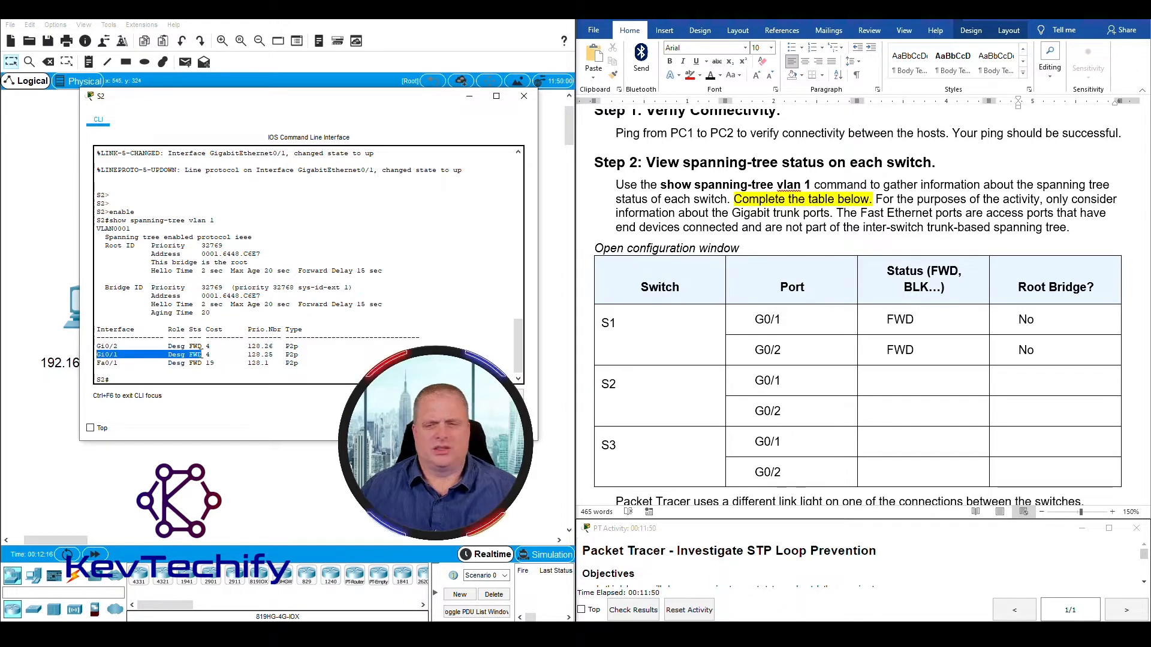
# Step: Fill S2's table rows: G0/1 and G0/2 both FWD with Root Bridge Yes
pyautogui.click(901, 380)
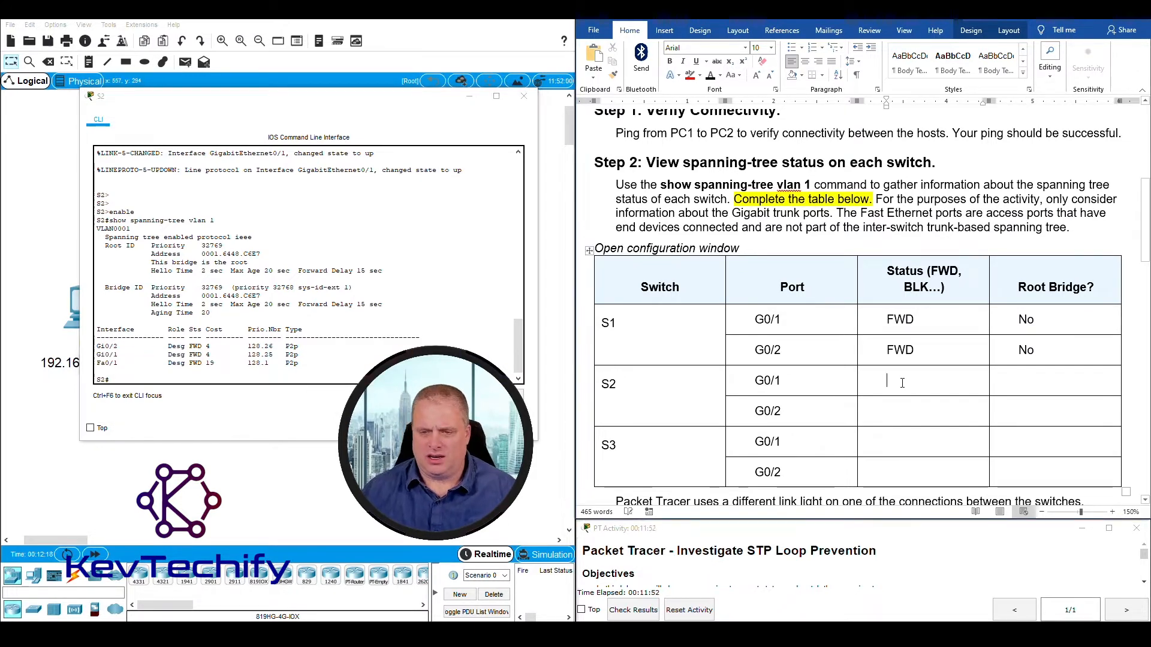
pyautogui.write('FWD')
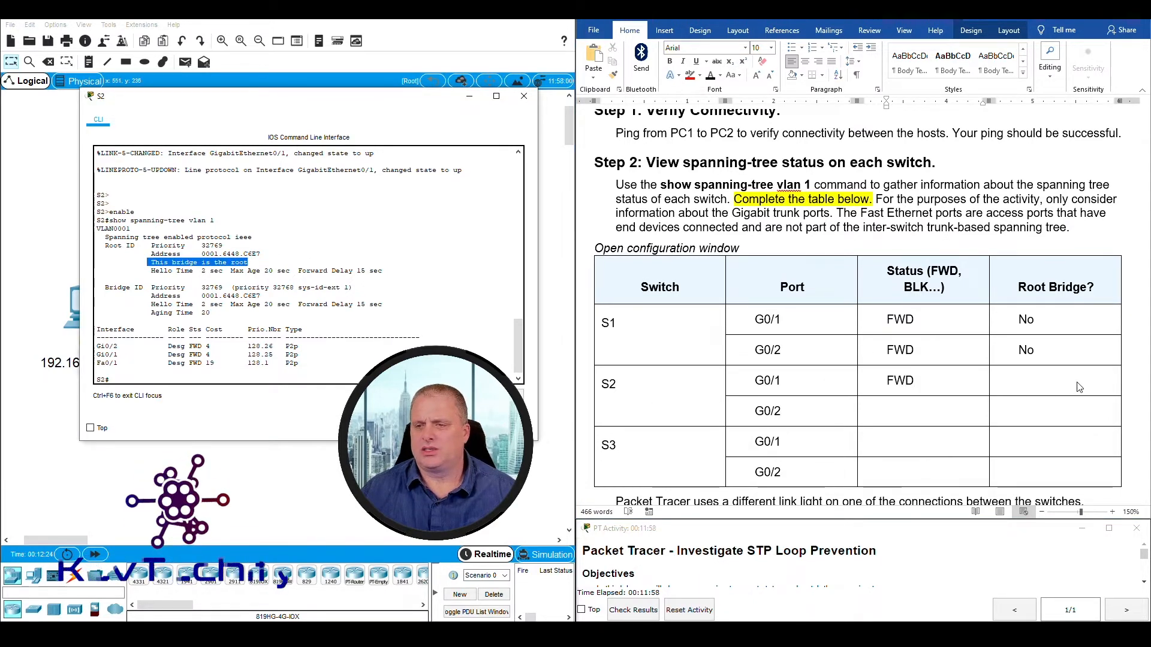
pyautogui.write('Ye')
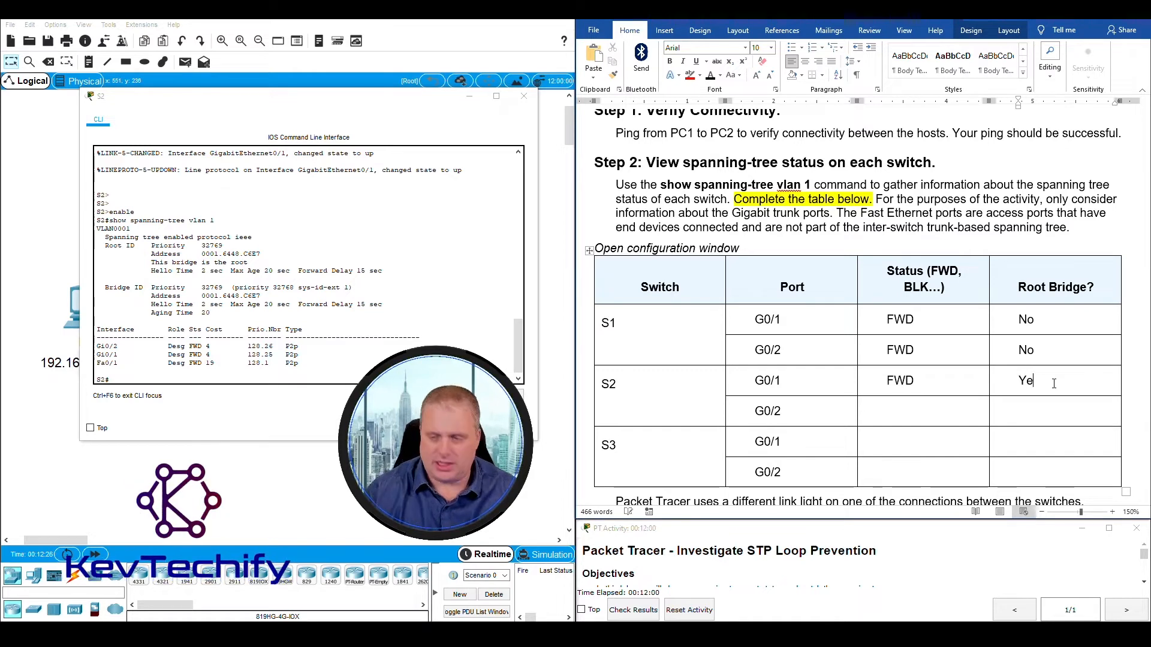
pyautogui.write('s')
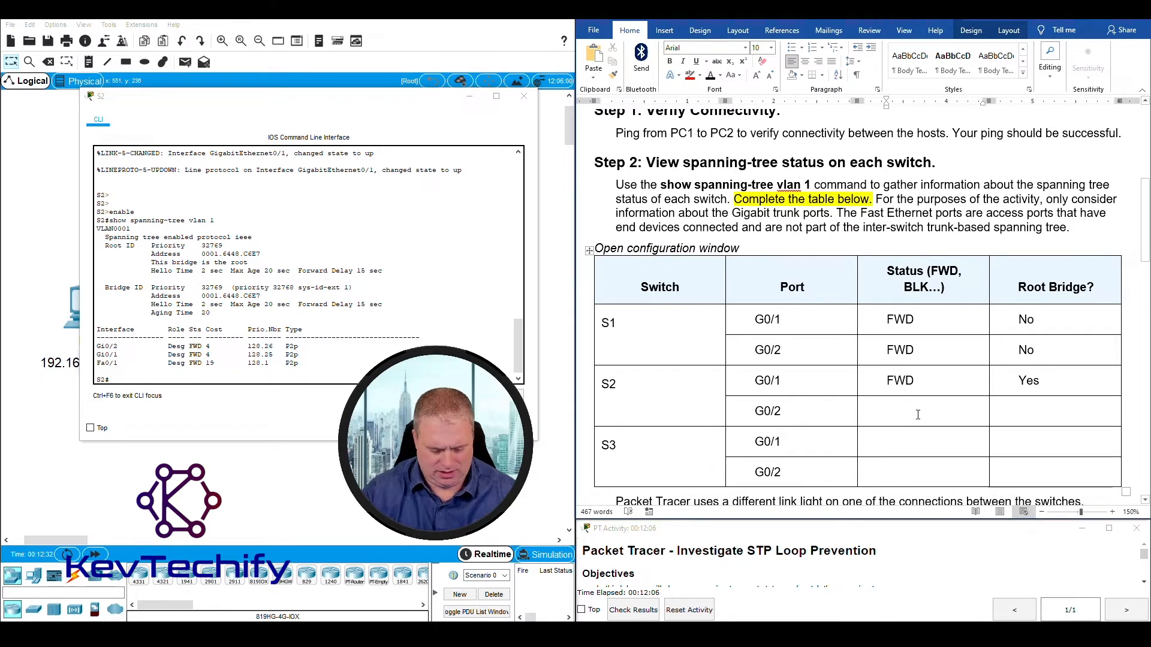
pyautogui.write('FWD')
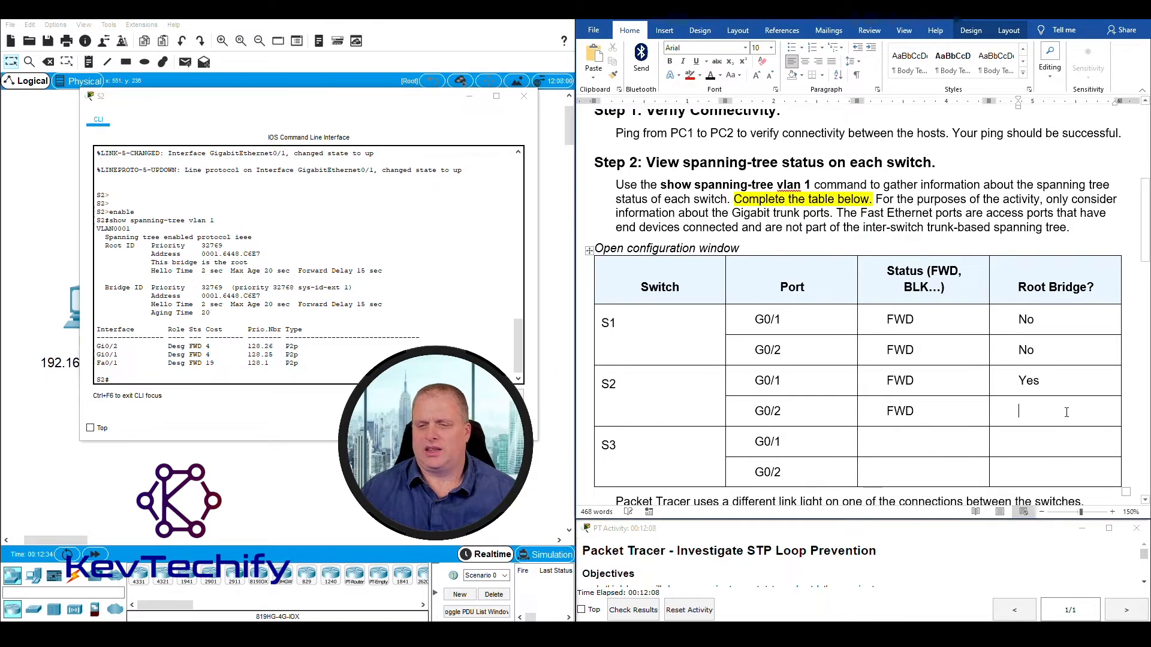
pyautogui.write('Ye')
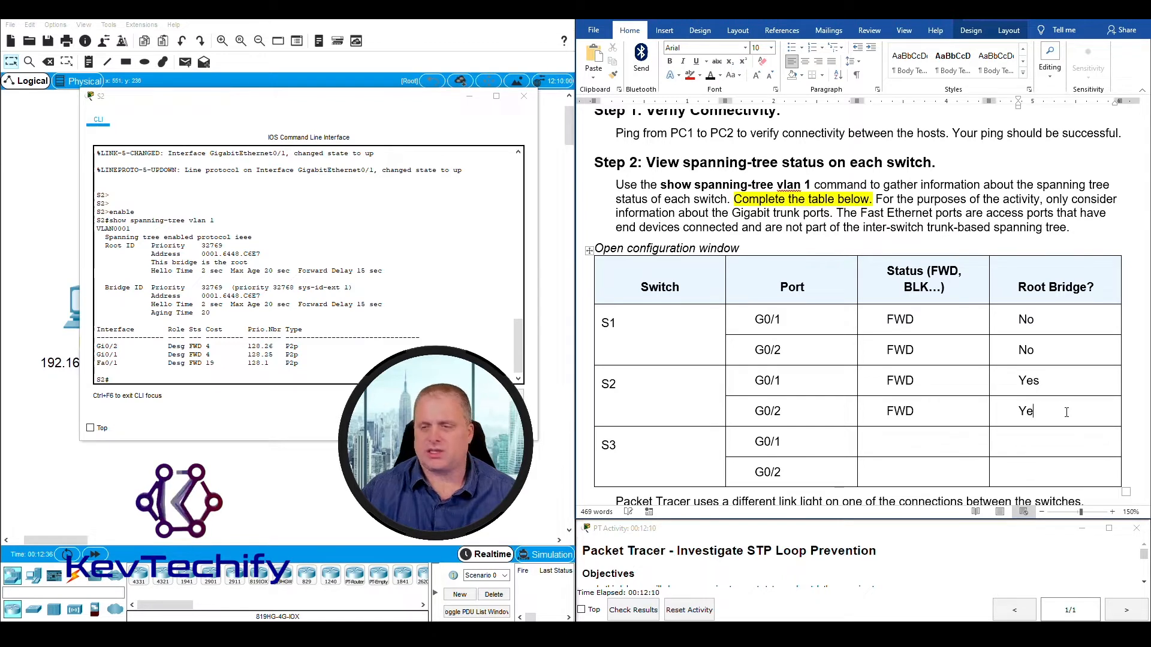
pyautogui.write('s')
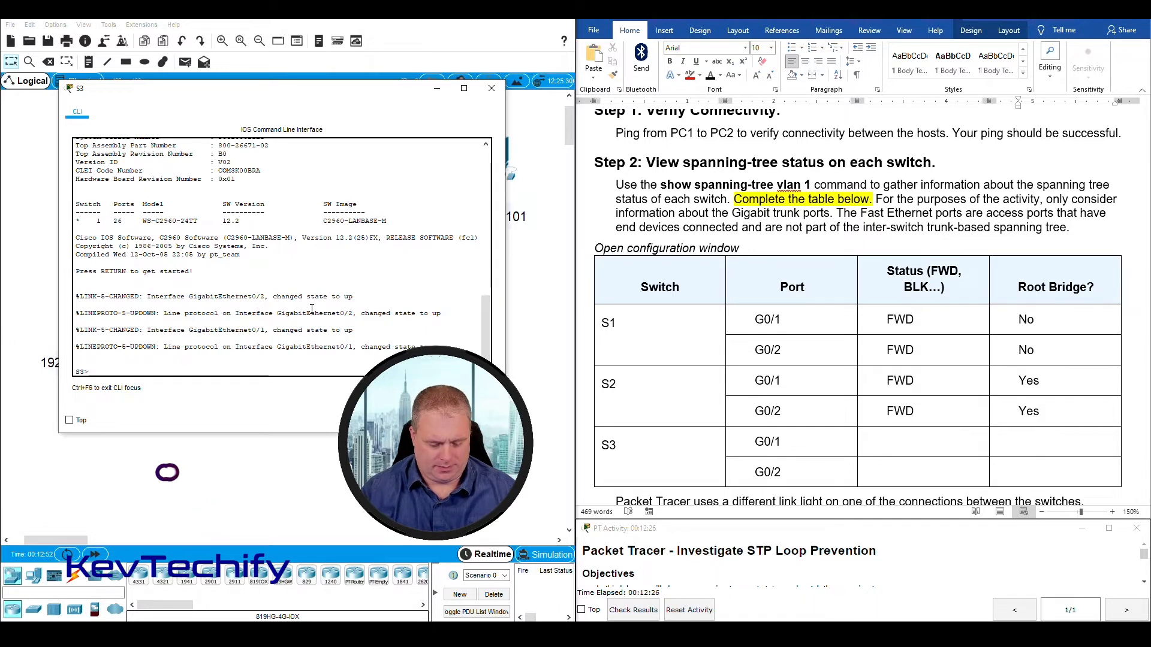
# Step: On S3's CLI, enter enable and run show spanning-tree vlan 1
pyautogui.write('enable')
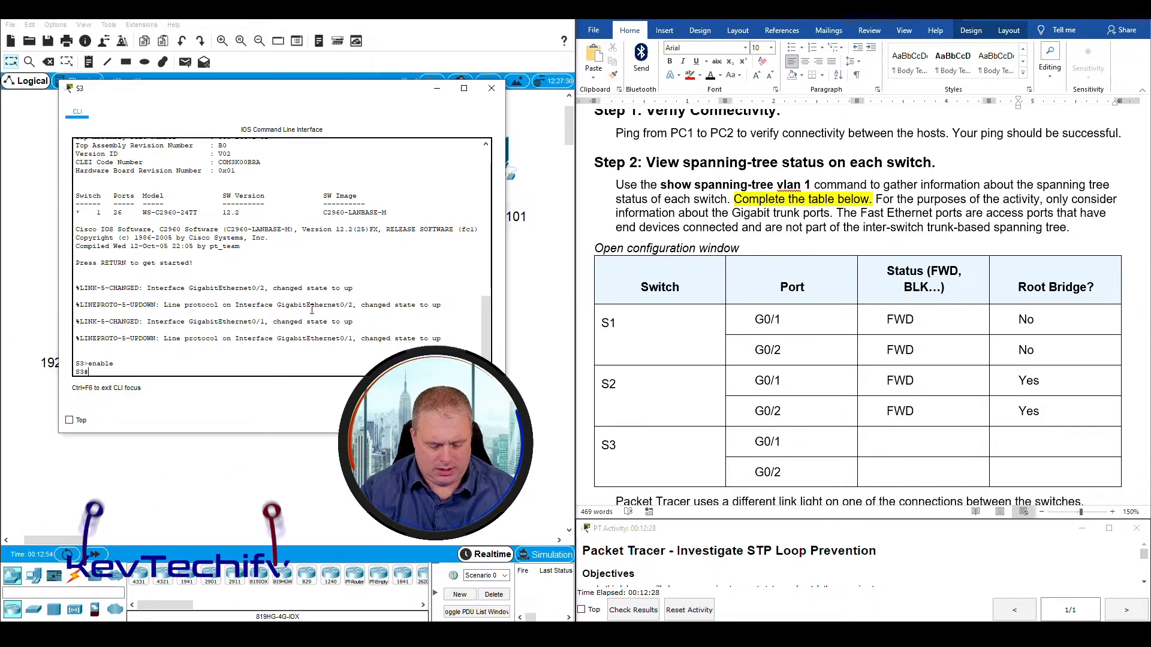
pyautogui.write('show spanning-tree vlan 1')
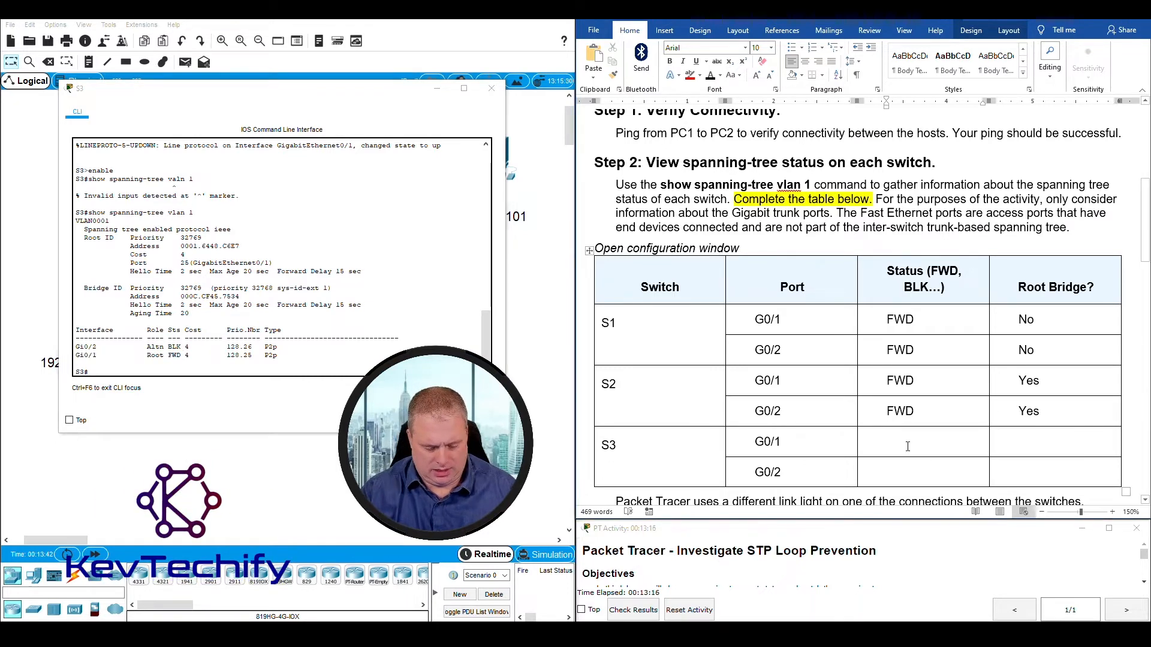
# Step: Fill S3's table rows G0/1 FWD/No and G0/2 BLK/No, then close S3's window
pyautogui.write('FWD')
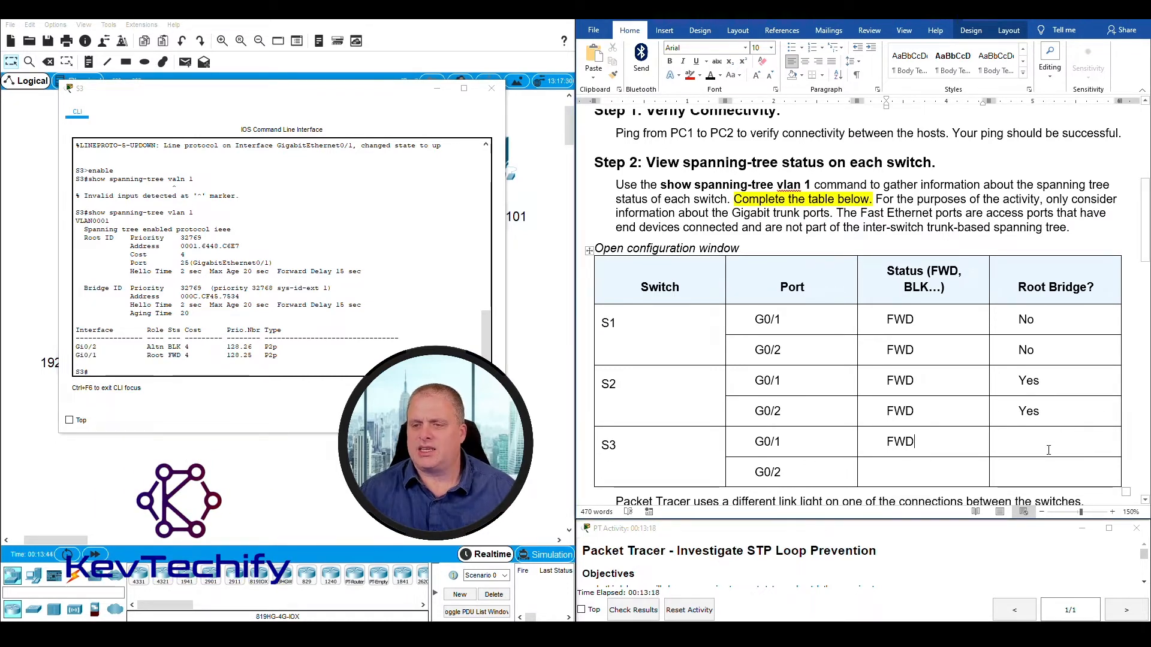
pyautogui.write('No')
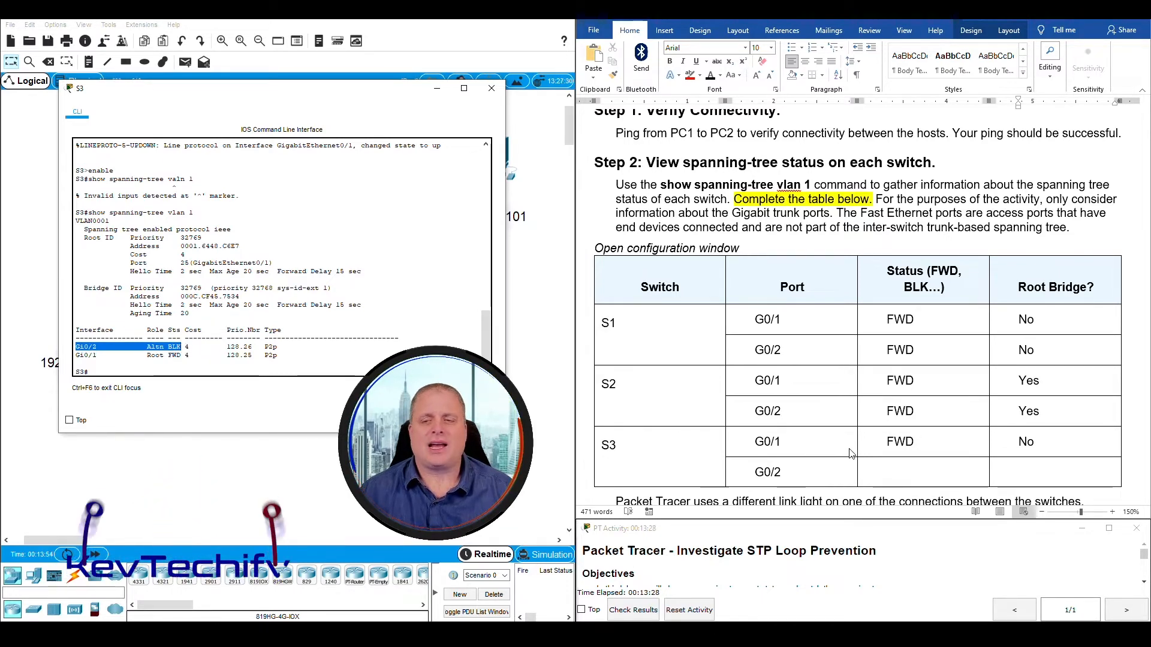
pyautogui.click(892, 474)
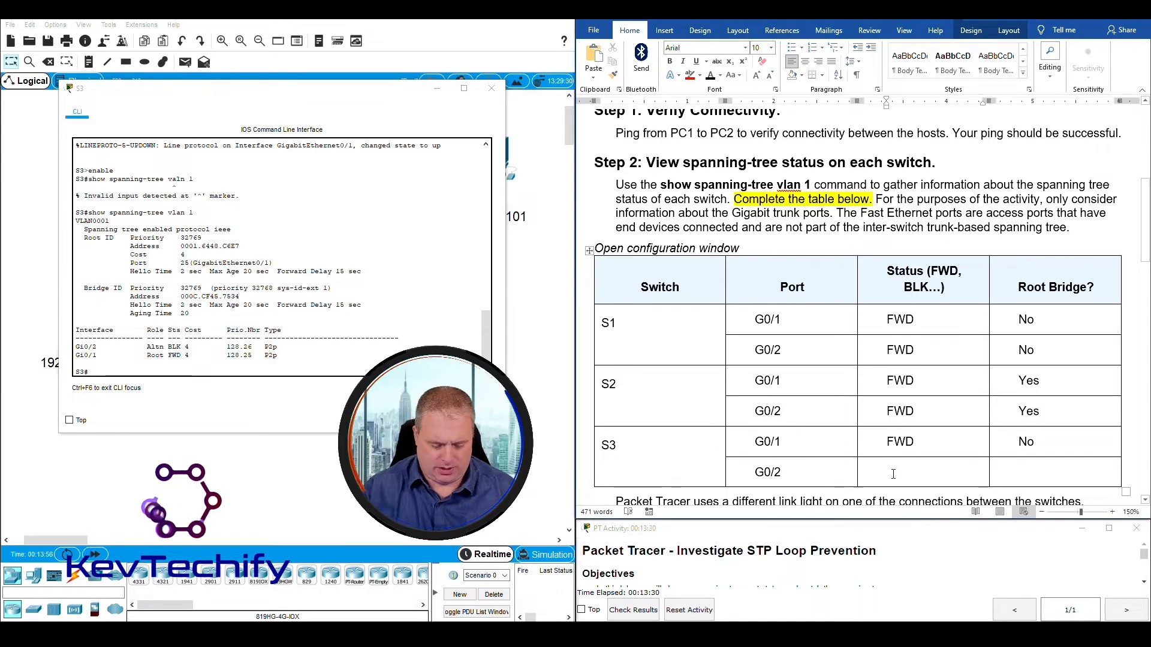
pyautogui.write('BLK')
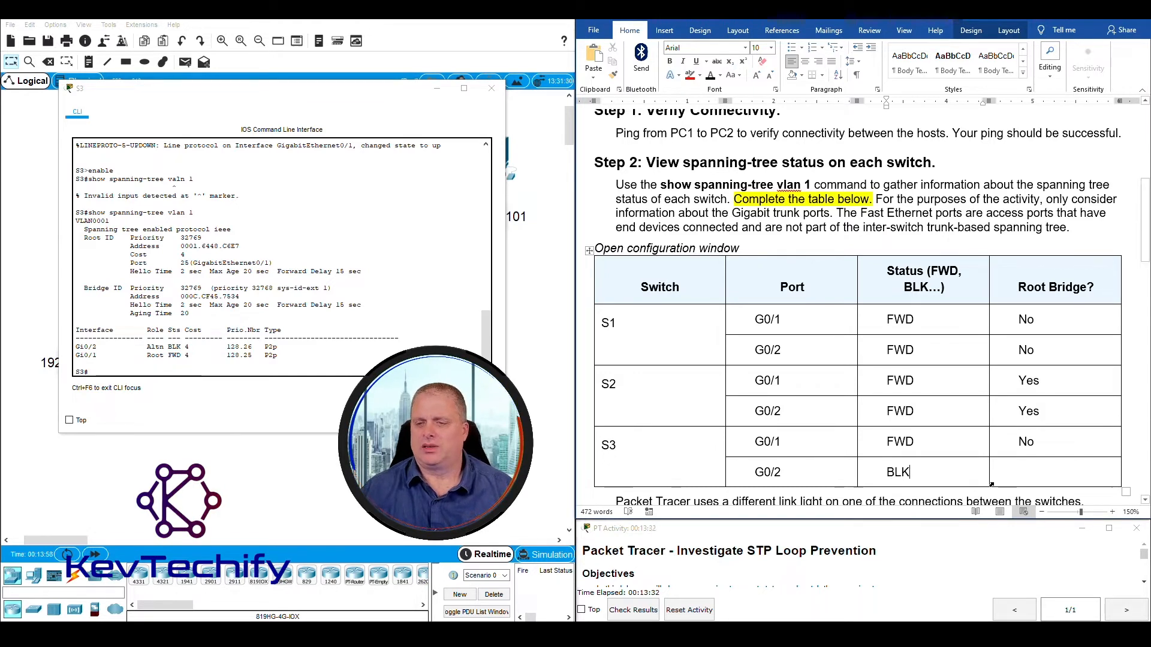
pyautogui.write('N')
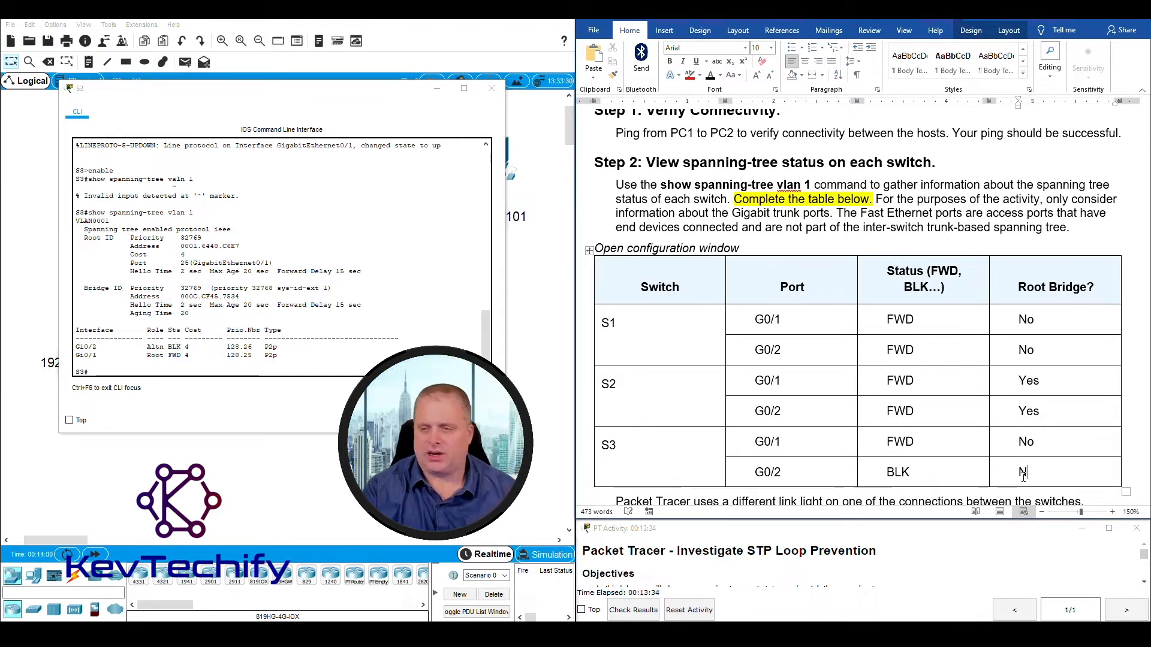
pyautogui.scroll(-3)
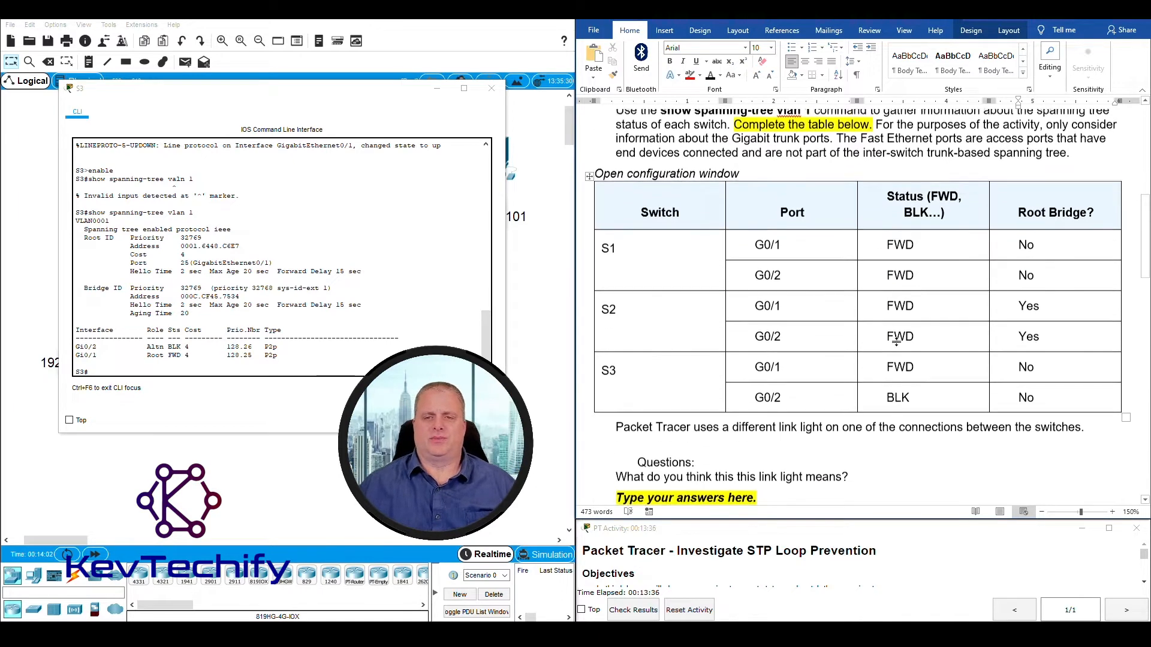
pyautogui.scroll(-3)
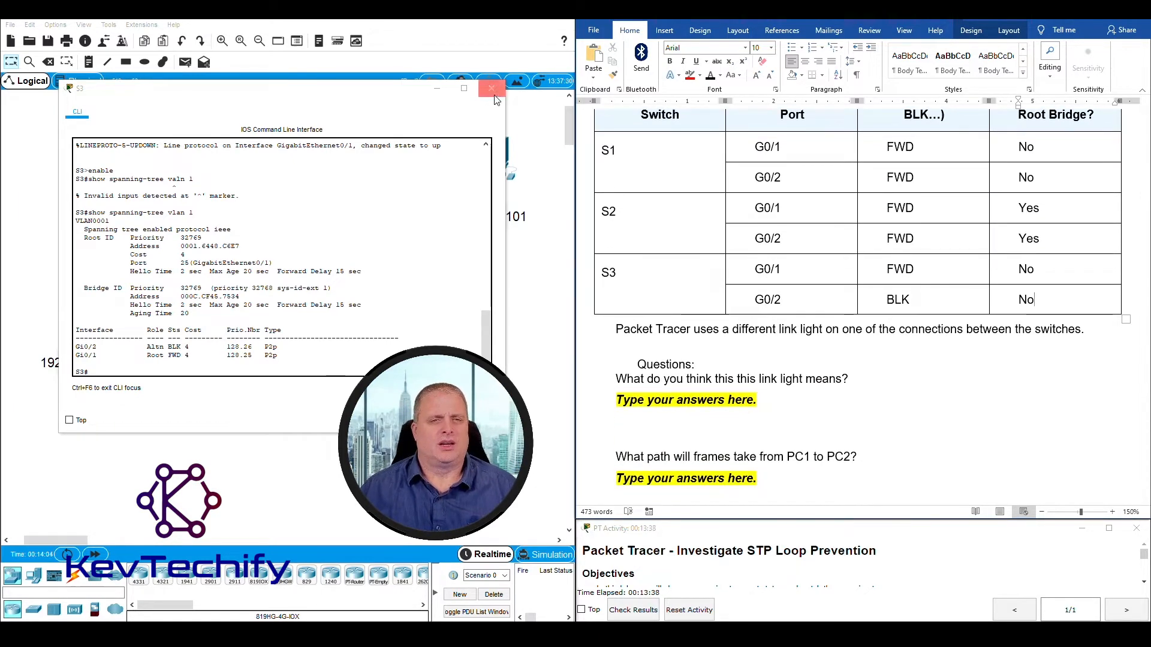
pyautogui.click(491, 88)
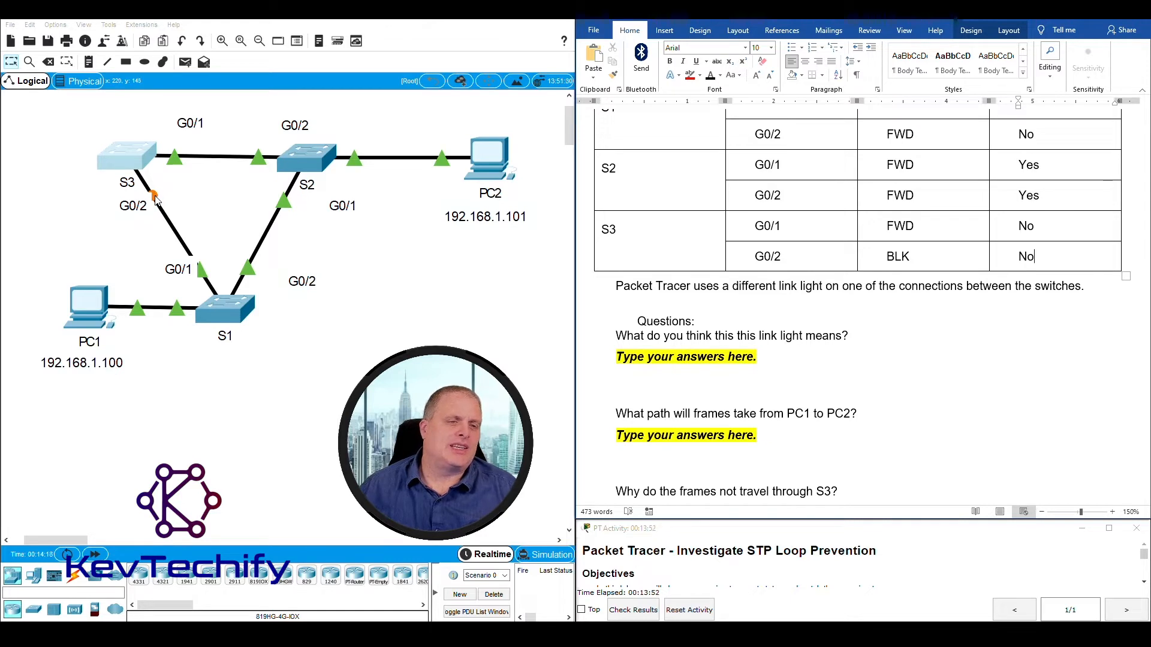
pyautogui.moveTo(172, 180)
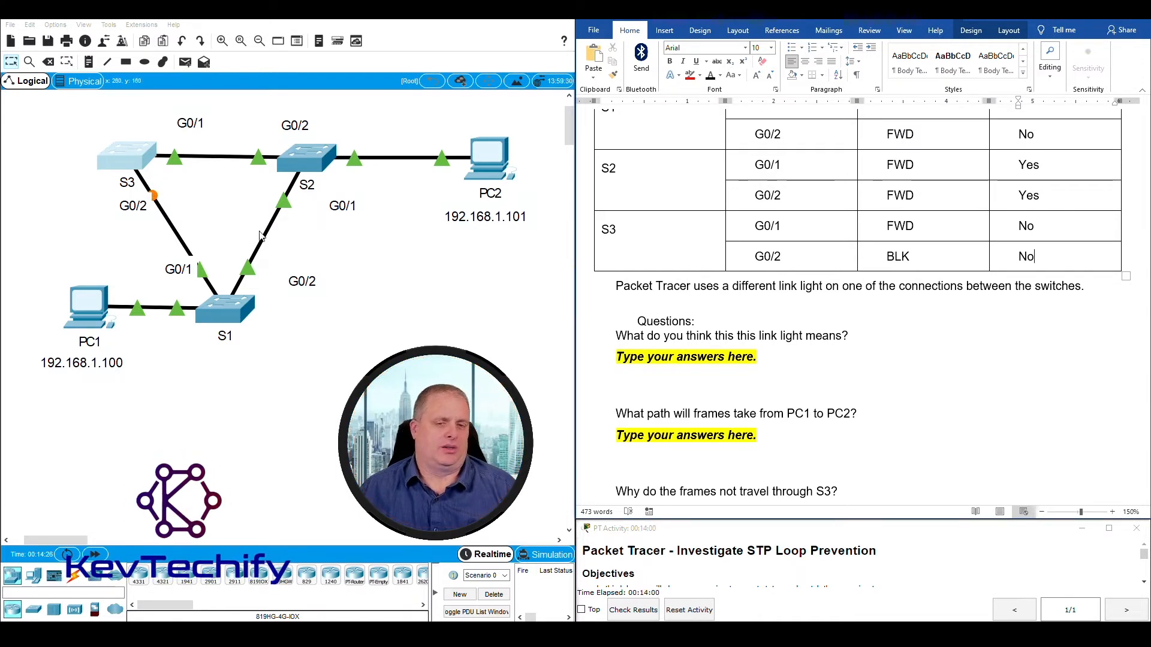
pyautogui.moveTo(616, 335); pyautogui.dragTo(803, 335)
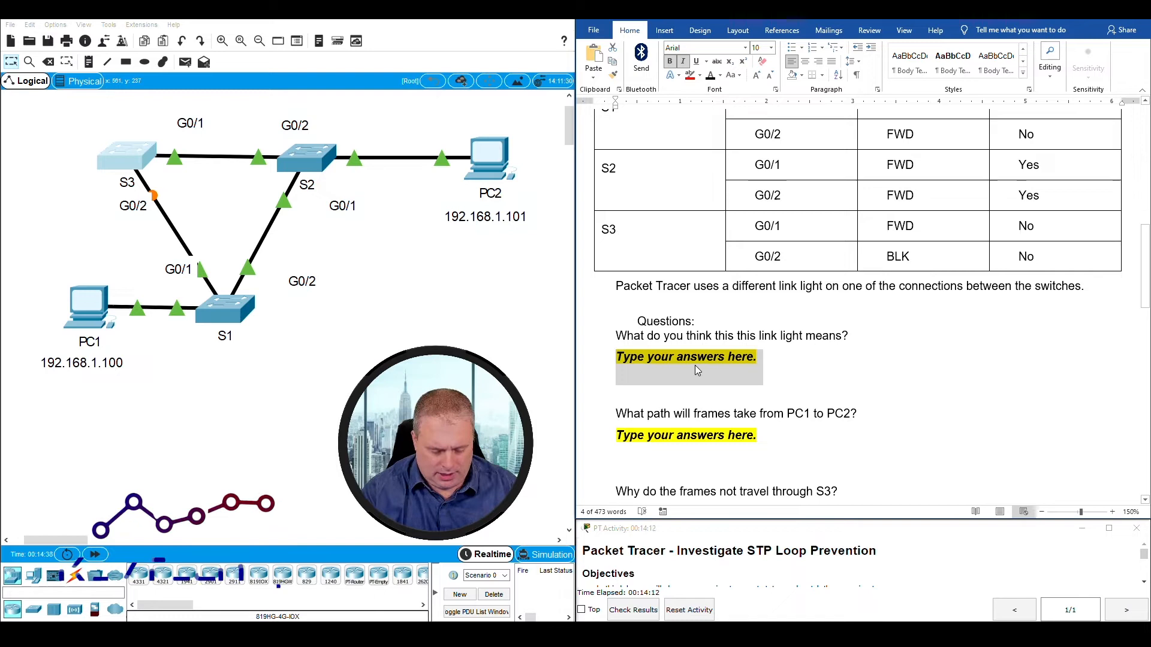
# Step: Answer that the link light indicates the port is in blocking state and not forwarding data
pyautogui.write('This indicates that the')
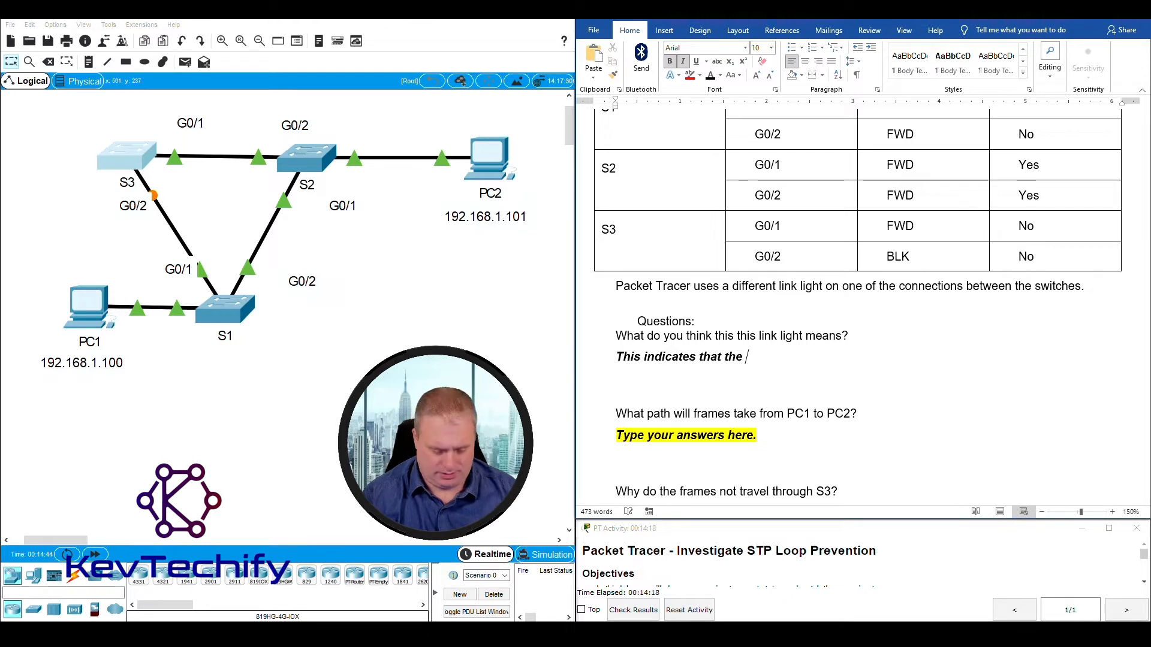
pyautogui.write('port is in blo')
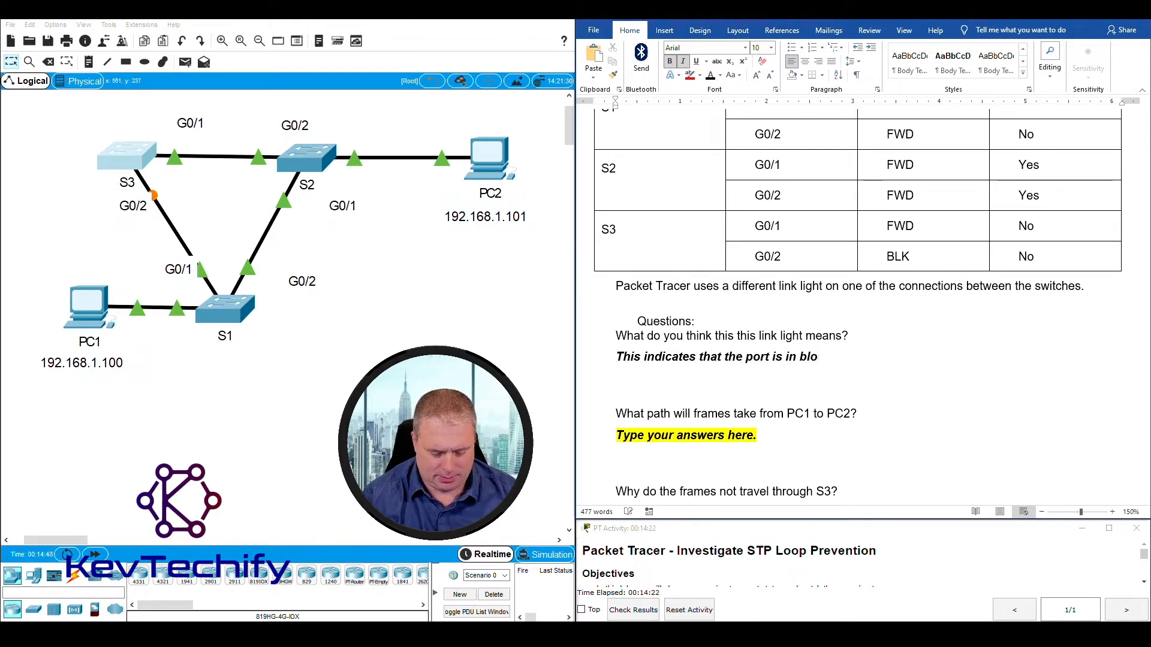
pyautogui.write('cking state and is not')
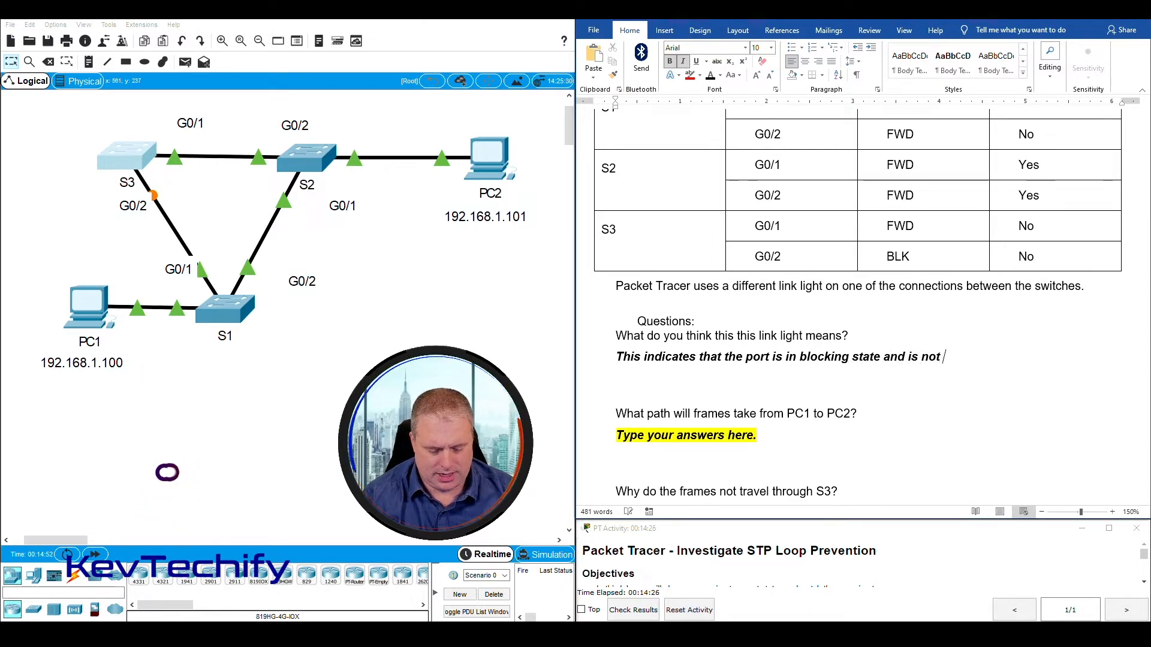
pyautogui.write('forwarding')
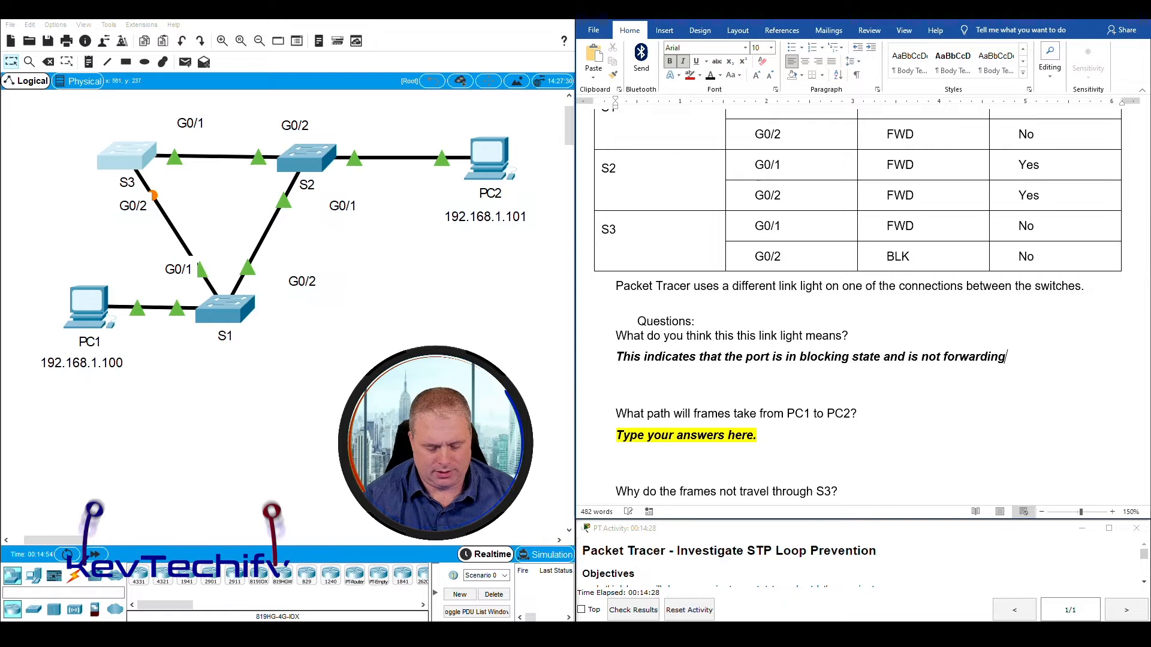
pyautogui.write('data.')
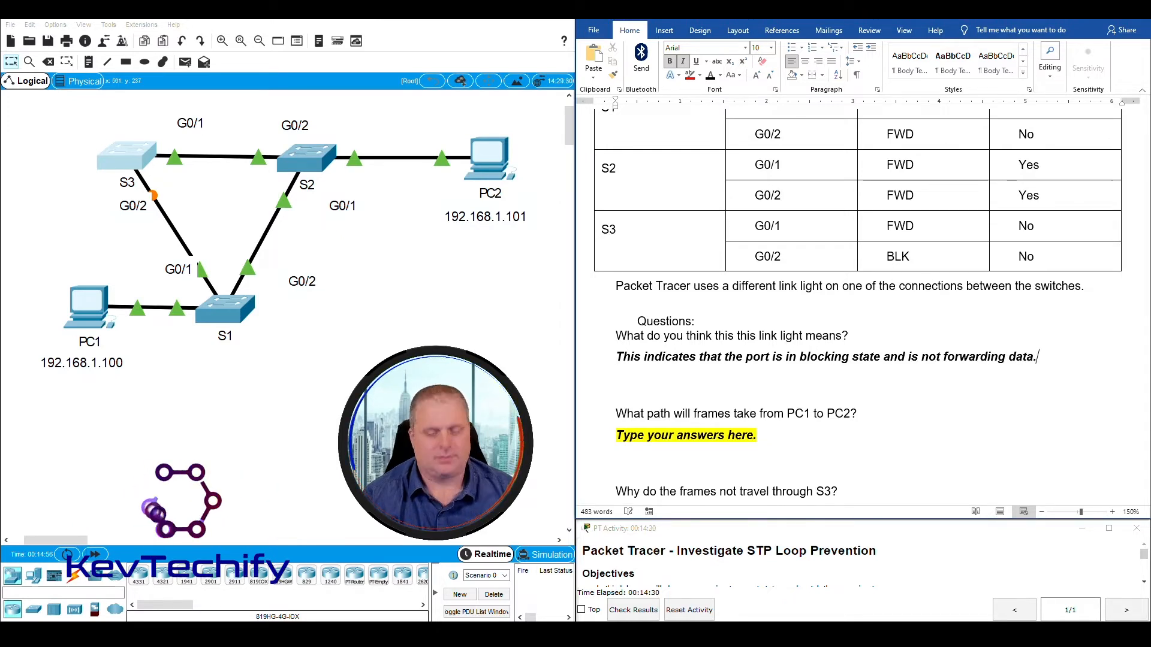
pyautogui.scroll(-3)
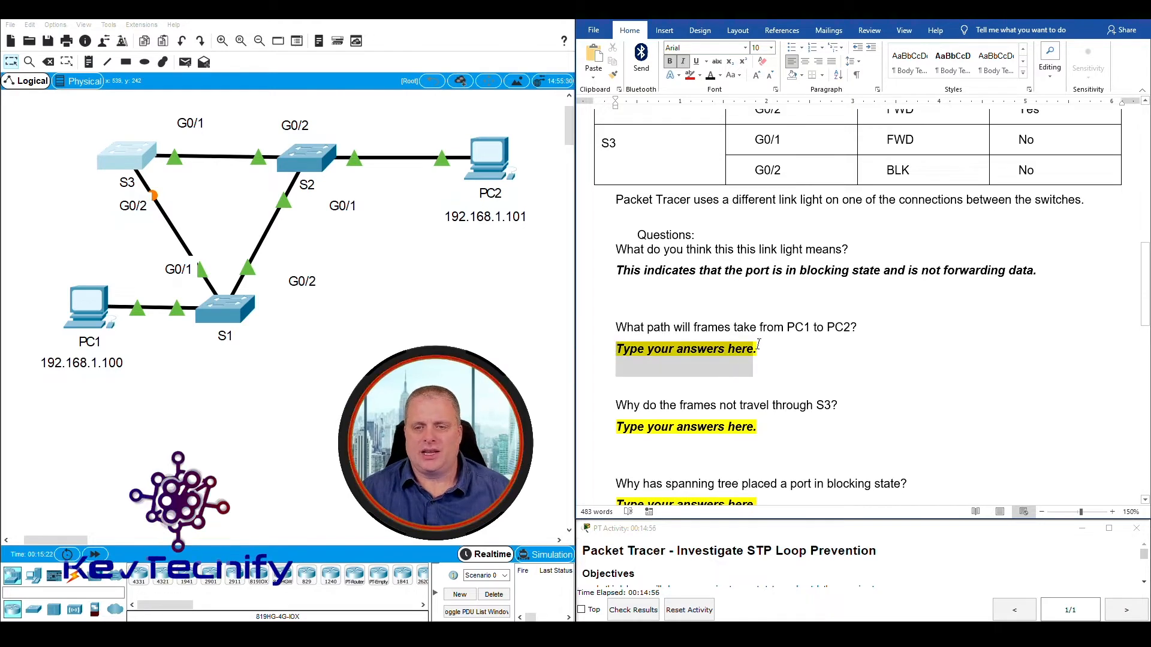
# Step: Answer the frame-path question with PC1 -> S1 -> S2 -> PC2
pyautogui.write('PC1')
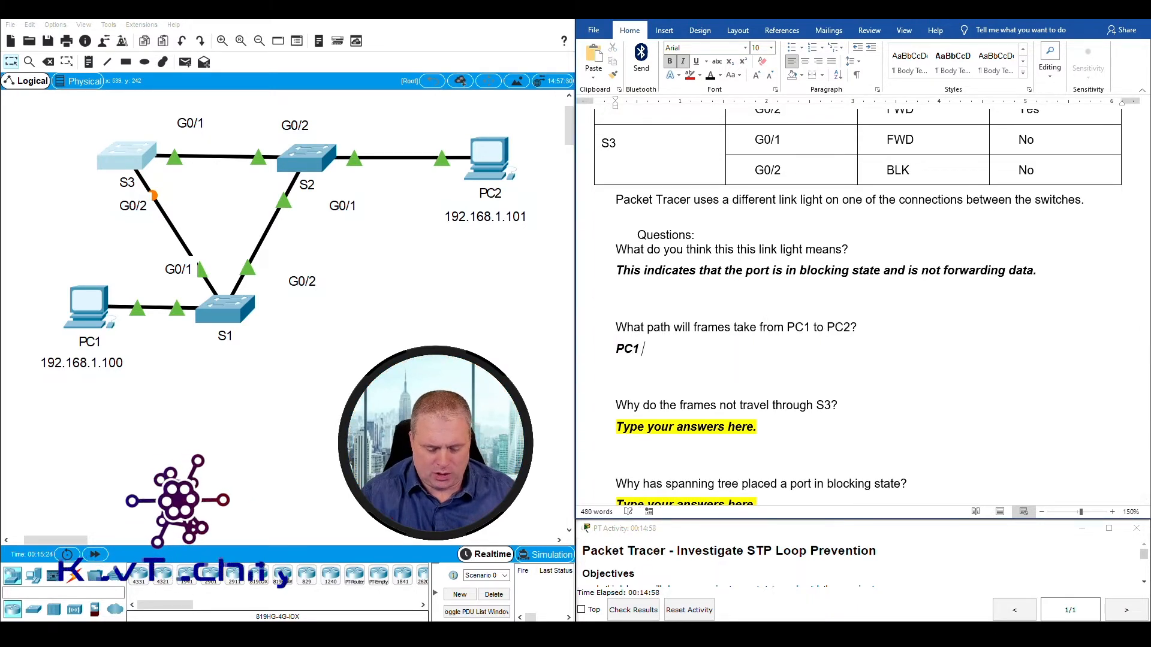
pyautogui.write('-> S')
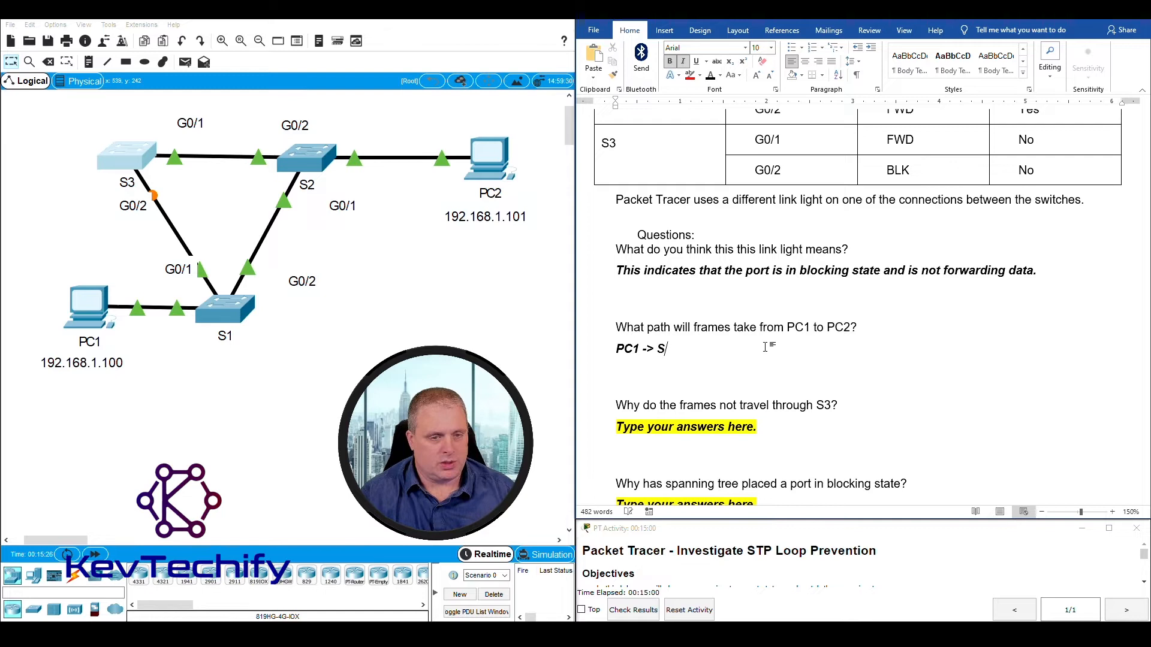
pyautogui.write('1 ->')
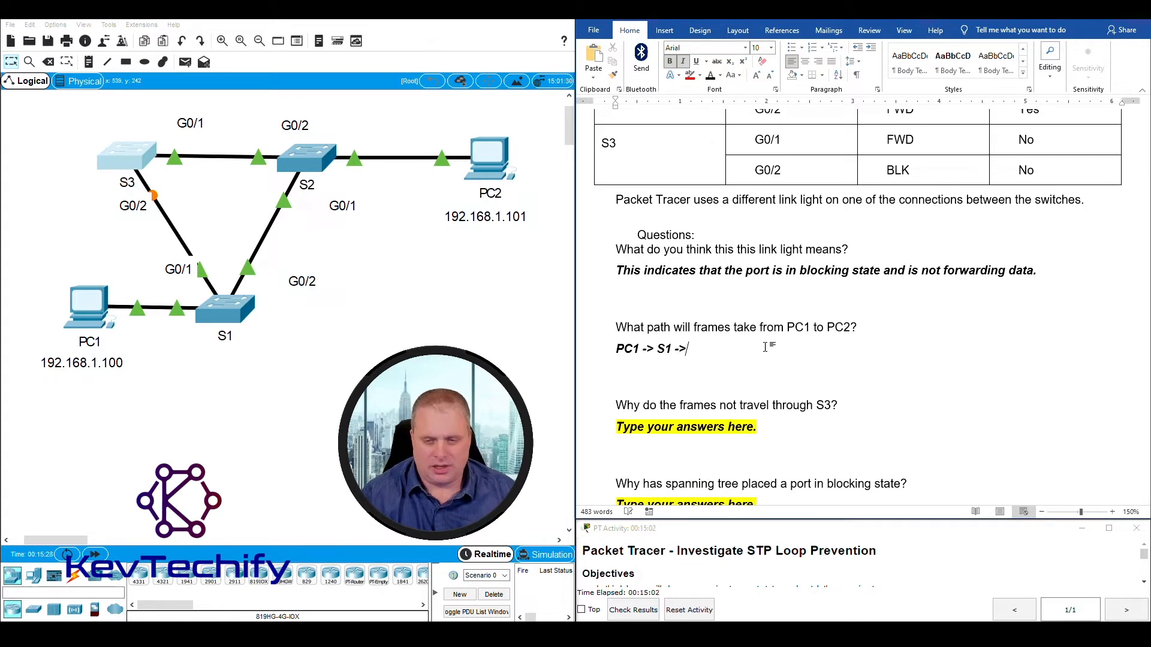
pyautogui.write('S2')
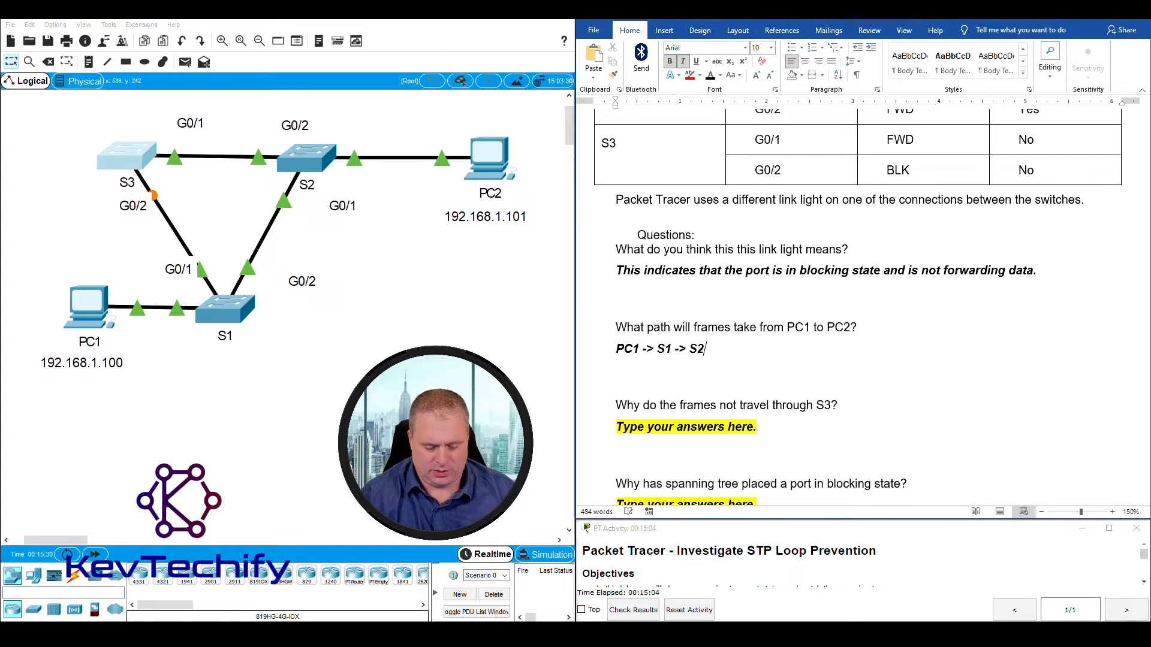
pyautogui.write('->')
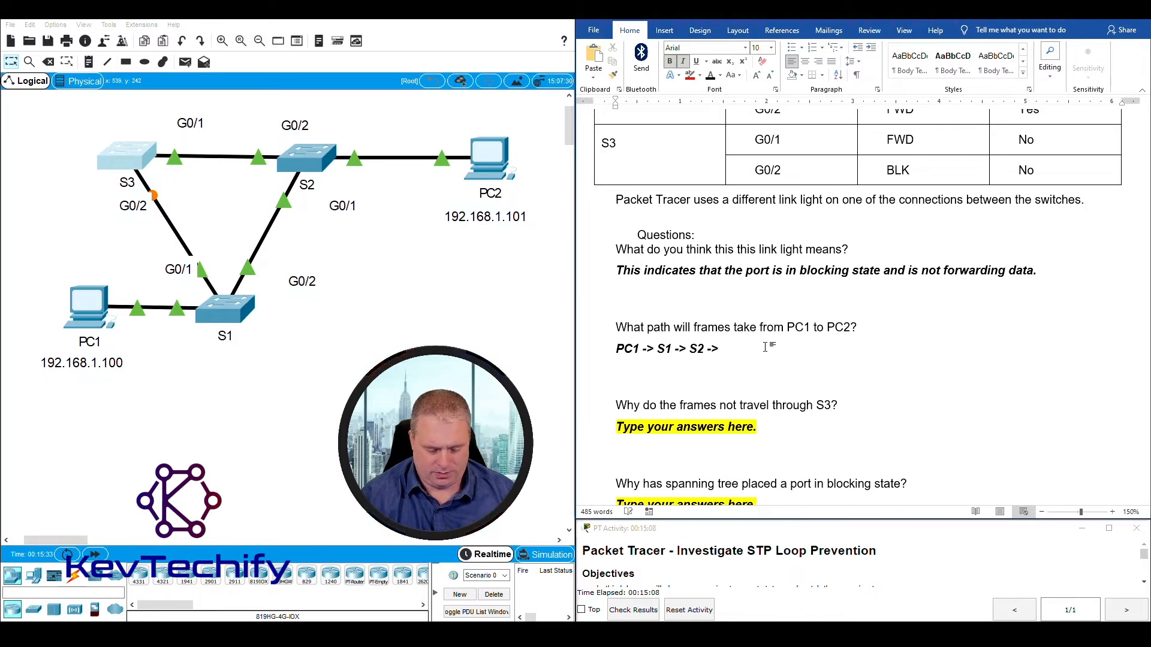
pyautogui.write('PC2')
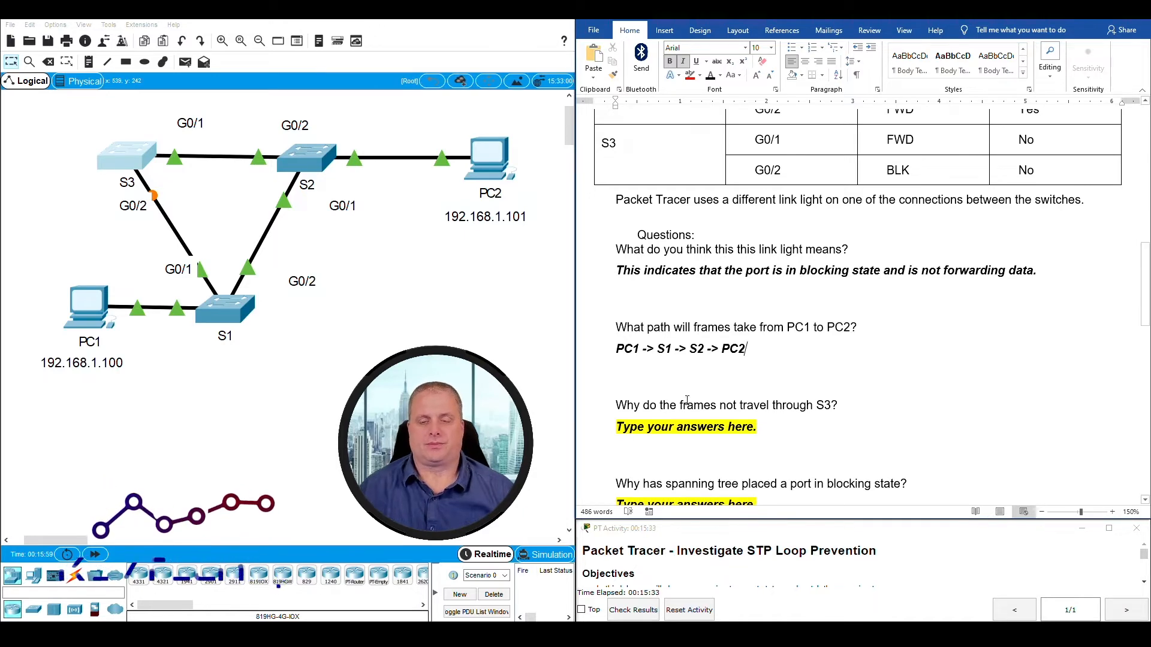
pyautogui.scroll(-3)
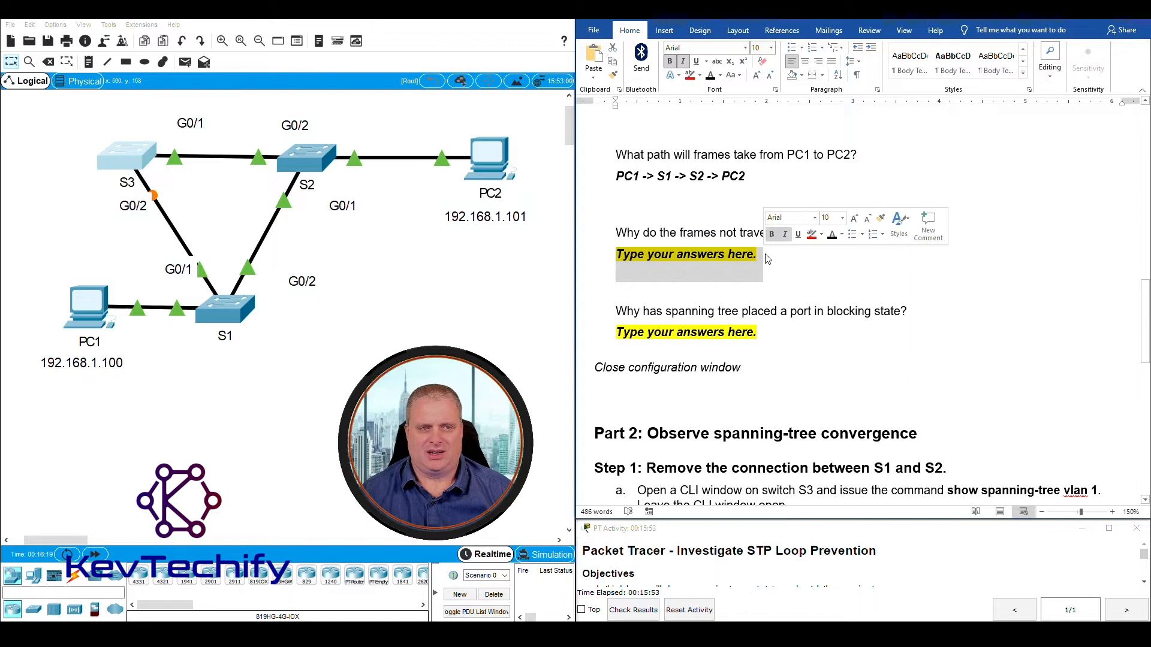
# Step: Answer that G0/2 on S3 is in a blocking state so no frames are sent or received on it
pyautogui.write('BEc')
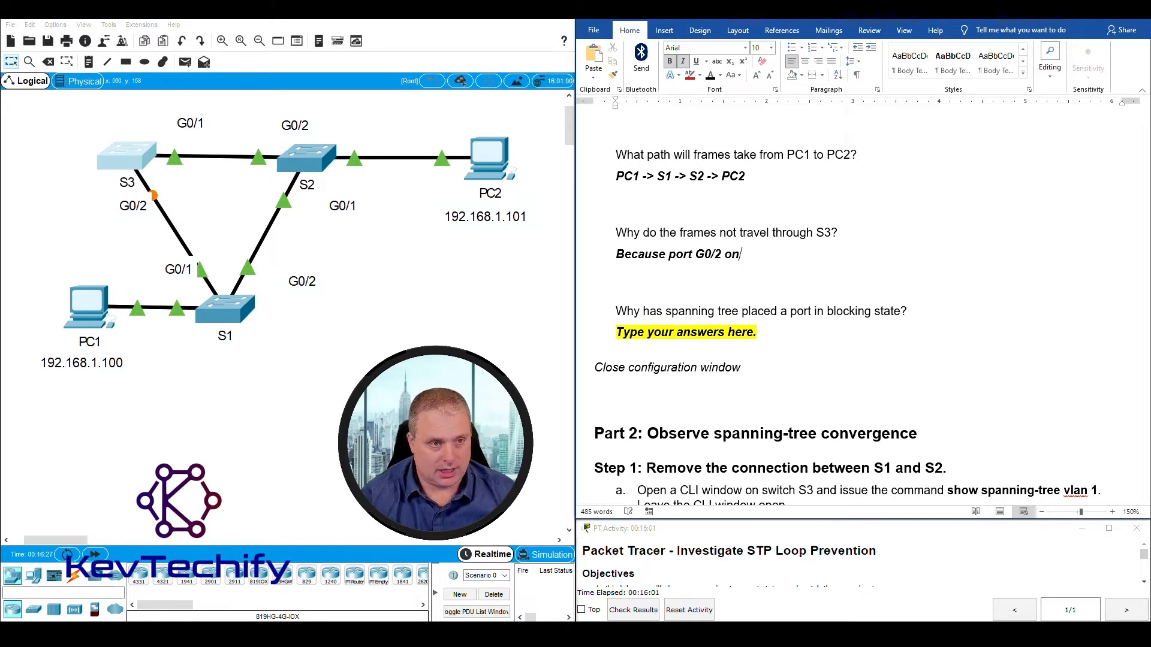
pyautogui.write('S3')
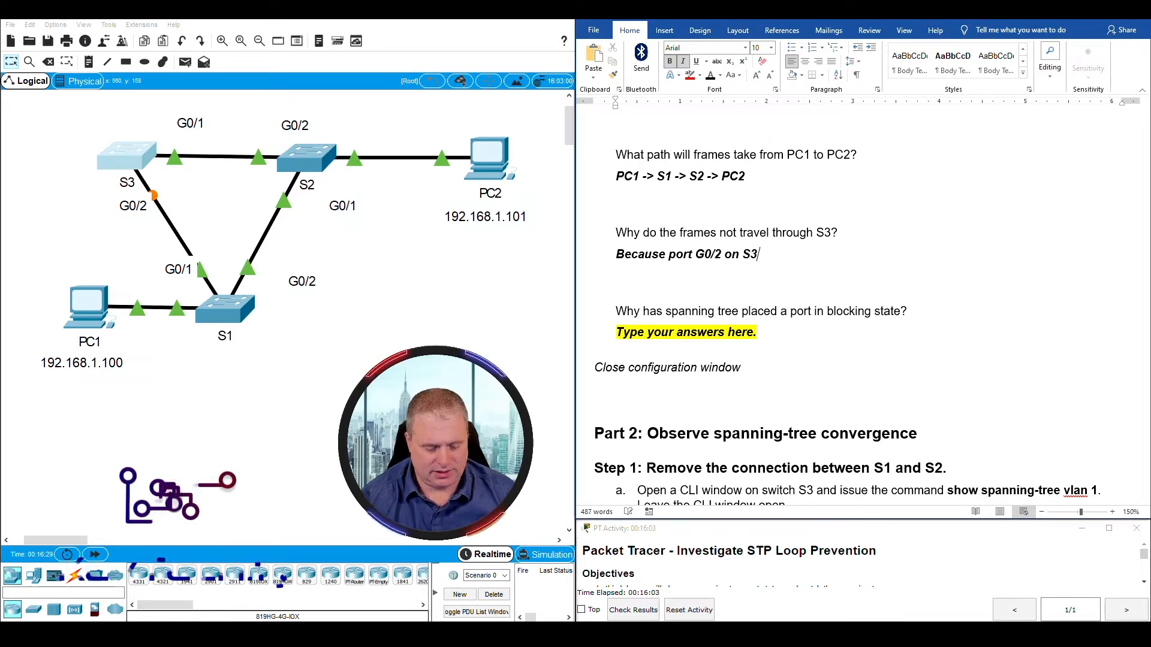
pyautogui.write('is in')
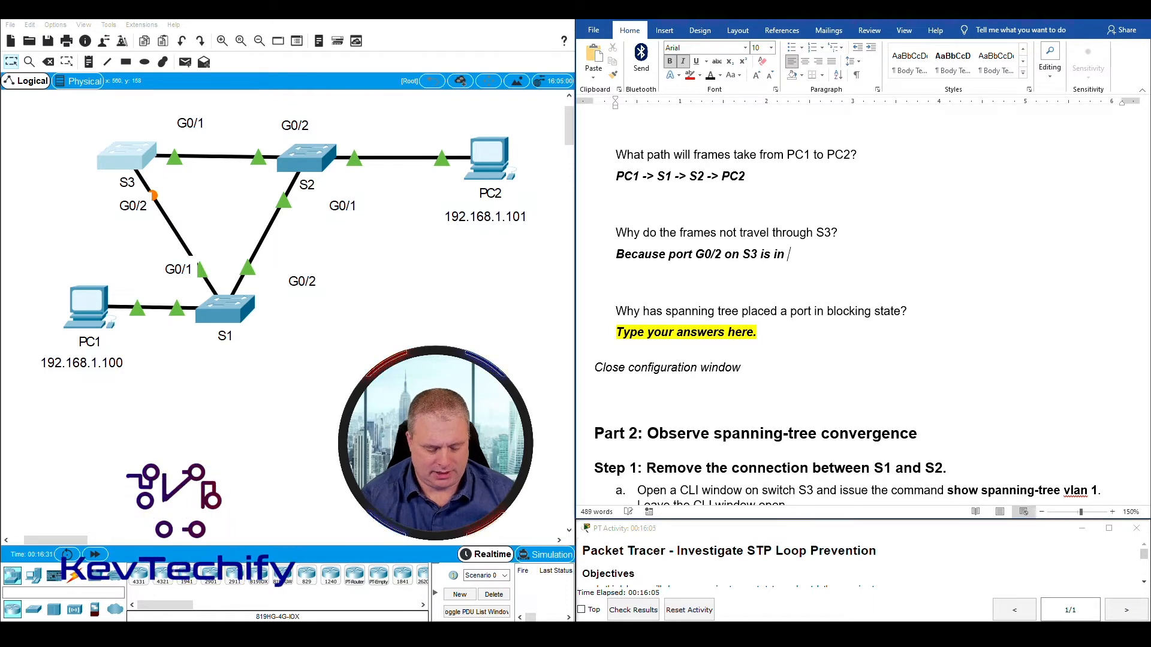
pyautogui.write('a blocking state.')
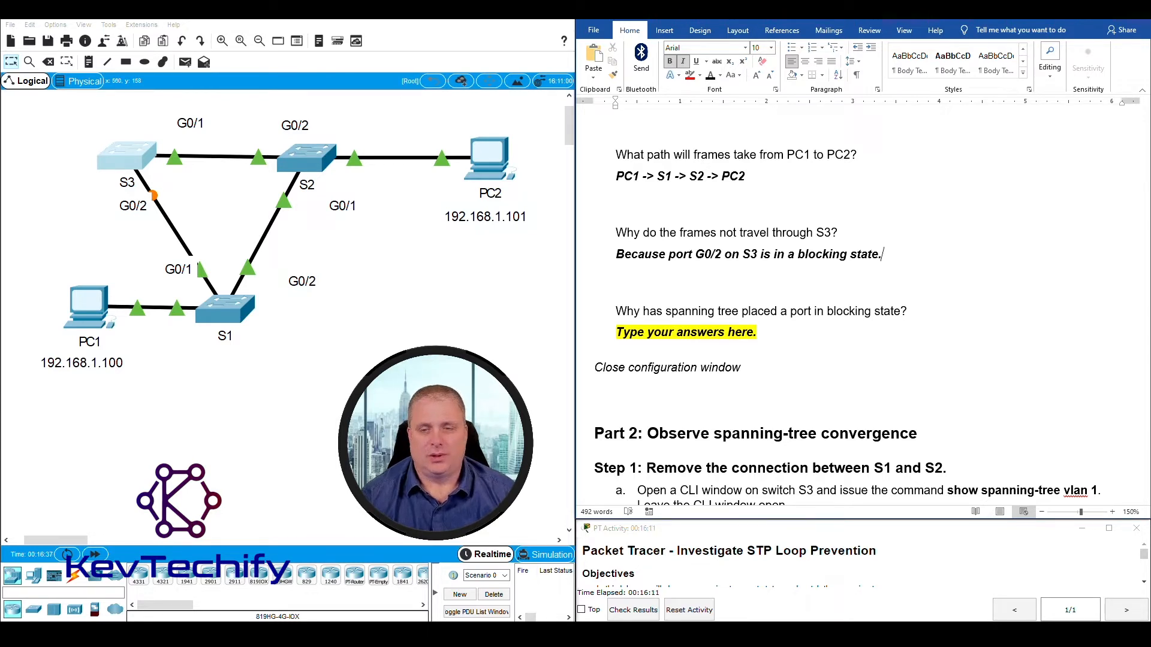
pyautogui.write('N')
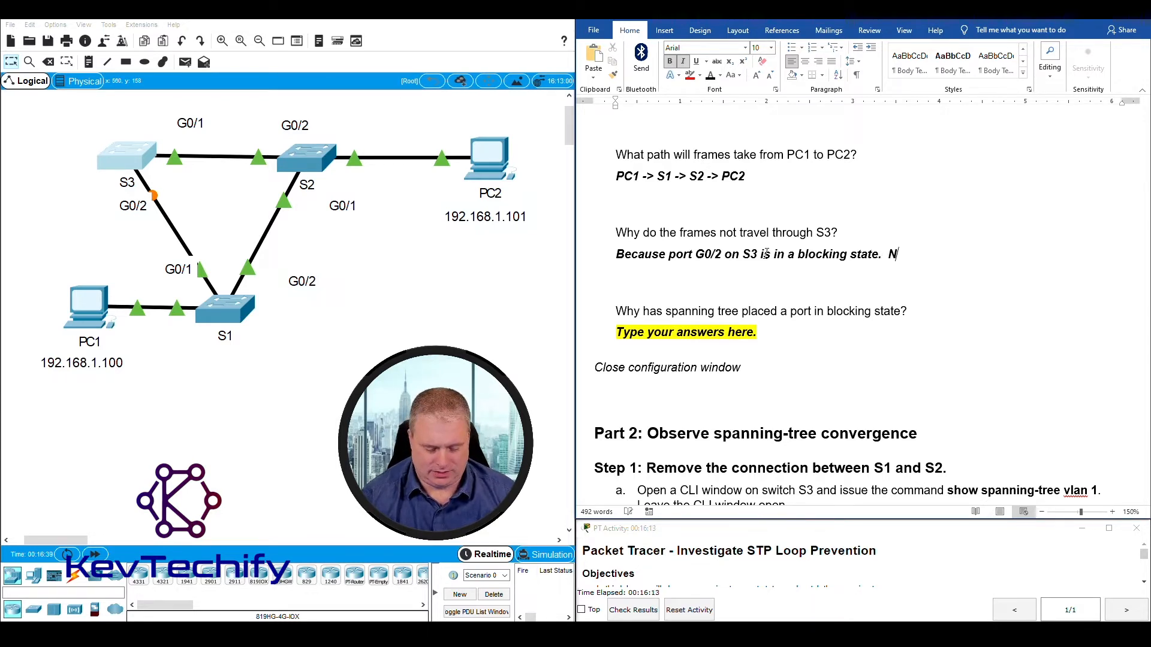
pyautogui.write('No frames are sent or received on that')
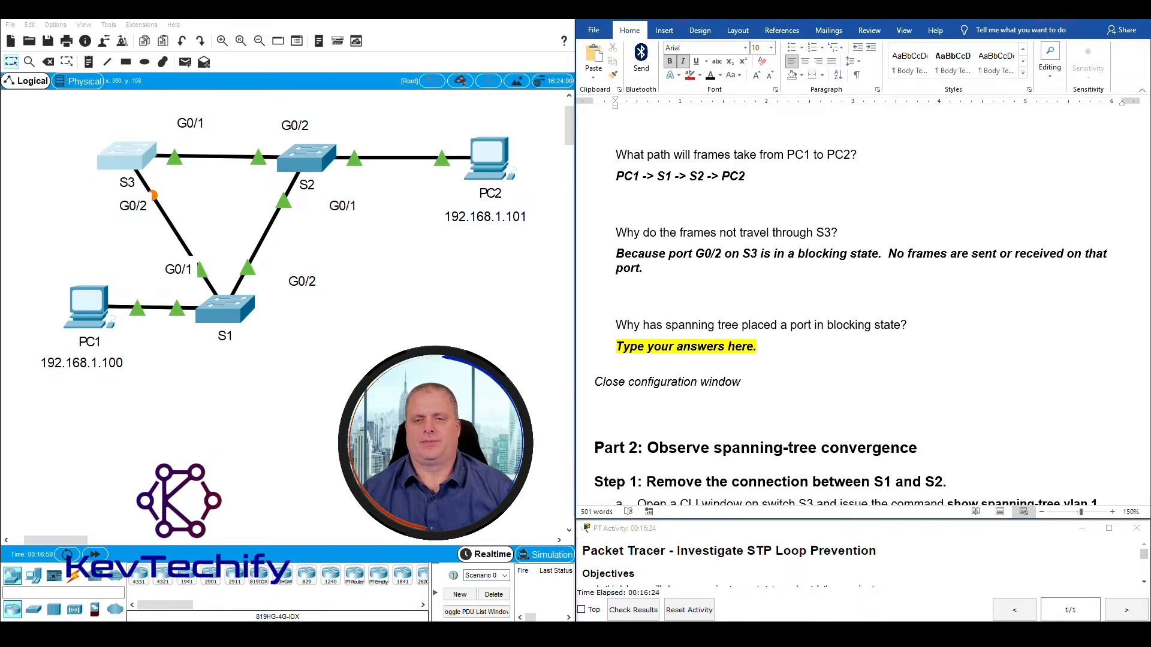
pyautogui.scroll(-3)
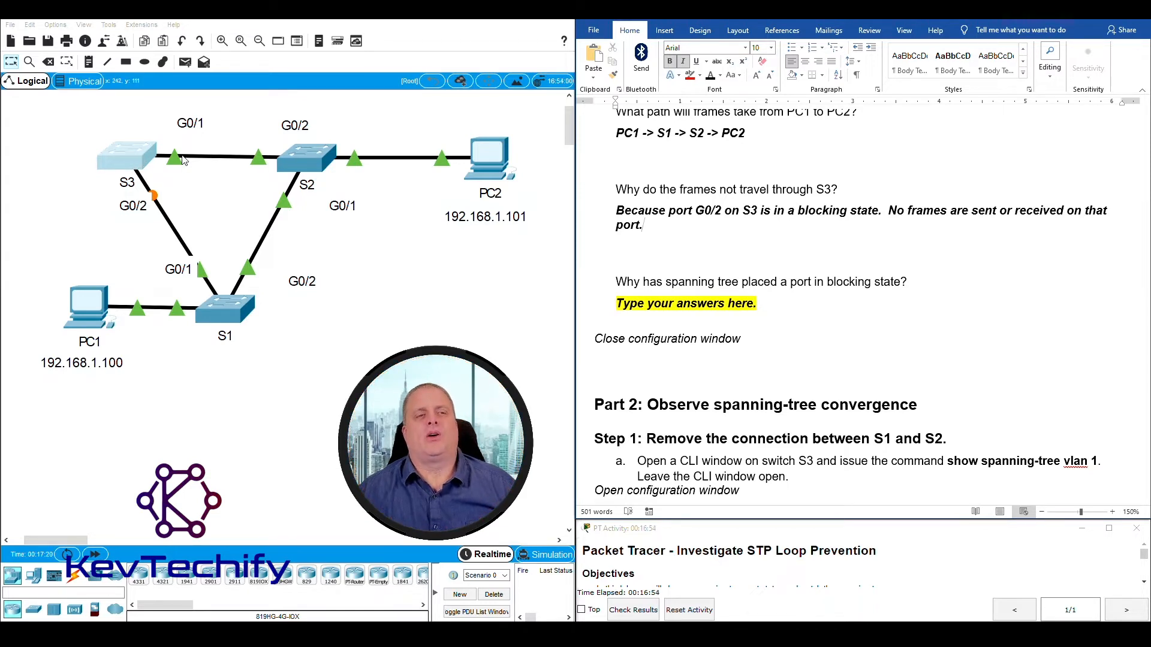
pyautogui.moveTo(266, 159)
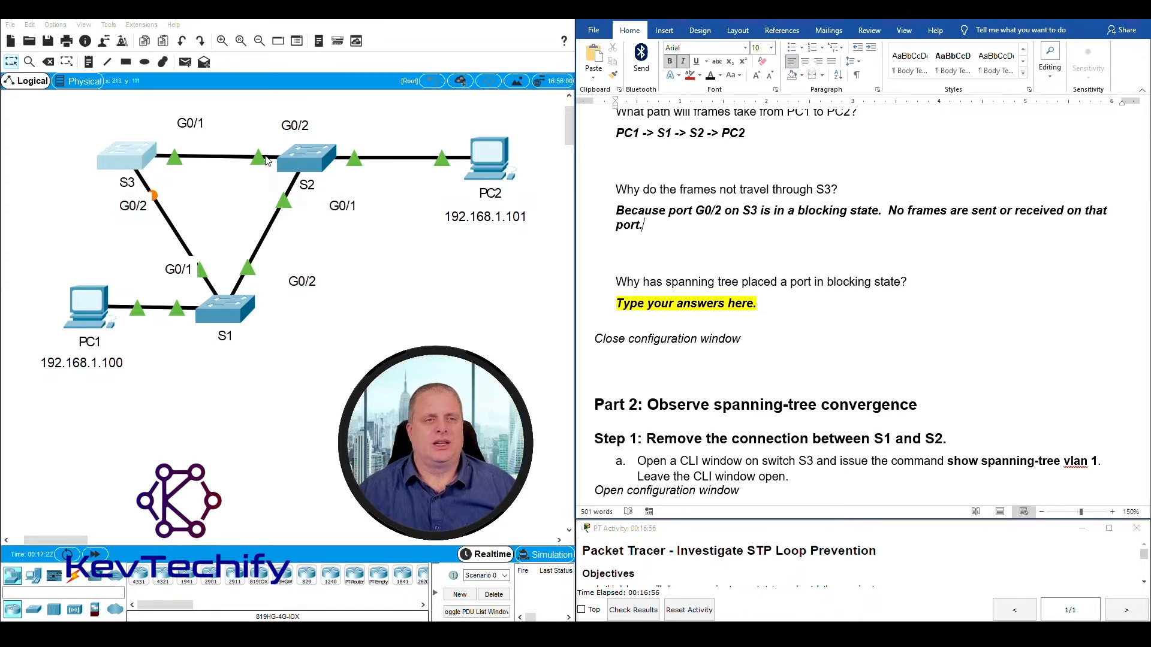
pyautogui.moveTo(307, 159)
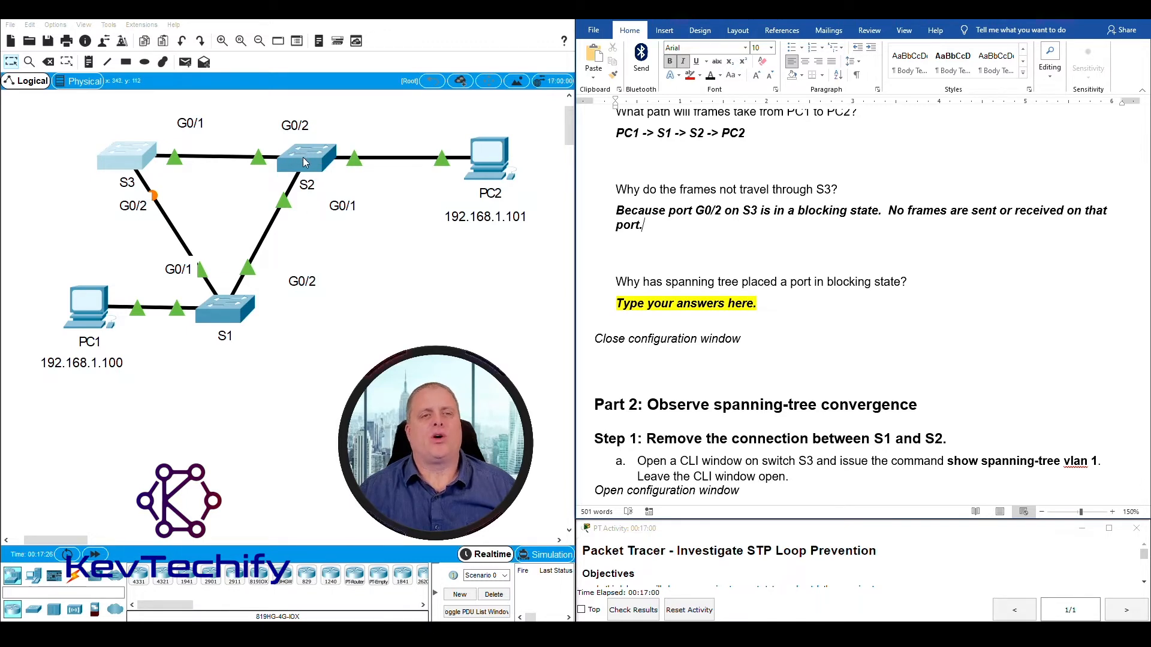
pyautogui.moveTo(460, 179)
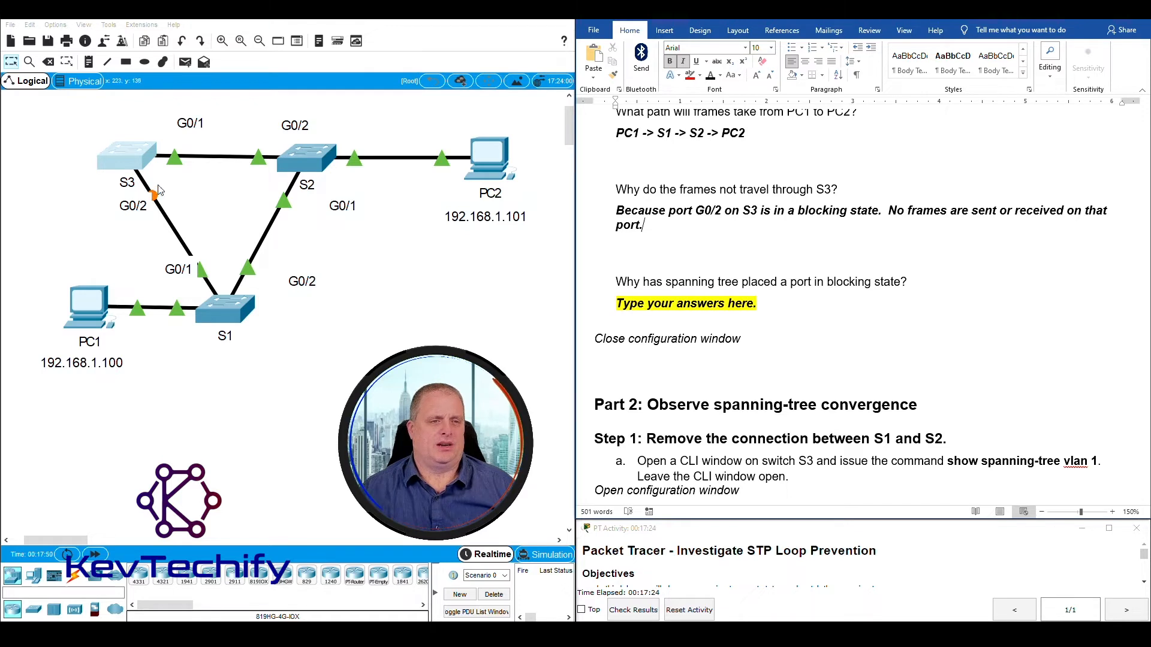
pyautogui.moveTo(167, 213)
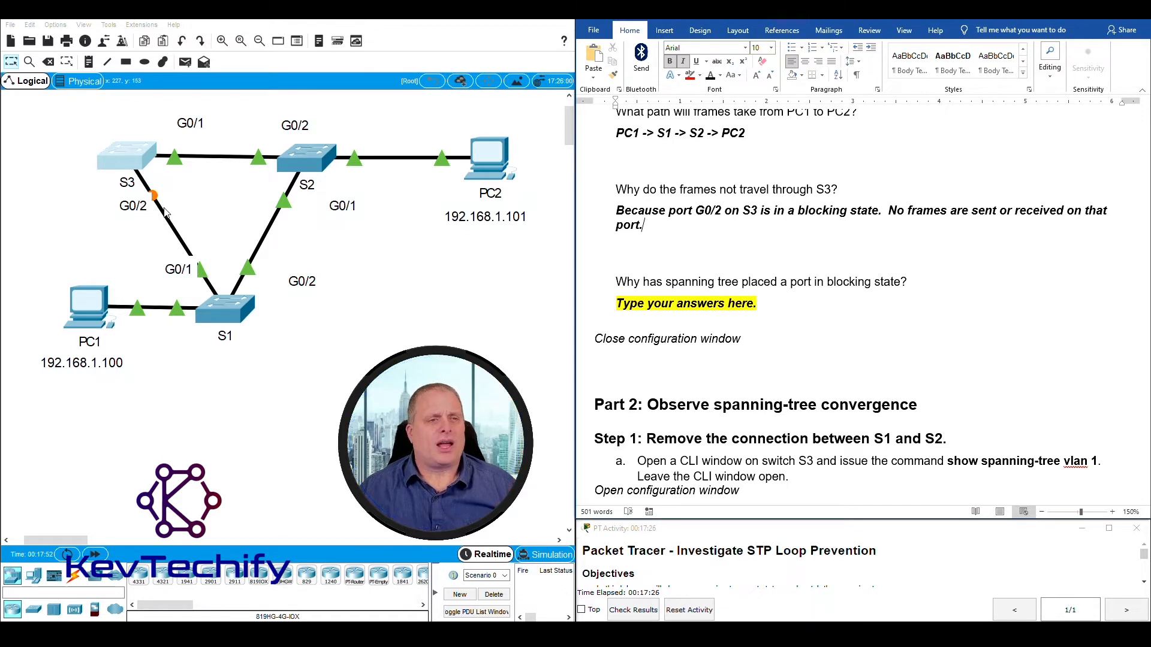
pyautogui.moveTo(246, 198)
pyautogui.write('If all ports')
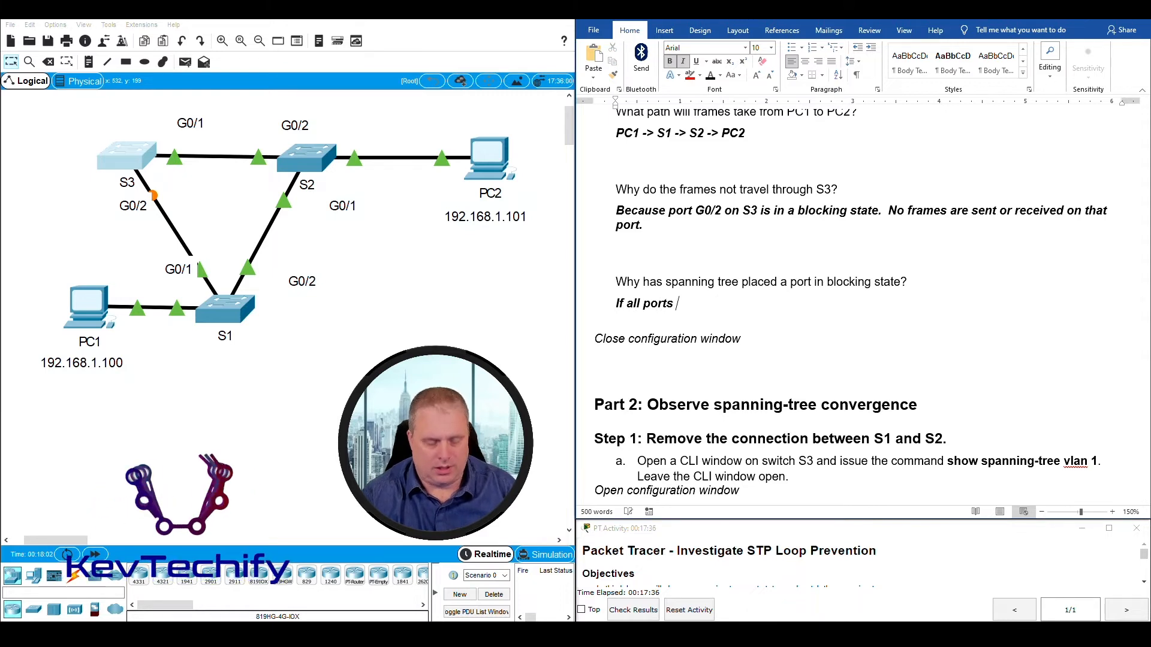
# Step: Type that forwarding on all ports would create a switching loop, degrading performance or making the network fail
pyautogui.write('could forward frames')
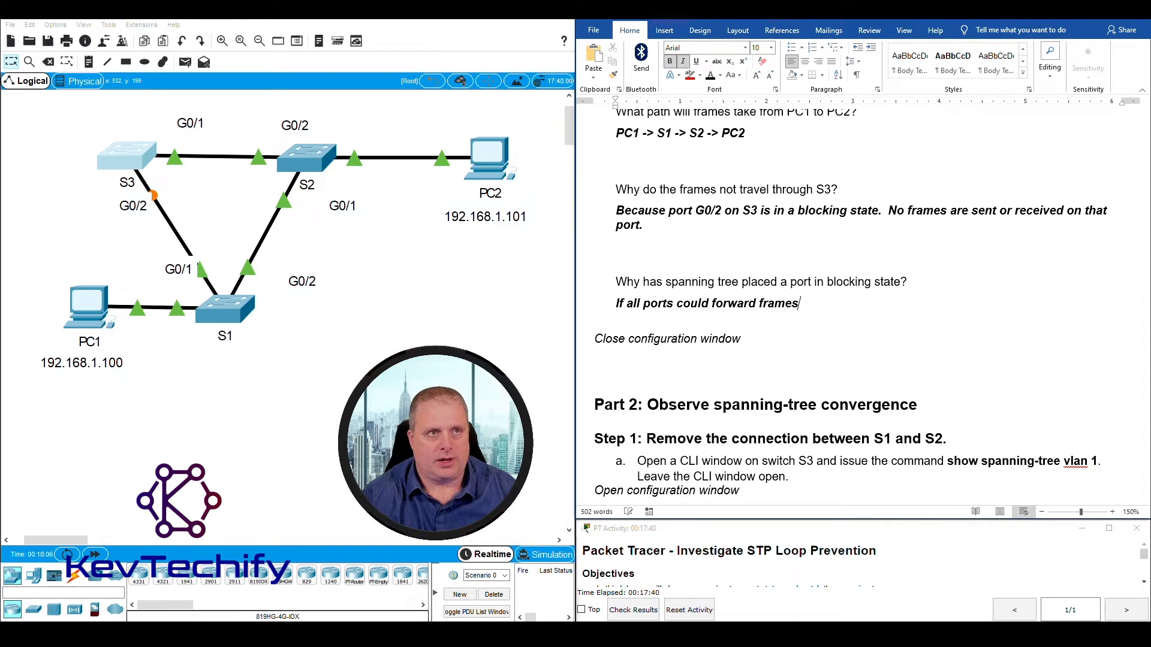
pyautogui.write(', a switching l')
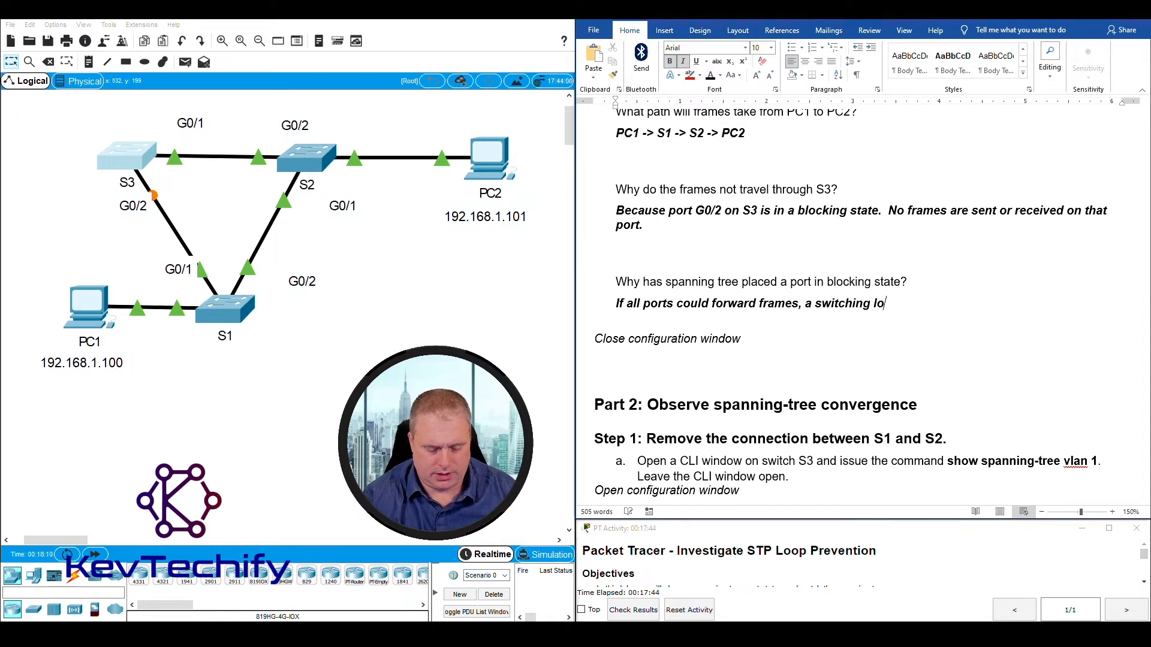
pyautogui.write('op')
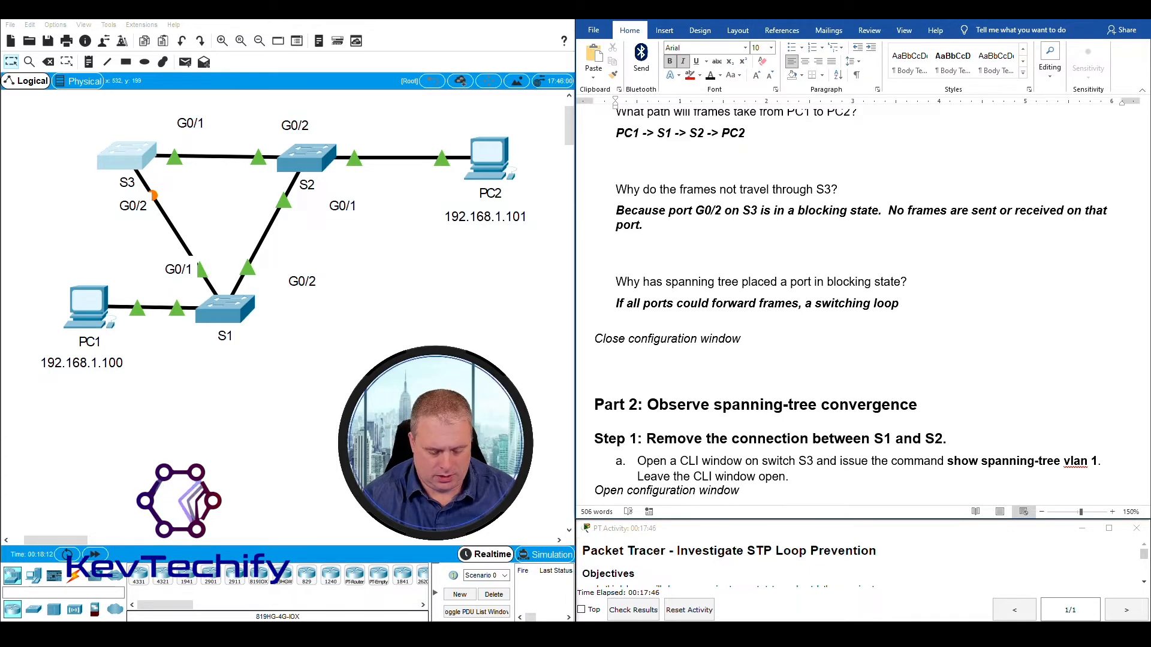
pyautogui.write('would exsist')
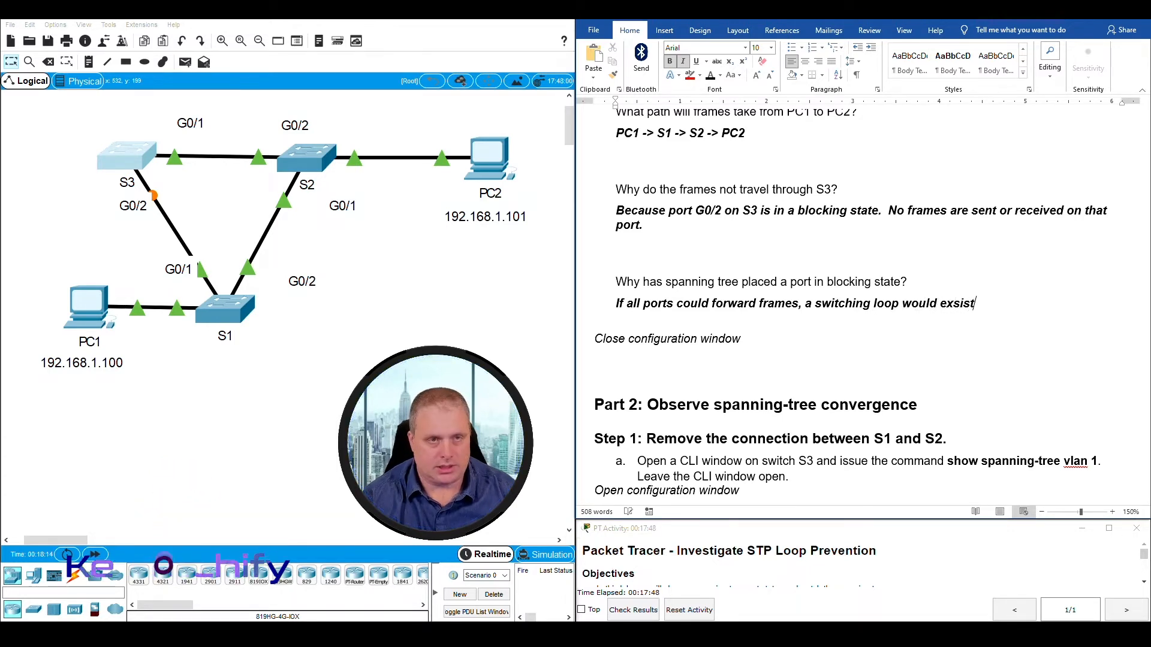
pyautogui.write('in the network')
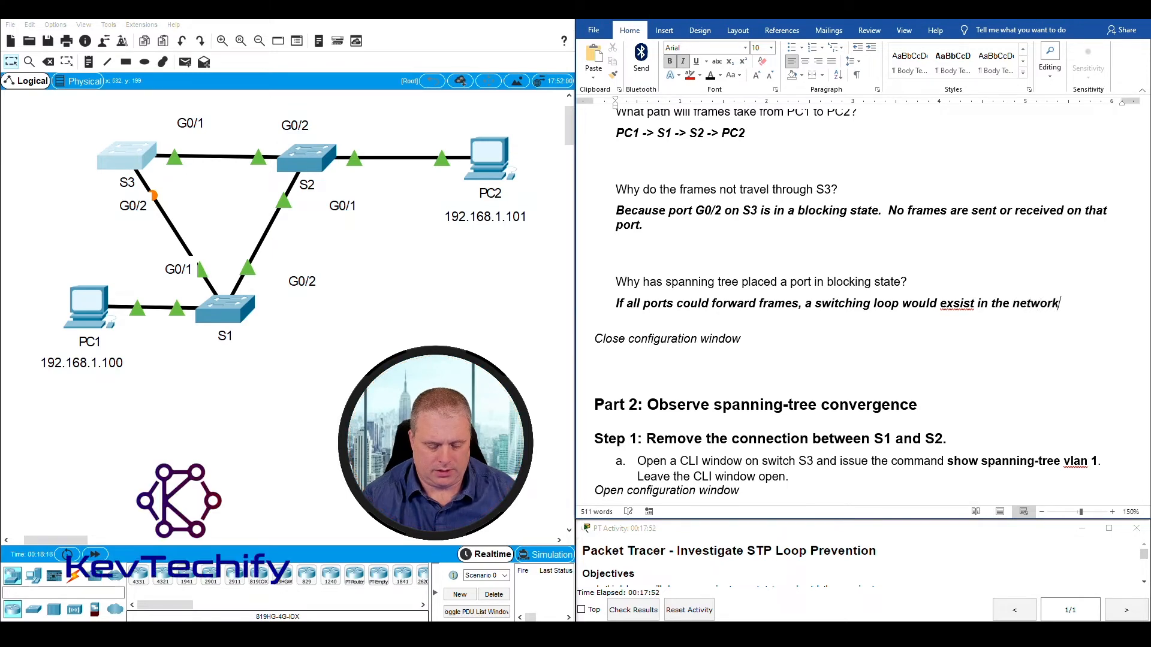
pyautogui.write('.')
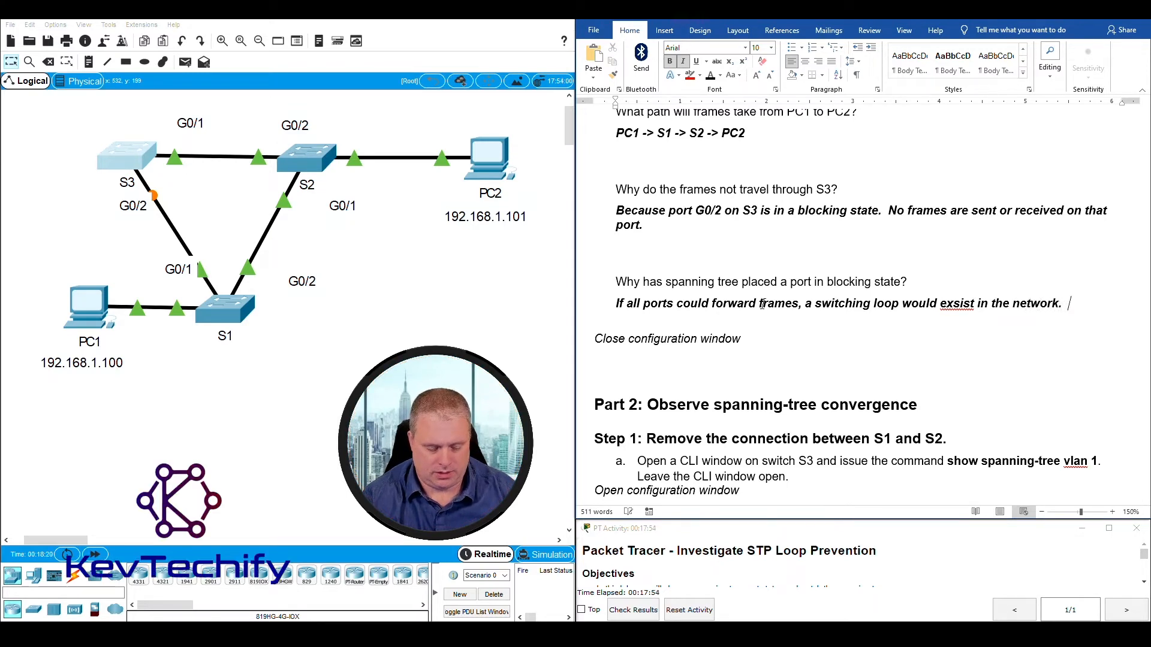
pyautogui.write('Switching l')
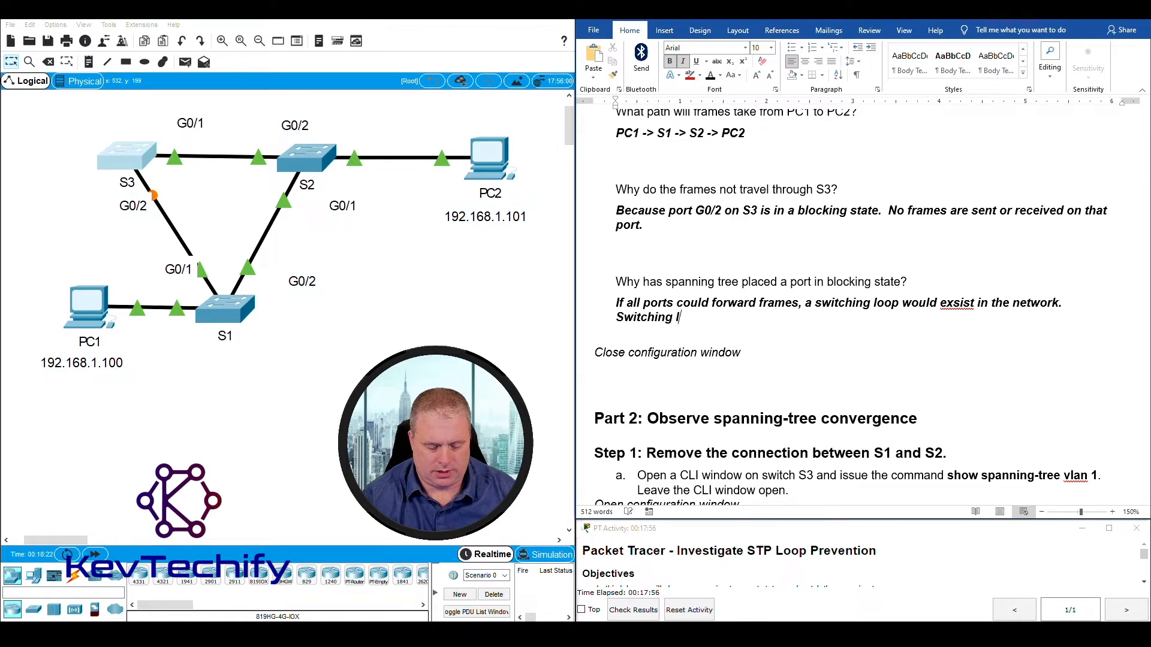
pyautogui.write('oops')
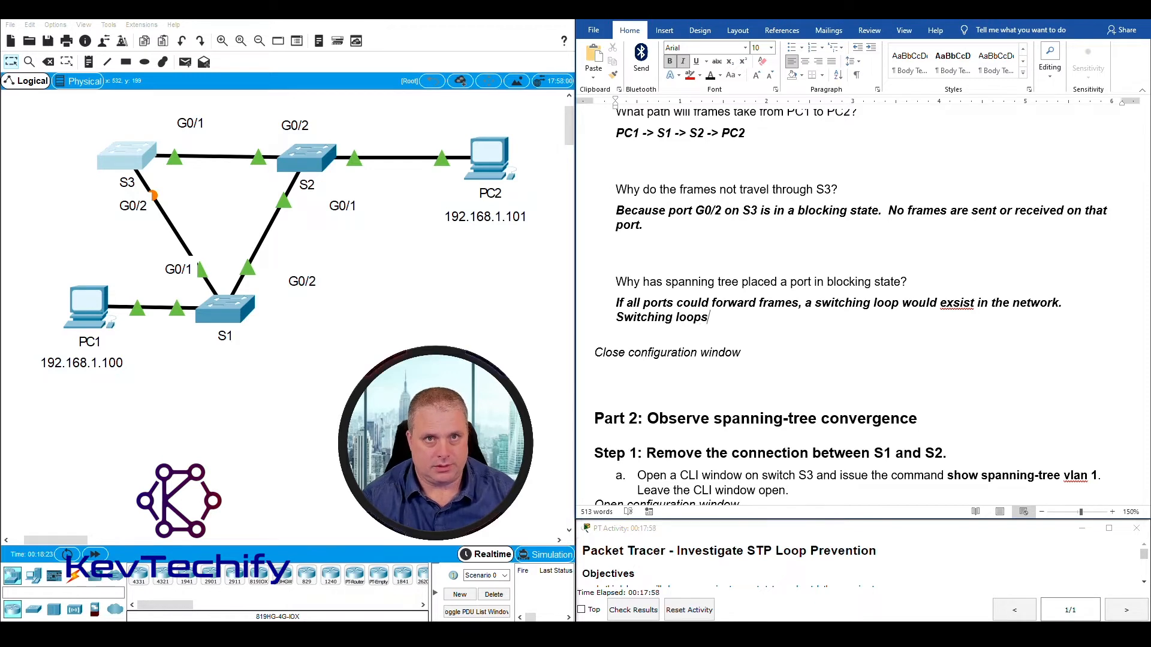
pyautogui.write('can')
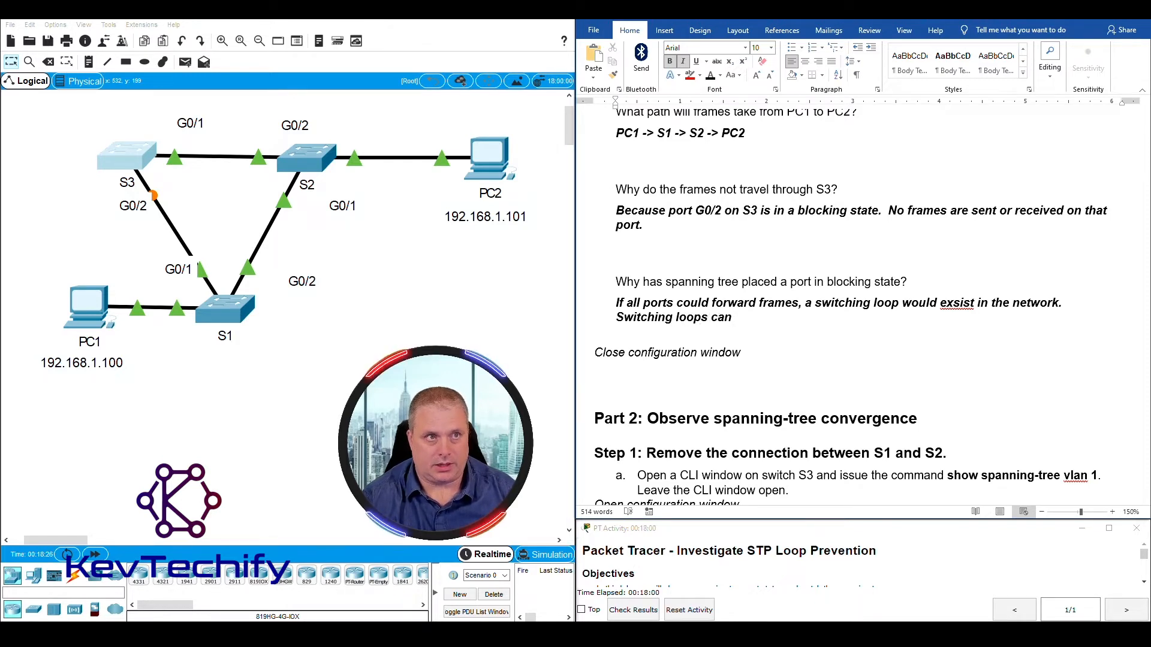
pyautogui.write('degrade')
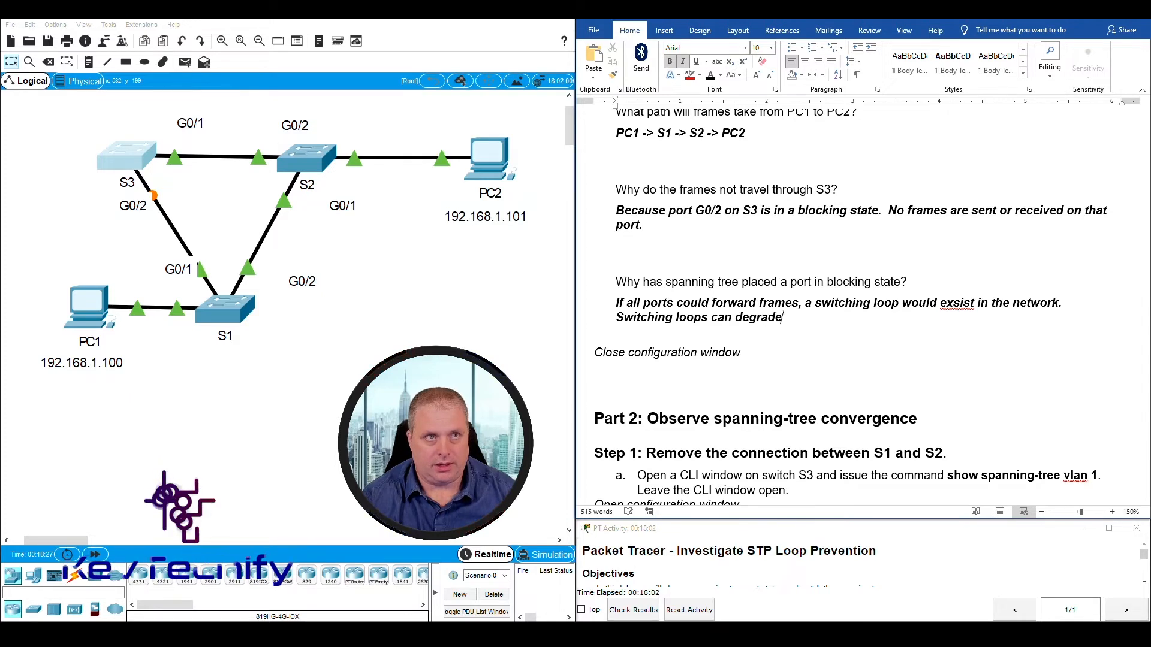
pyautogui.write('netowr')
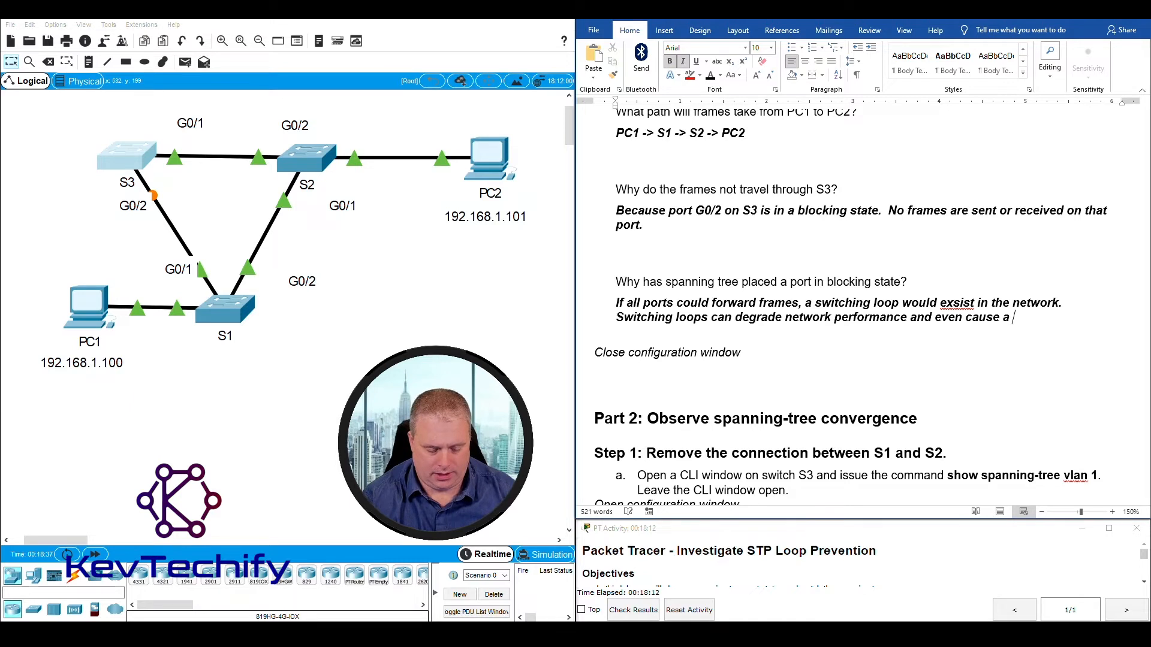
pyautogui.write('network to fail.')
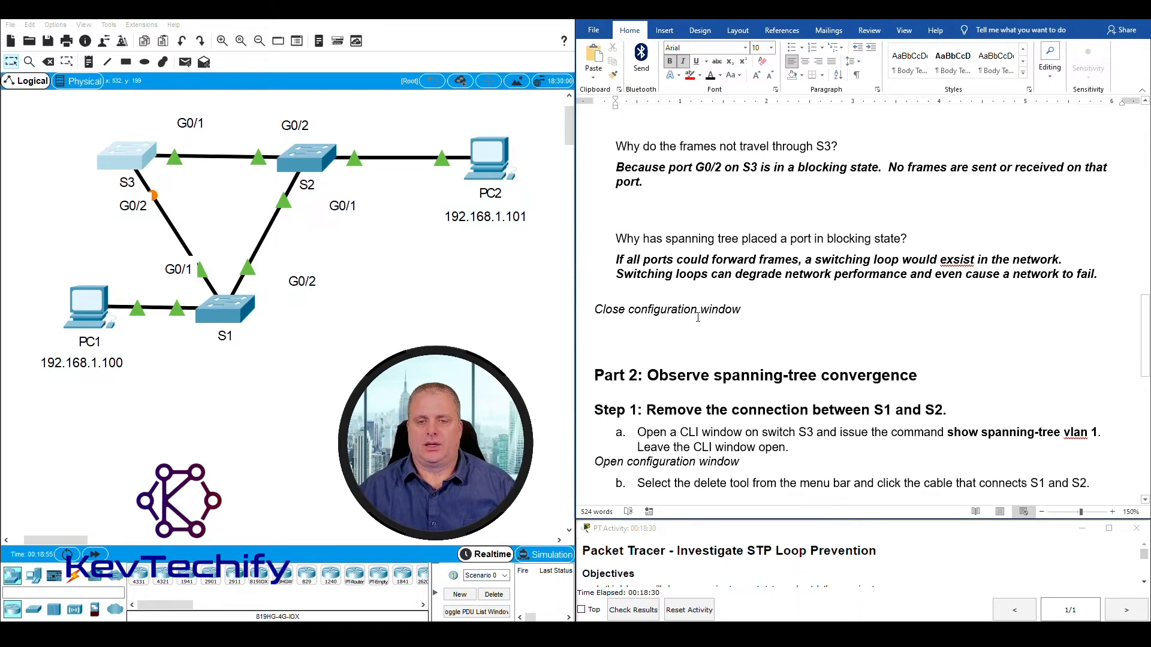
# Step: Scroll down to Part 2, Step 2 on spanning-tree convergence and the G0/2 port-status question
pyautogui.scroll(-3)
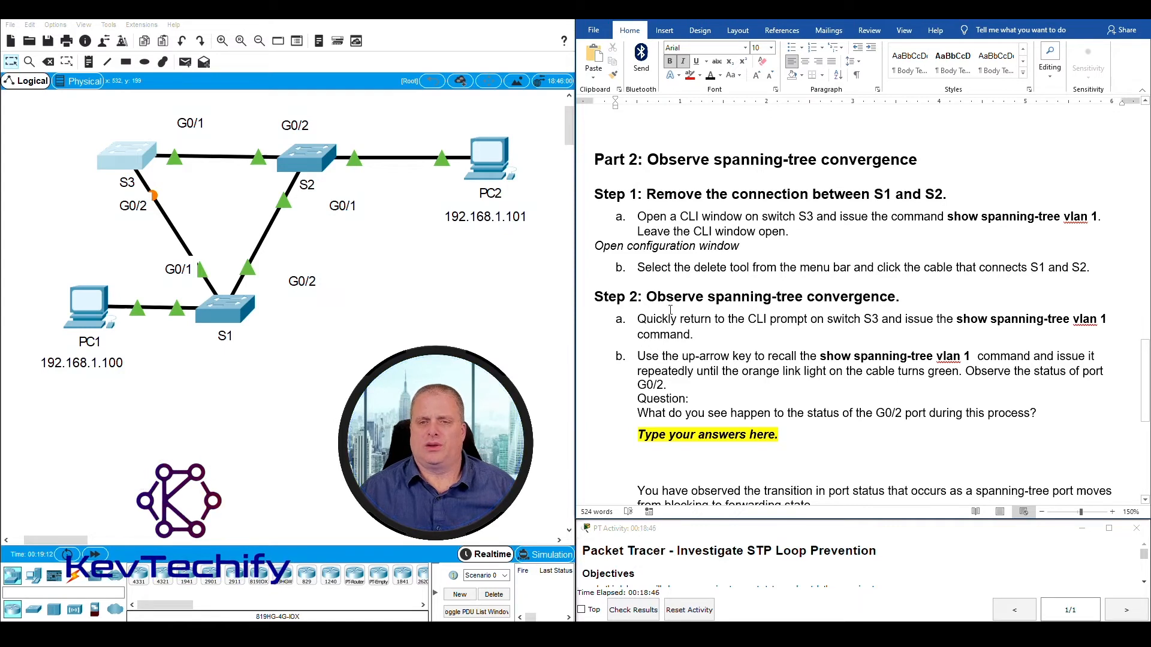
# Step: Move S3's CLI window over the topology and cancel the Confirm Delete dialog
pyautogui.moveTo(637, 267); pyautogui.dragTo(789, 267)
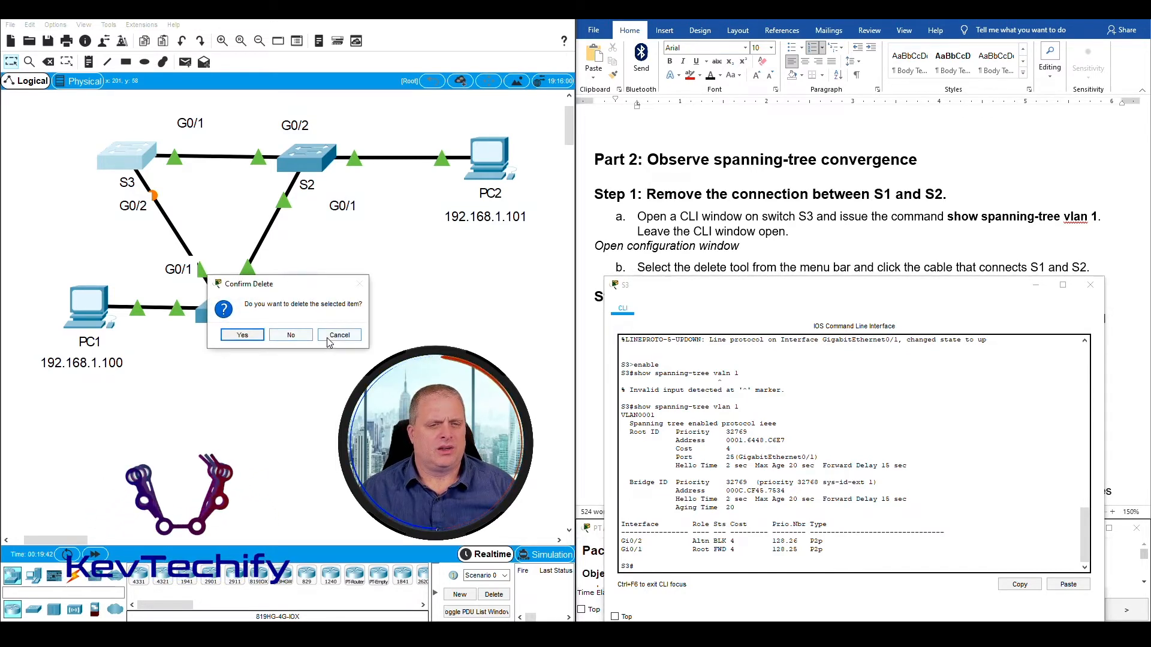
pyautogui.click(241, 334)
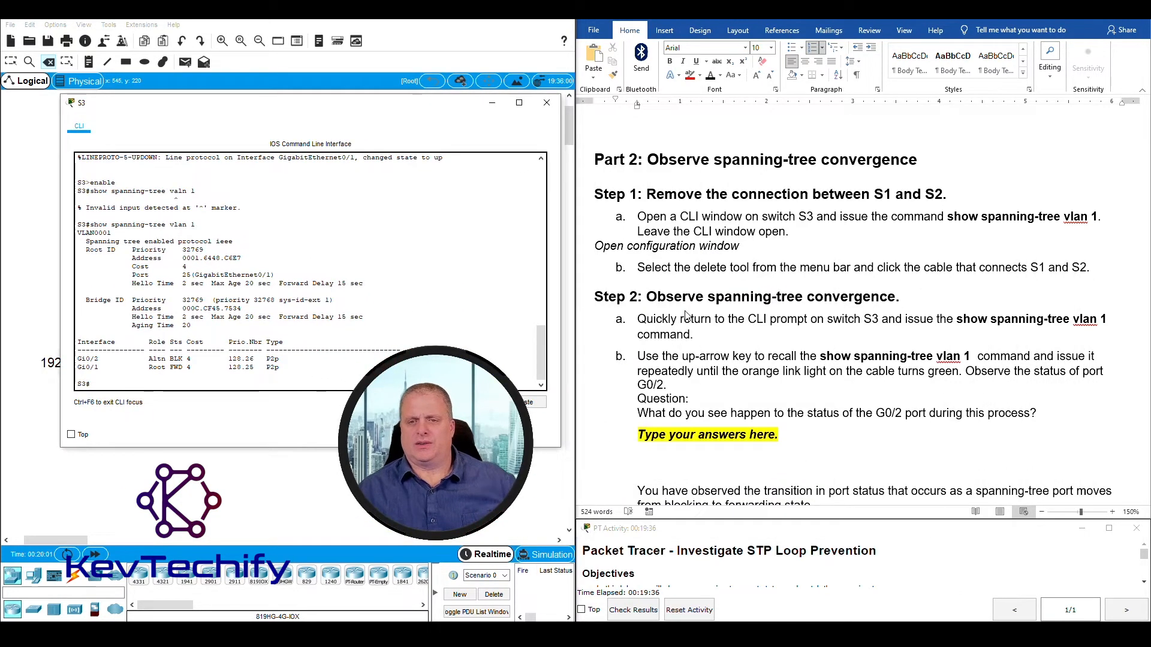
pyautogui.moveTo(712, 317)
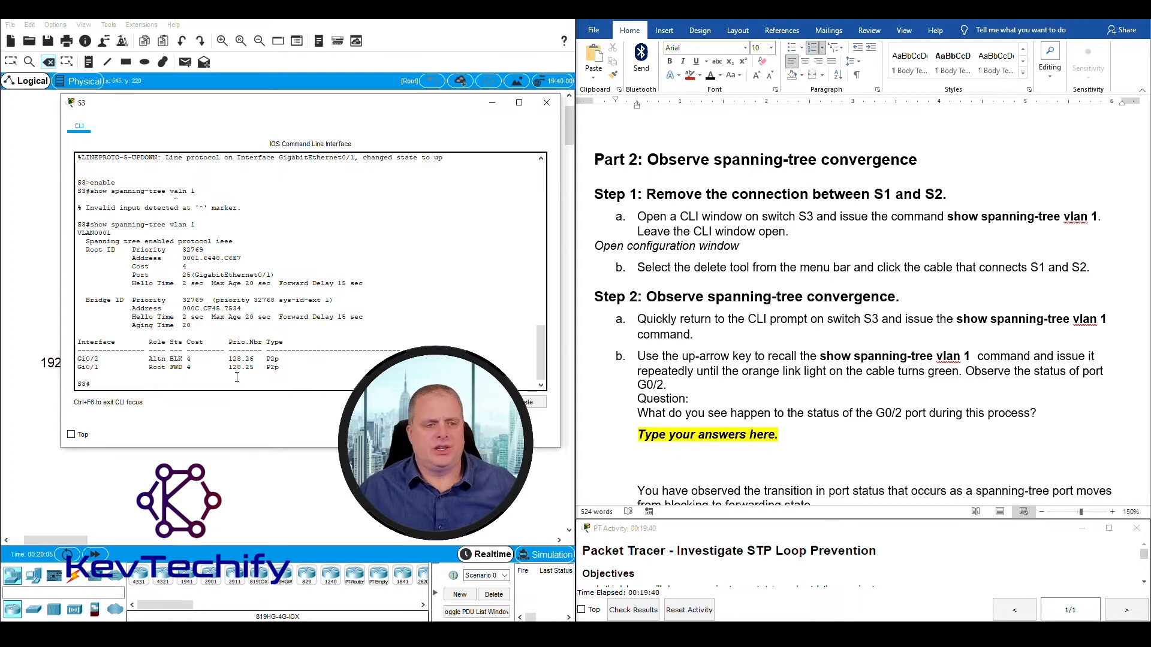
# Step: Run show spanning-tree vlan 1 on S3 repeatedly until G0/2 reaches forwarding
pyautogui.write('show spanning-tree vlan 1')
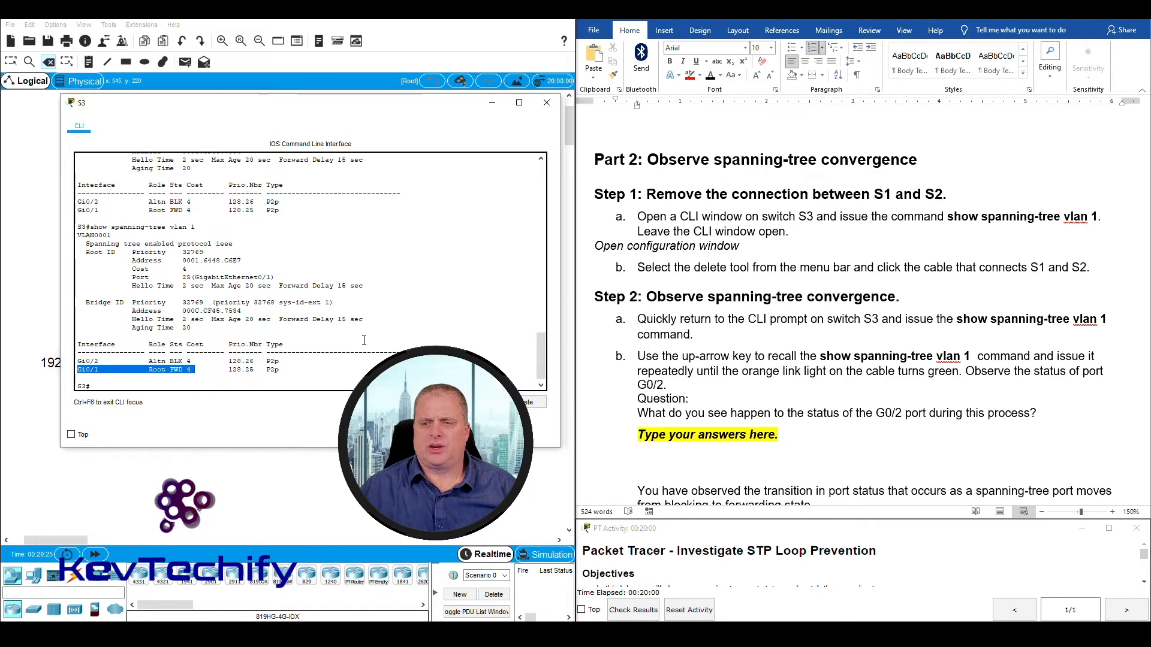
pyautogui.write('show spanning-tree vlan 1')
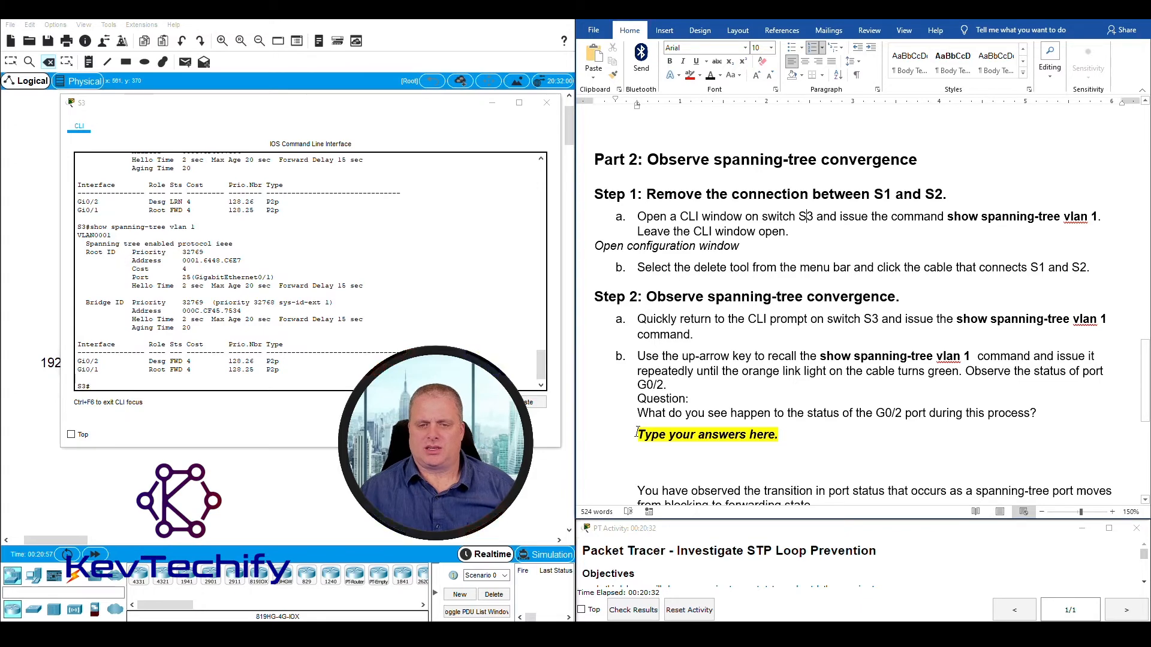
# Step: Replace the placeholder with the answer that G0/2 was BLK, then became LSN (listening)
pyautogui.doubleClick(705, 434)
pyautogui.write('First')
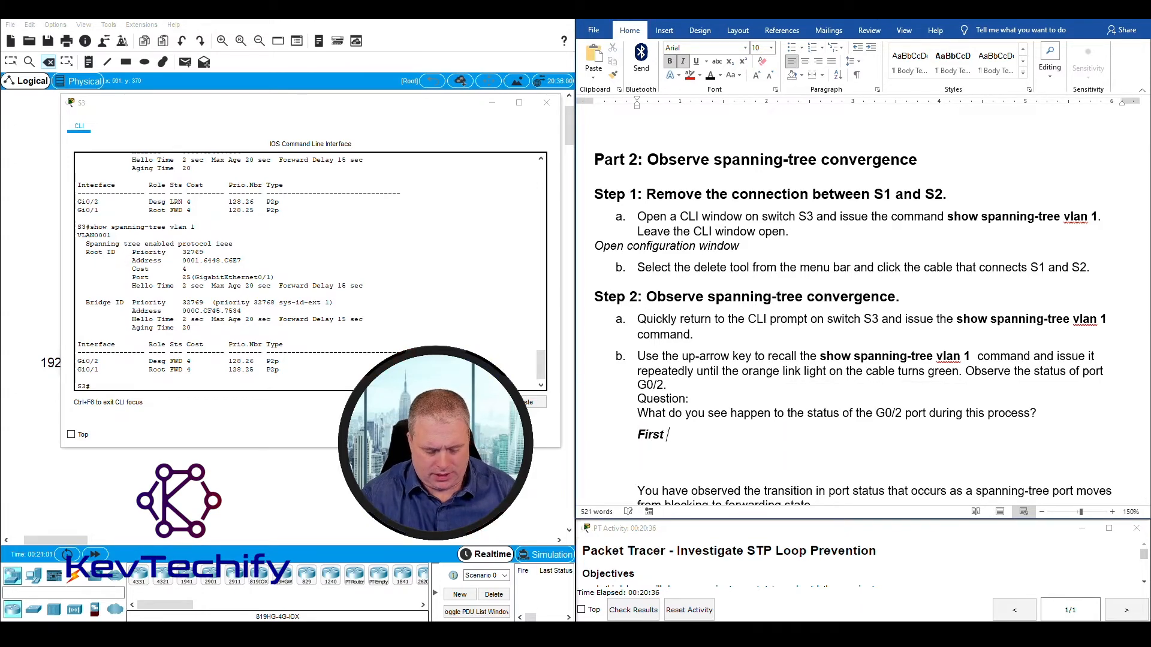
pyautogui.write('it')
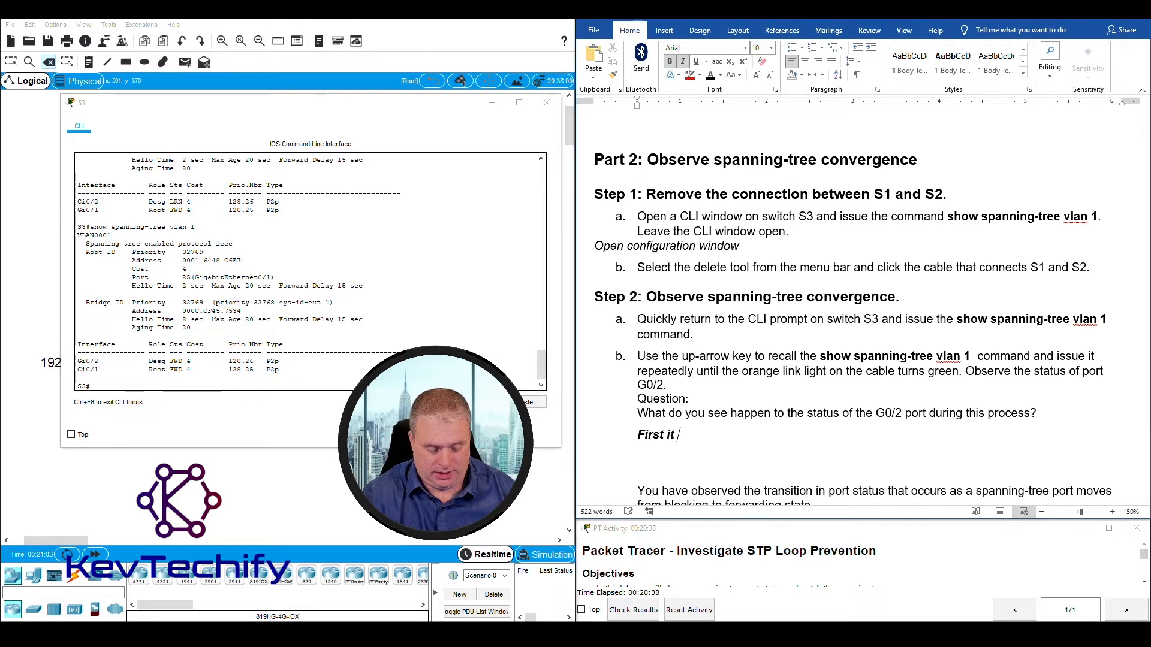
pyautogui.write('was BLK,')
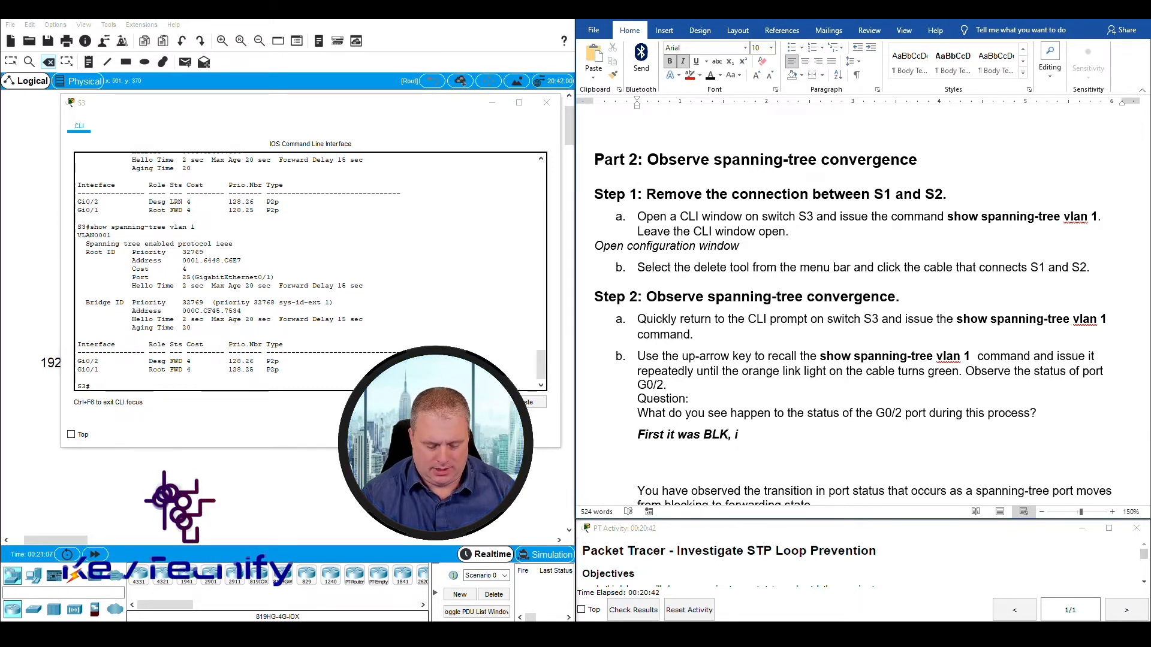
pyautogui.write('it then became')
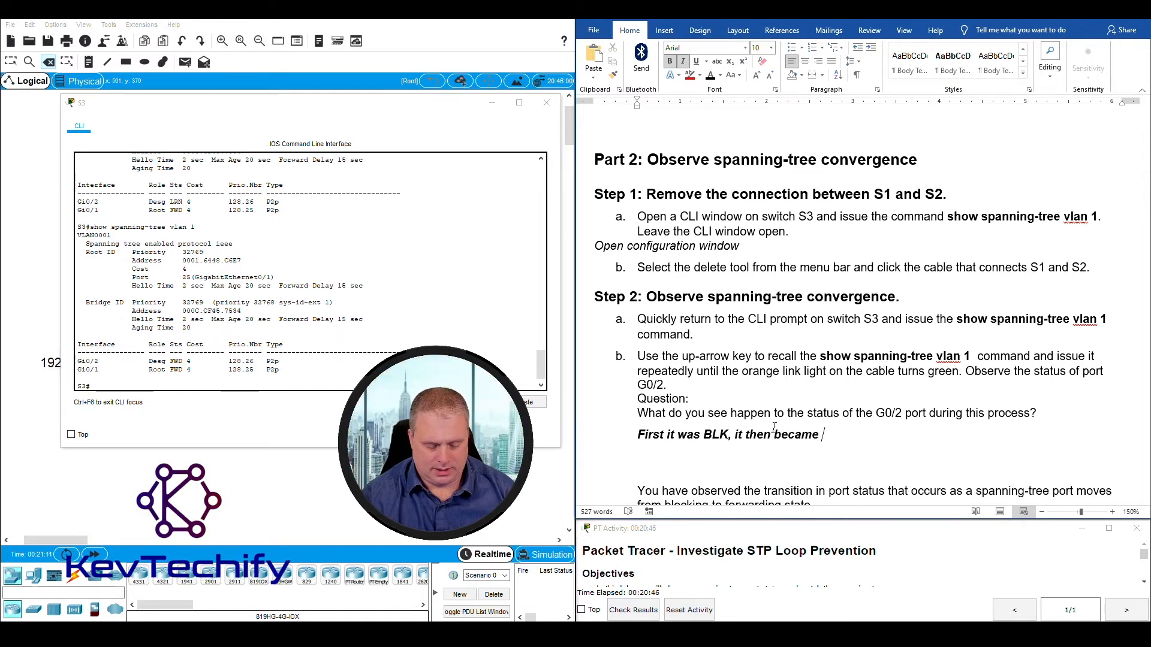
pyautogui.write('LSN (')
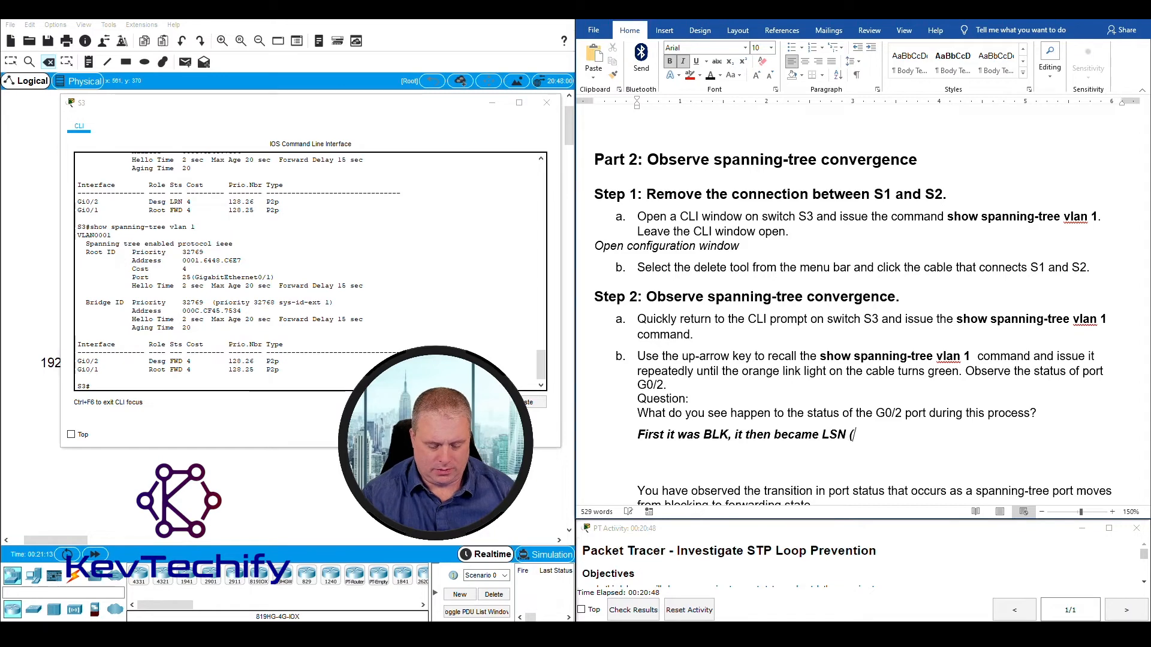
pyautogui.write('list')
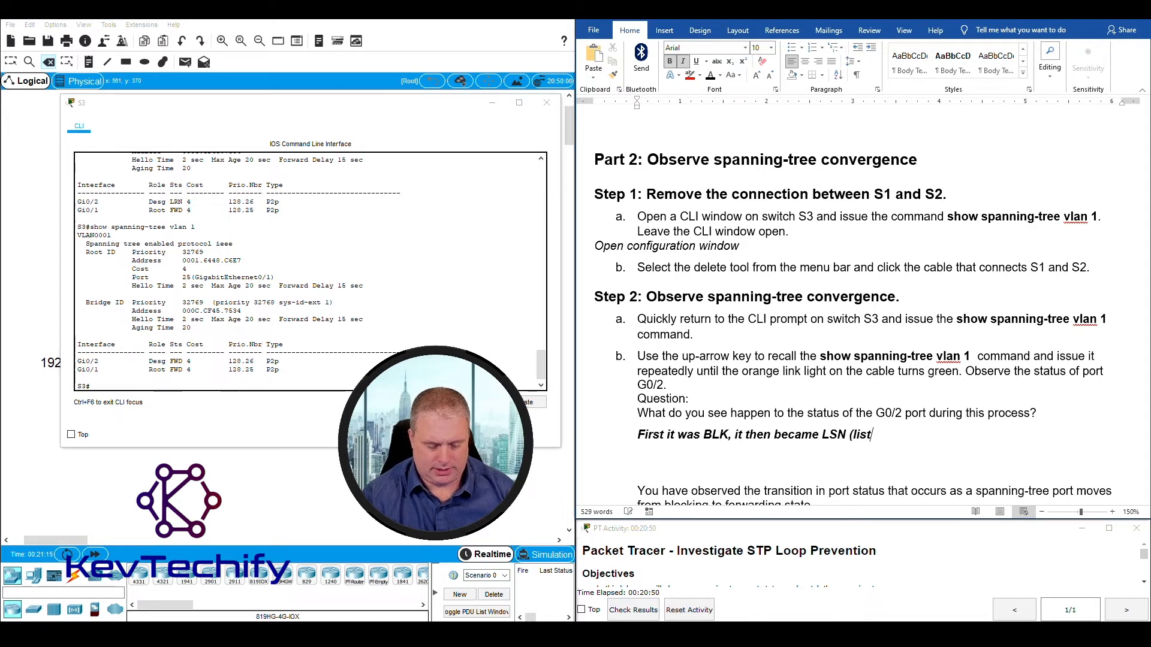
pyautogui.write('ening), the')
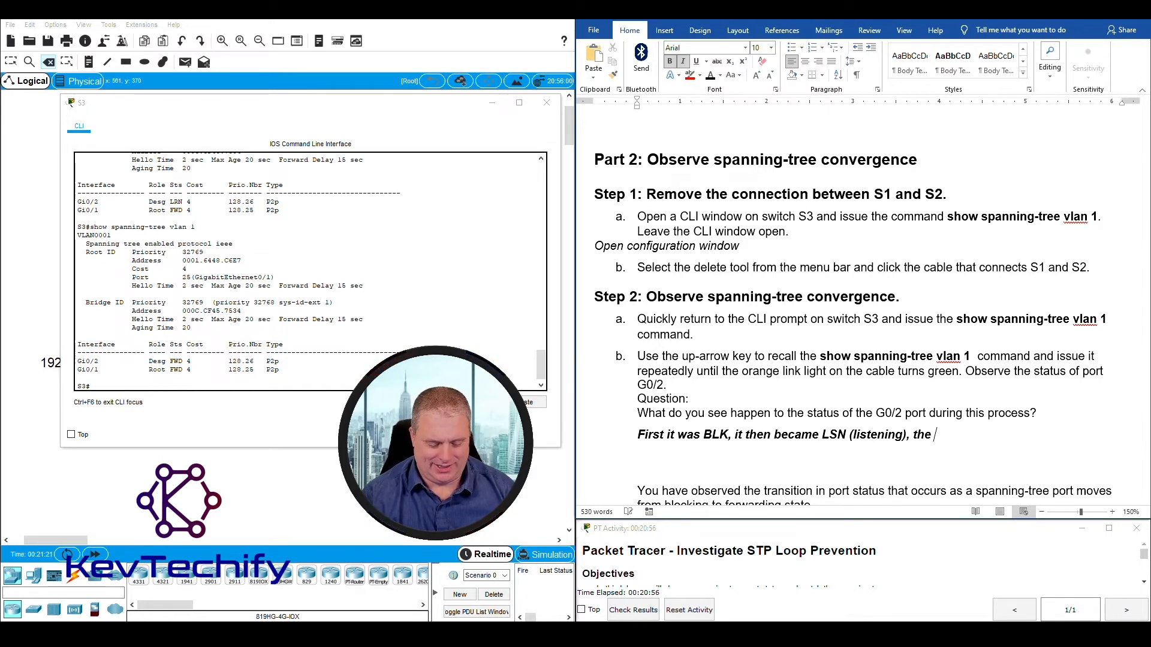
# Step: Continue the answer: it was LRN (learning) and finally FWD for forwarding
pyautogui.write('it waS')
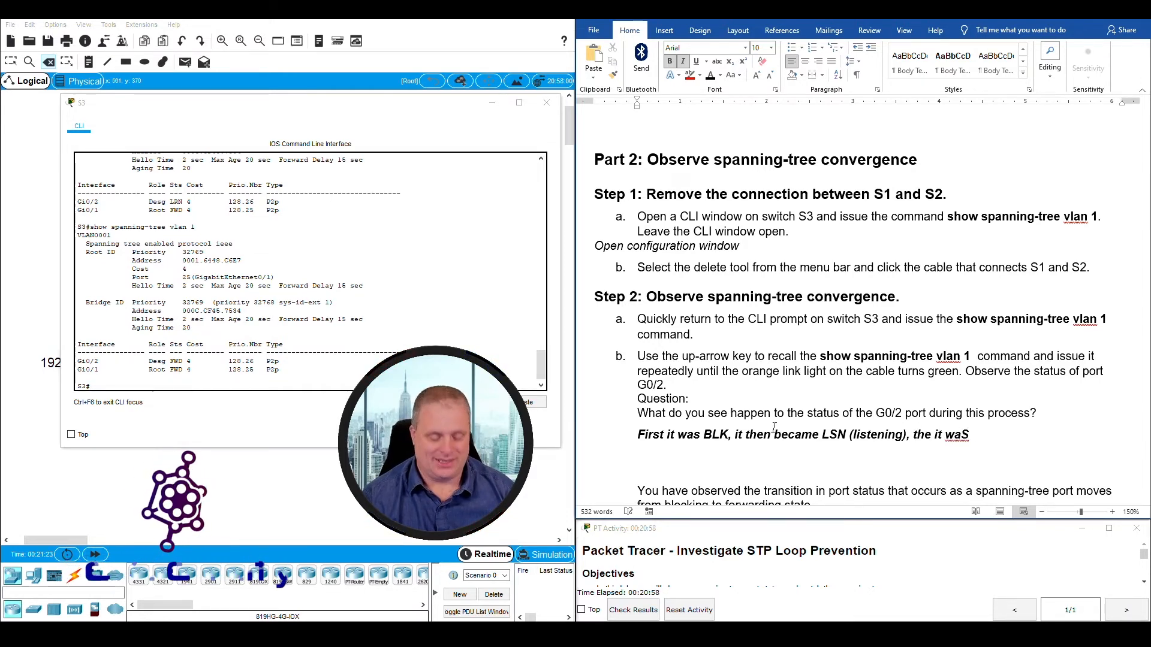
pyautogui.write('LRN')
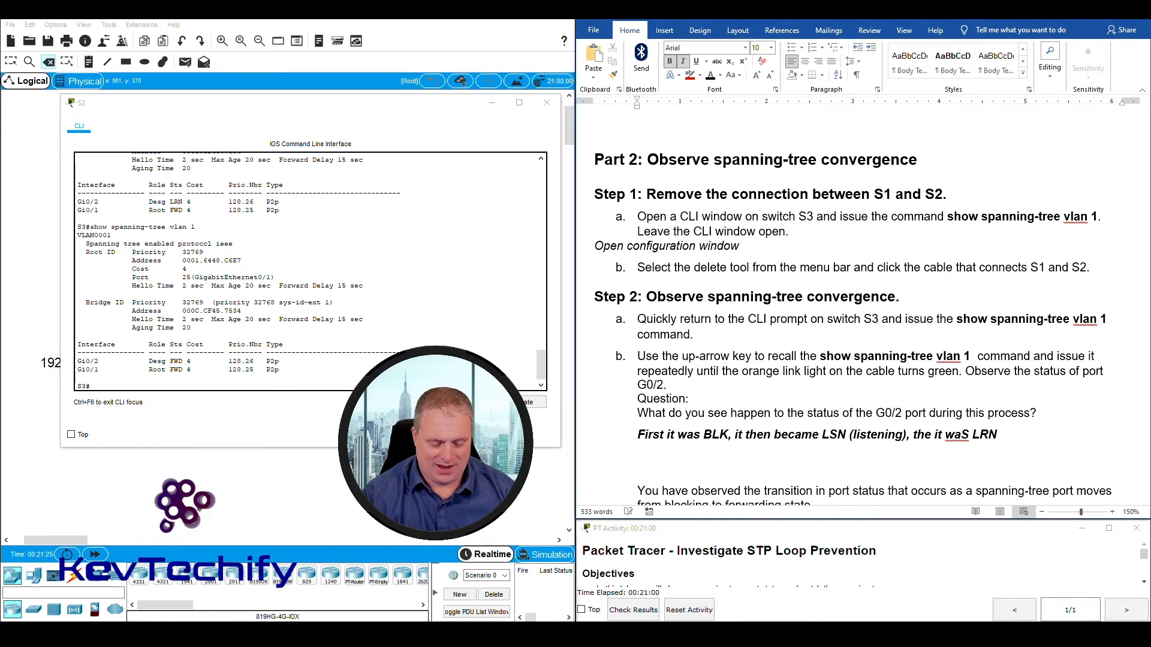
pyautogui.write('(learning), and')
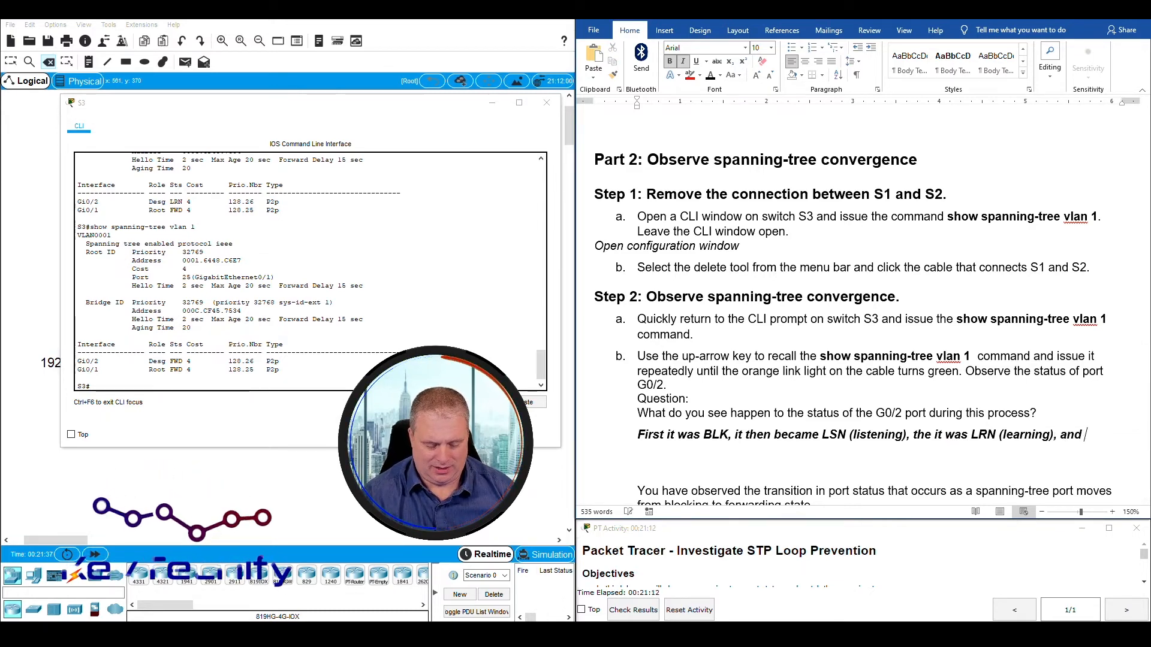
pyautogui.write('finally')
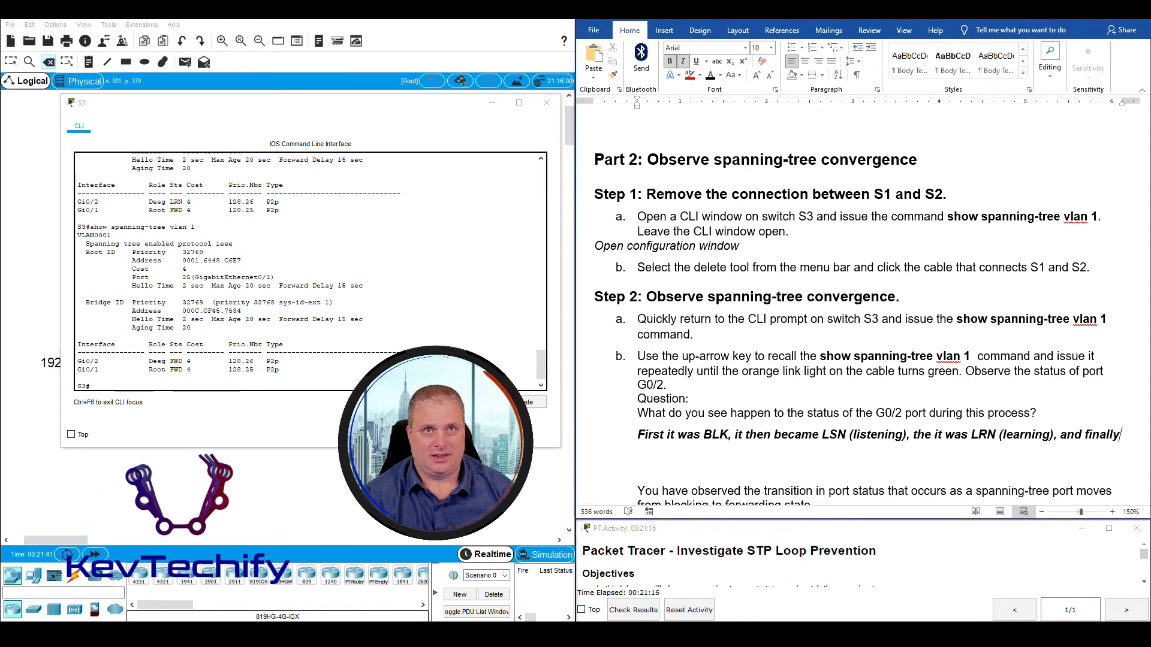
pyautogui.write('FWD for forw')
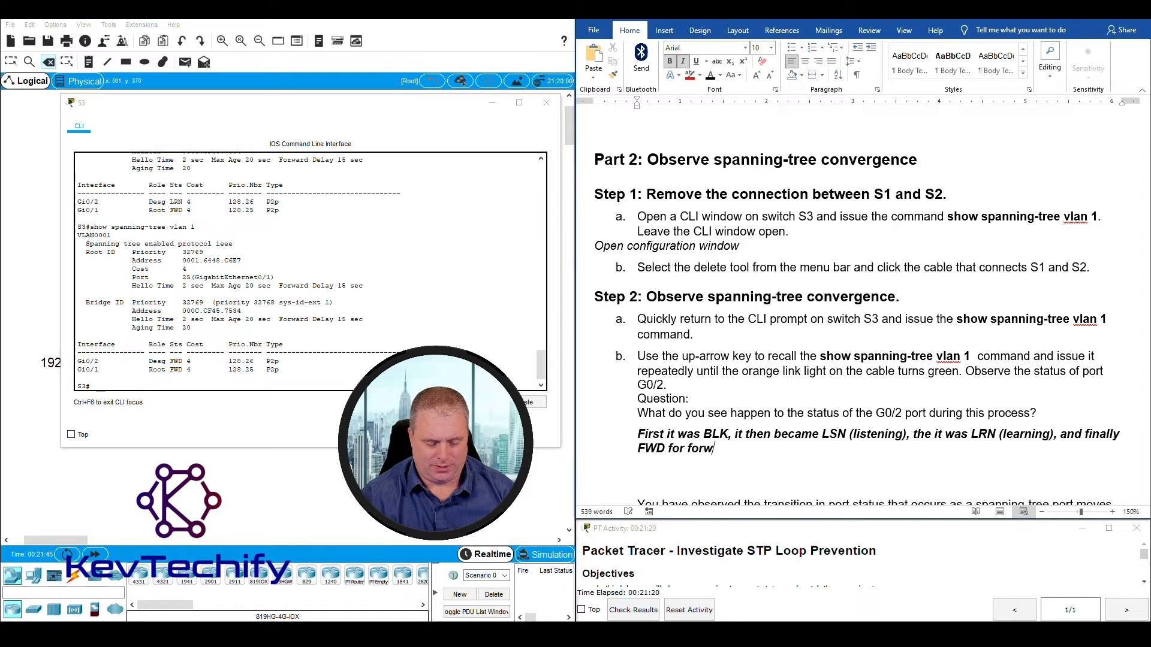
pyautogui.write('arding.')
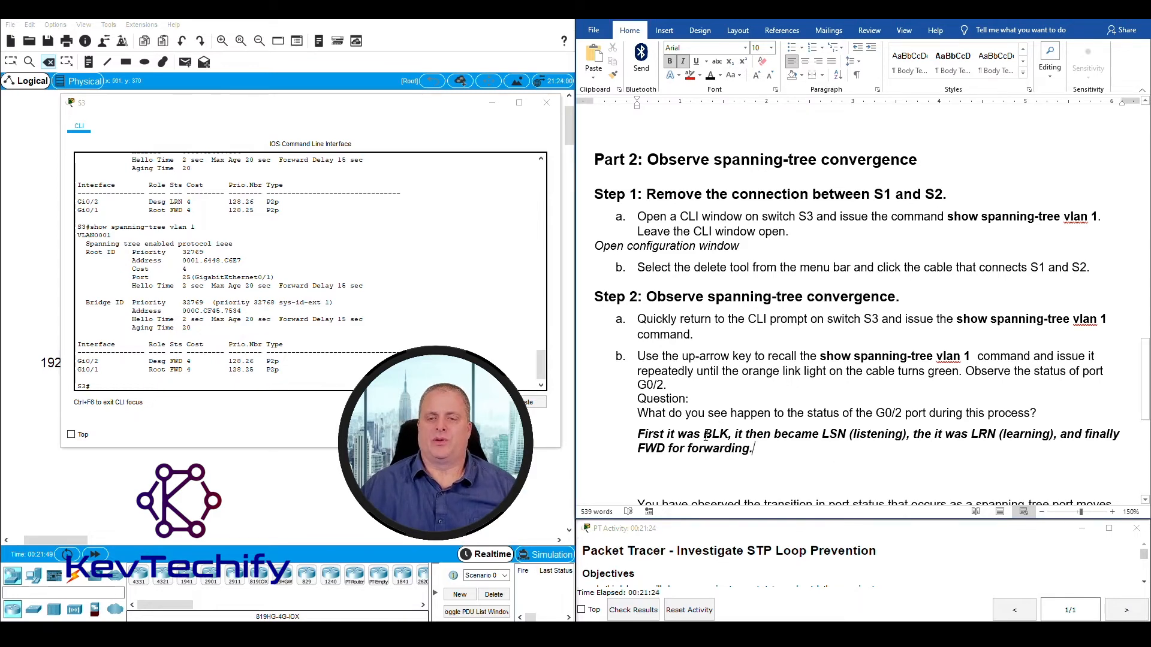
# Step: Scroll down to step c, the PC1-to-PC2 ping and orange link light question
pyautogui.doubleClick(712, 434)
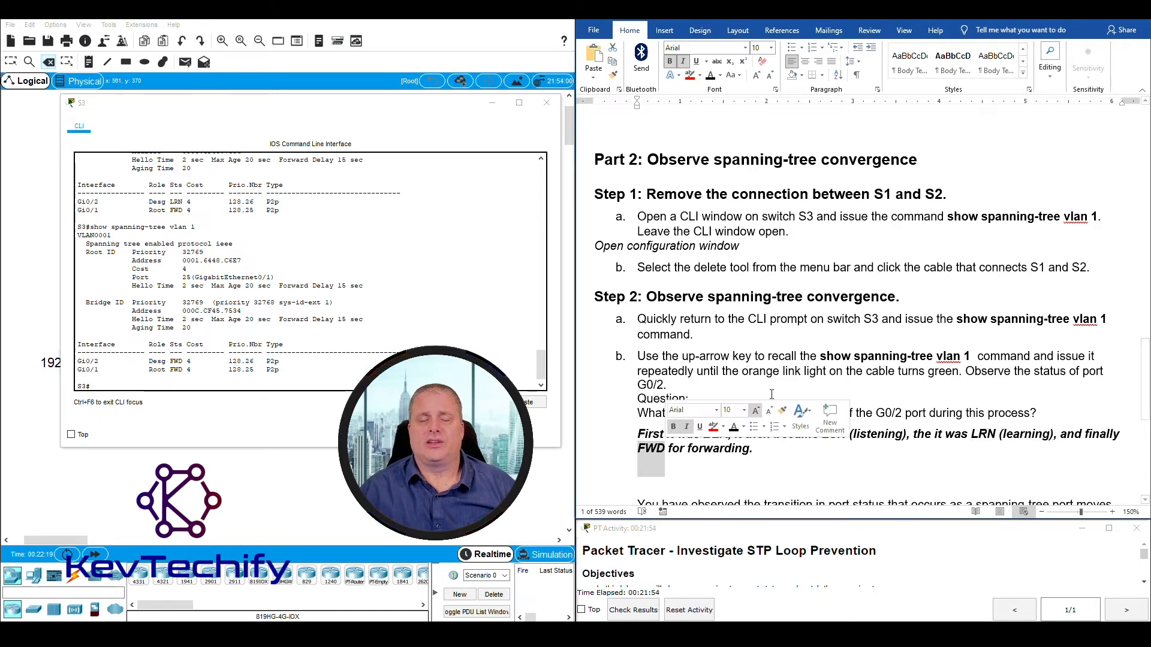
pyautogui.scroll(-3)
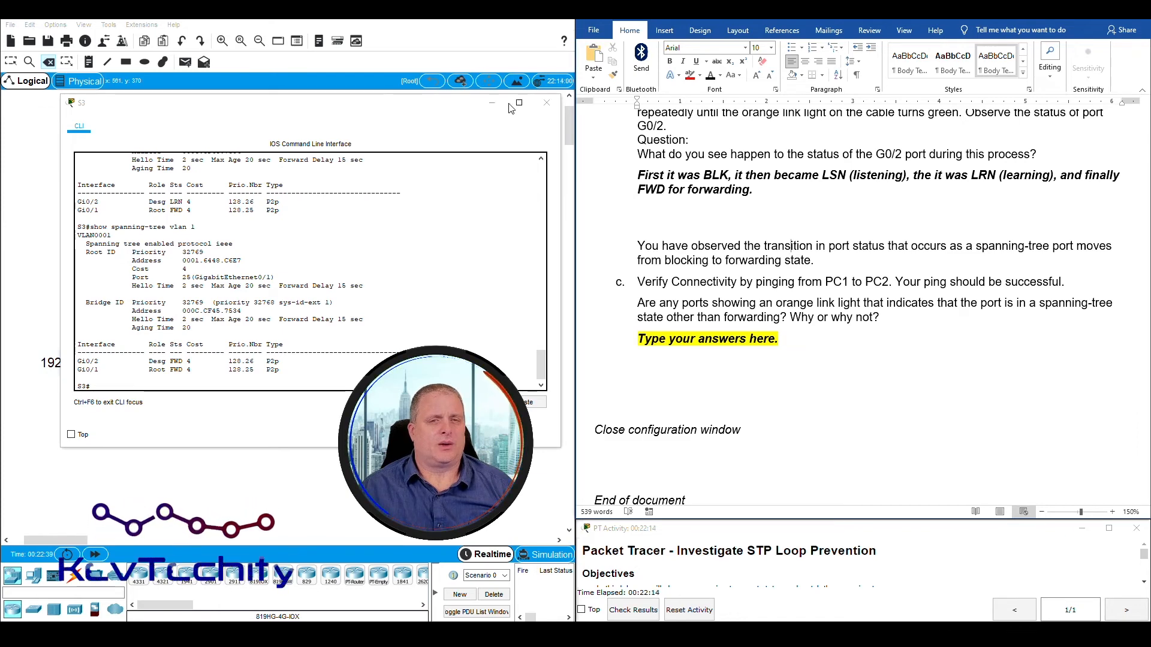
# Step: Close S3's CLI and ping 192.168.1.101 from PC1's command prompt
pyautogui.click(547, 103)
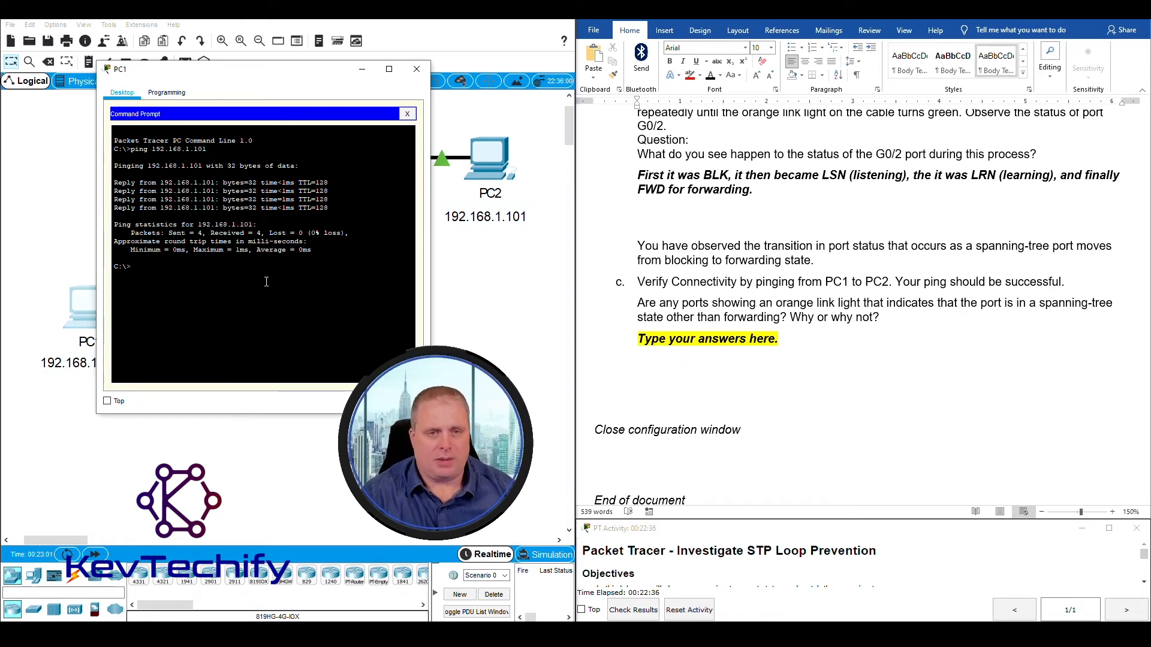
pyautogui.write('ping')
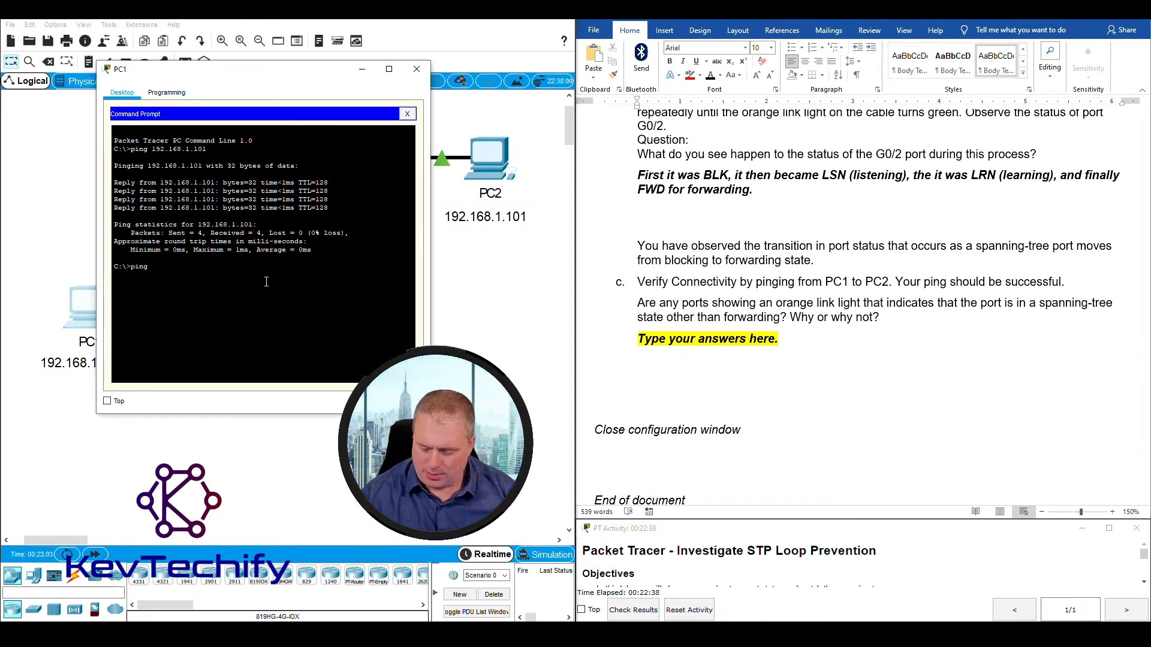
pyautogui.write('192.168.1.101')
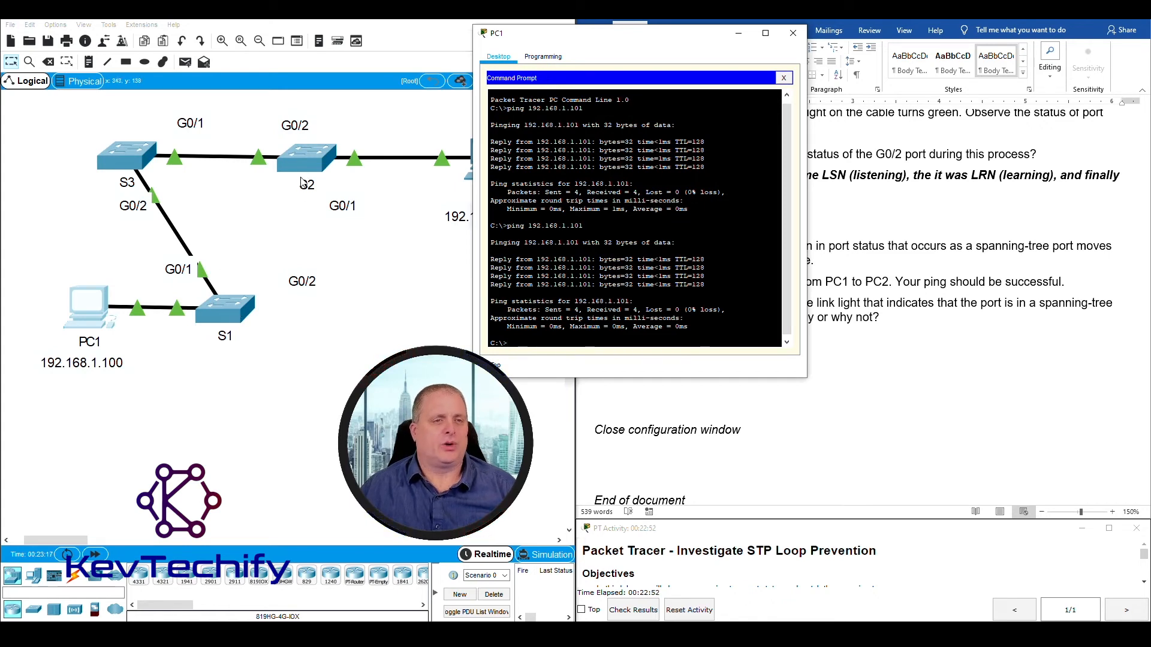
pyautogui.moveTo(166, 130)
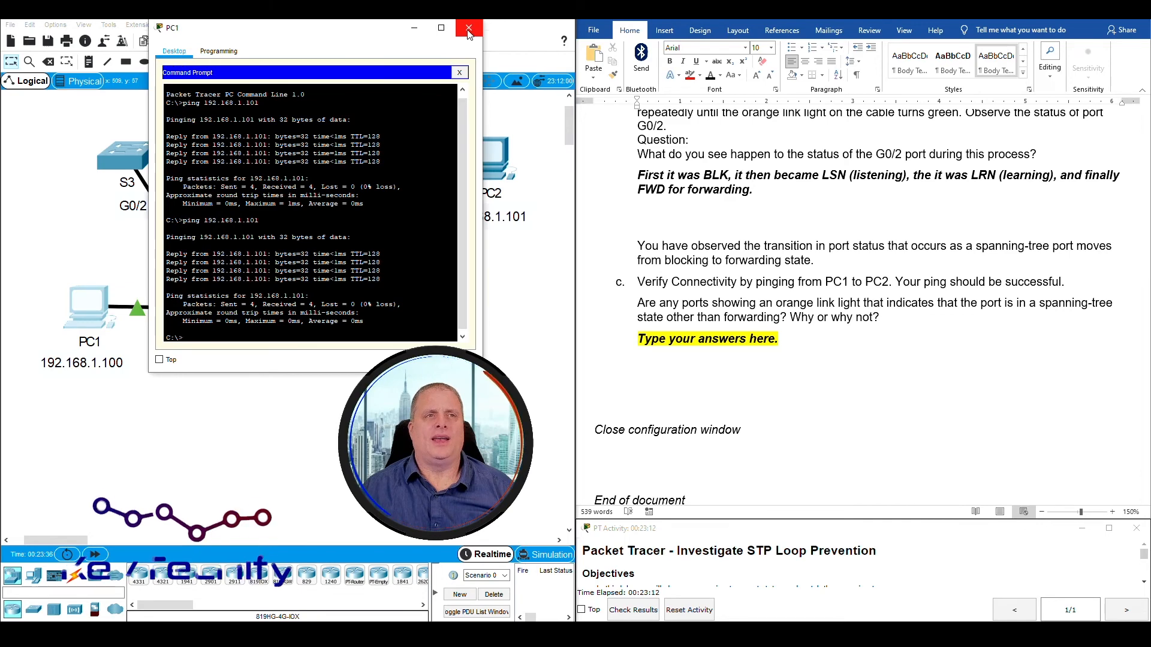
# Step: Close PC1's prompt and type that no orange lights show because there are no longer redundant paths
pyautogui.click(469, 28)
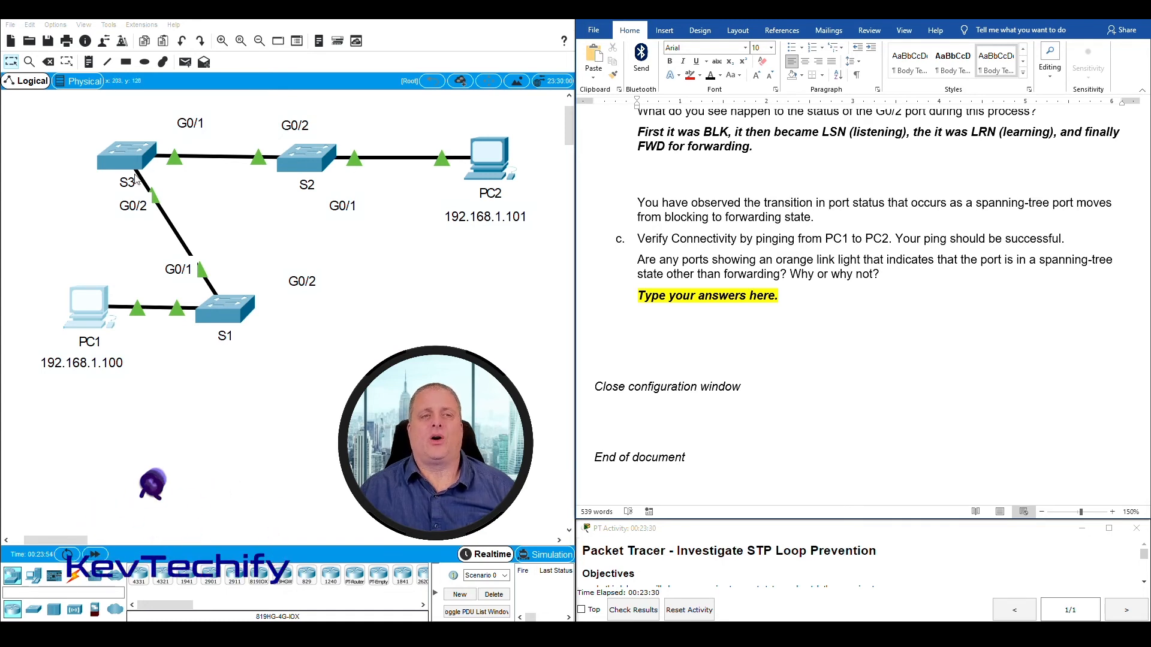
pyautogui.click(707, 295)
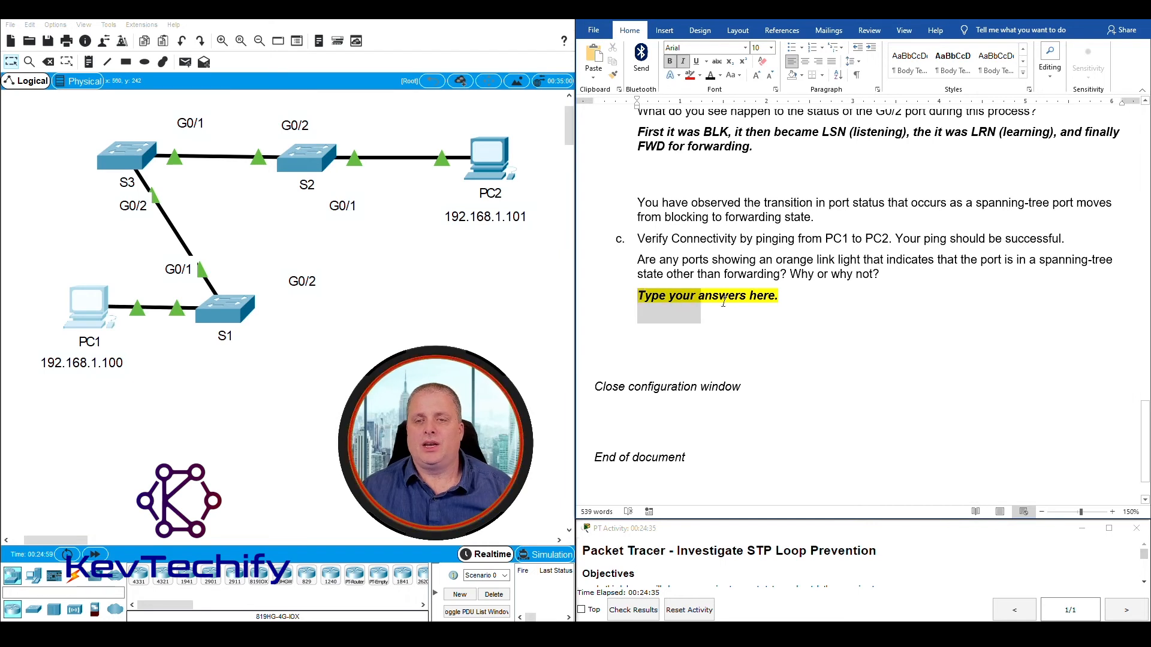
pyautogui.write('No orang')
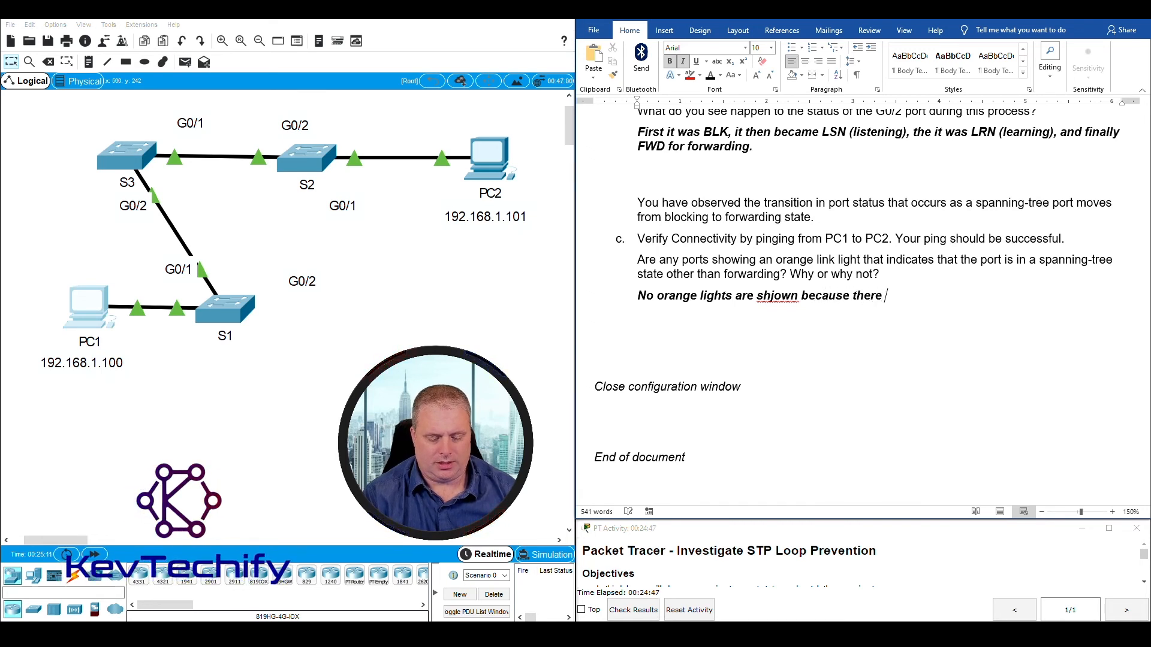
pyautogui.write('are no longer redundan')
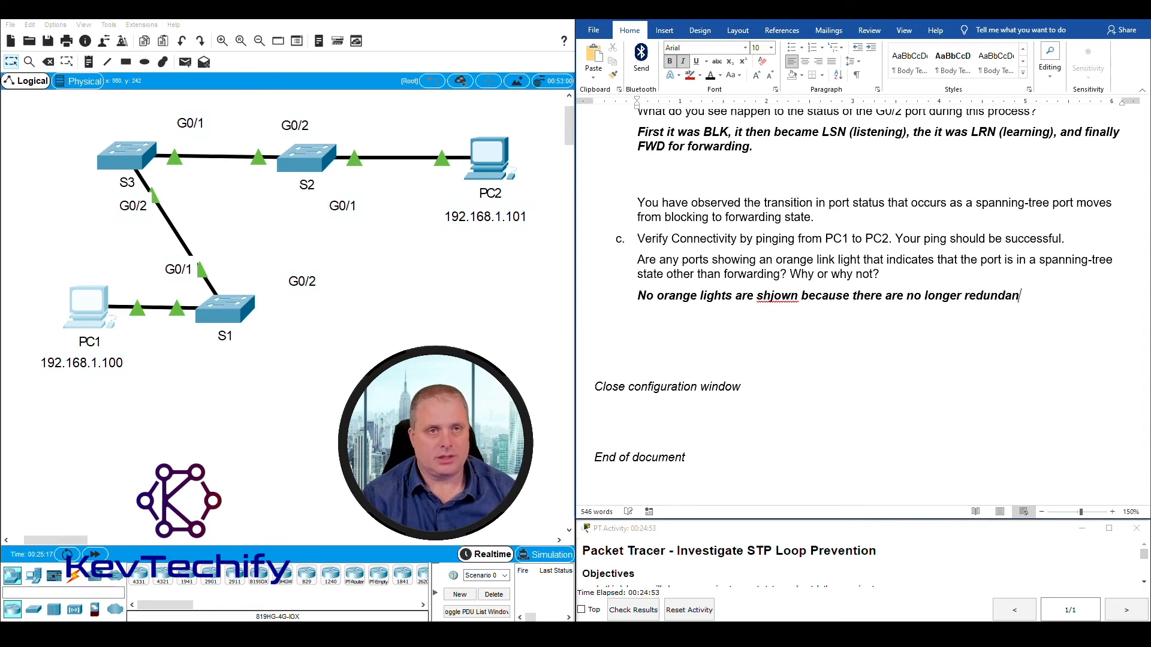
pyautogui.write('path')
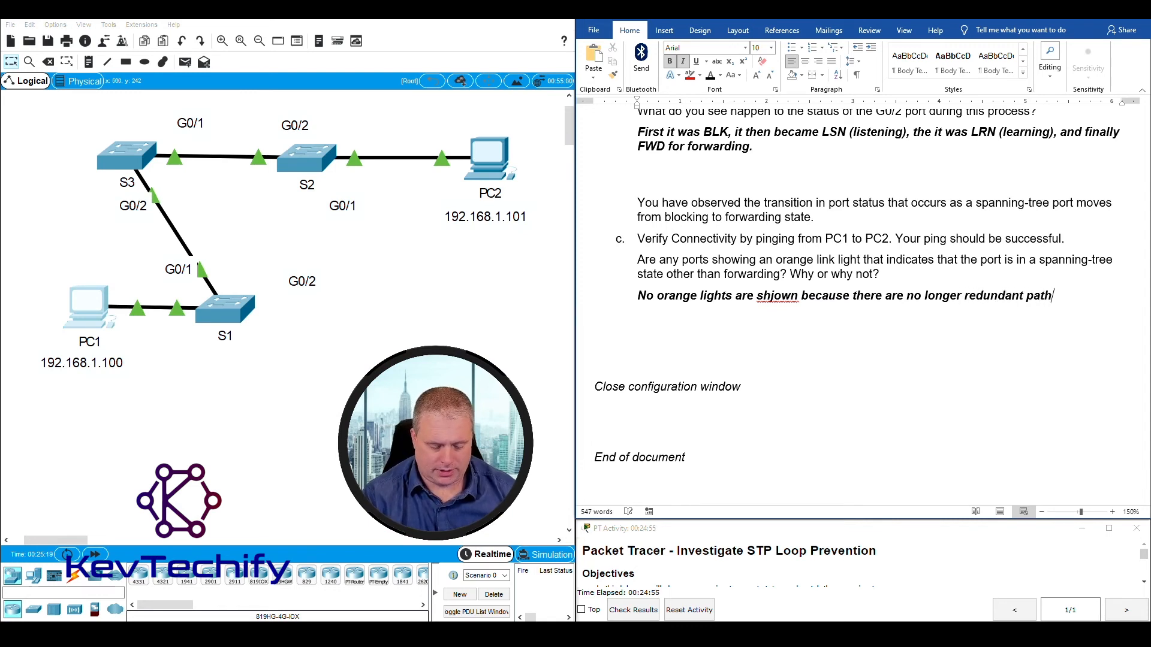